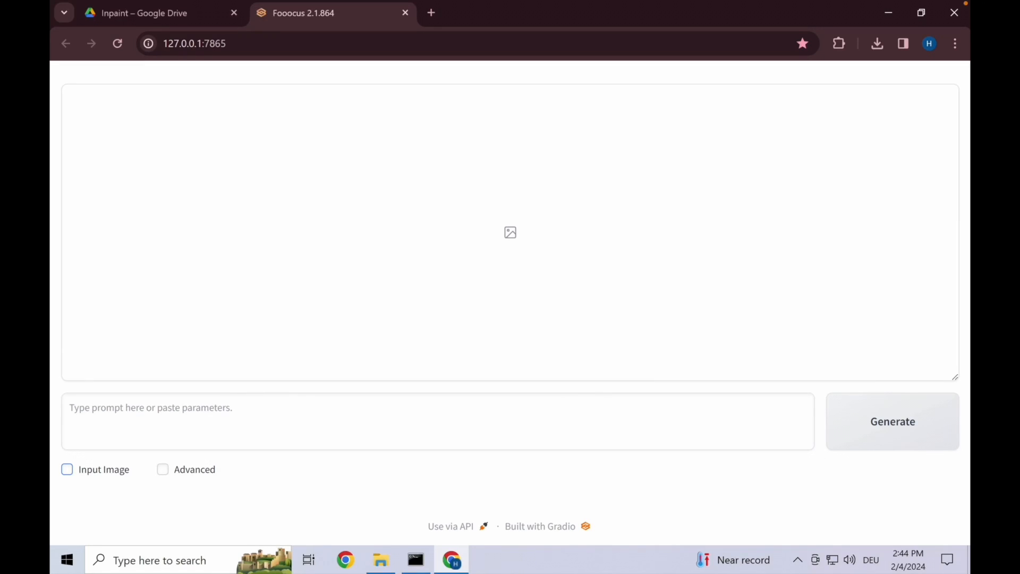
mouse_move(96, 475)
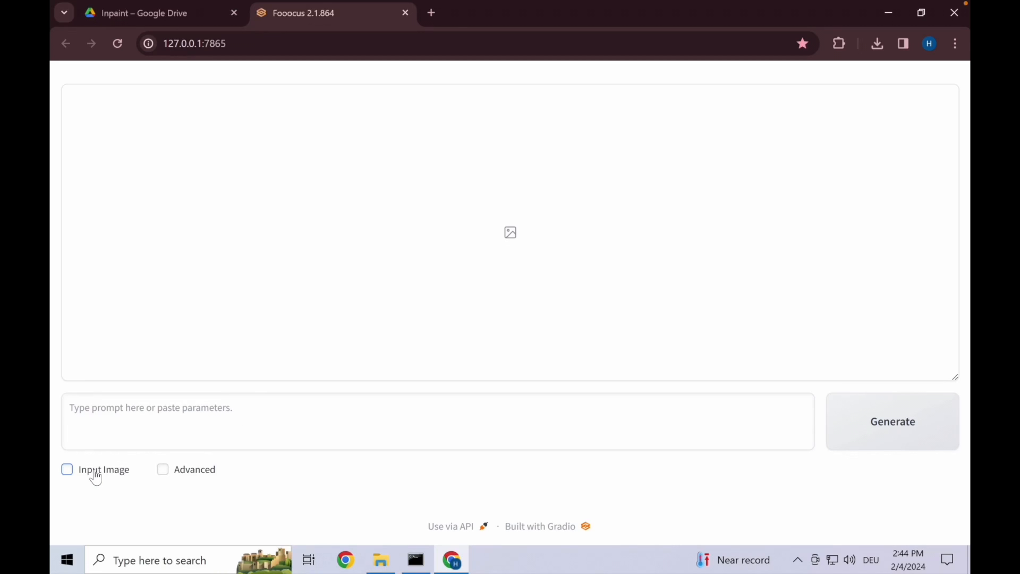
Enable Input Image and Advanced options, and turn off random seed so Seed is 0.
left_click(66, 469)
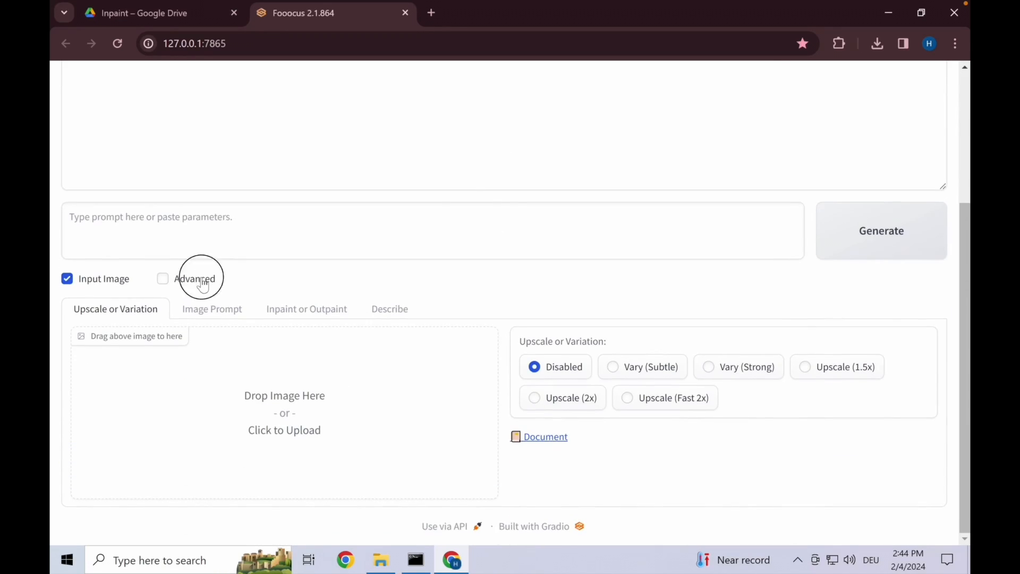
left_click(162, 279)
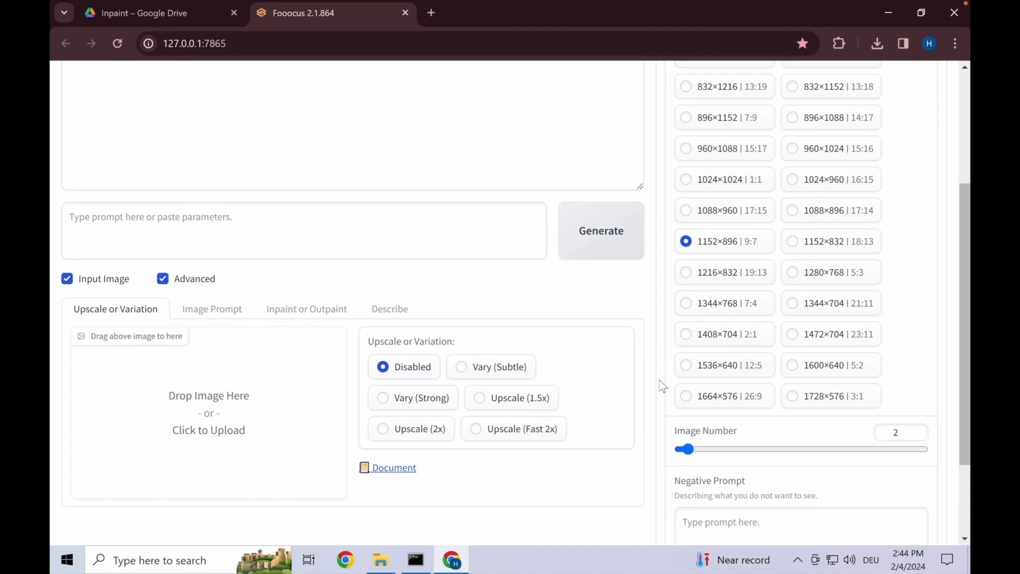
scroll("down", 3)
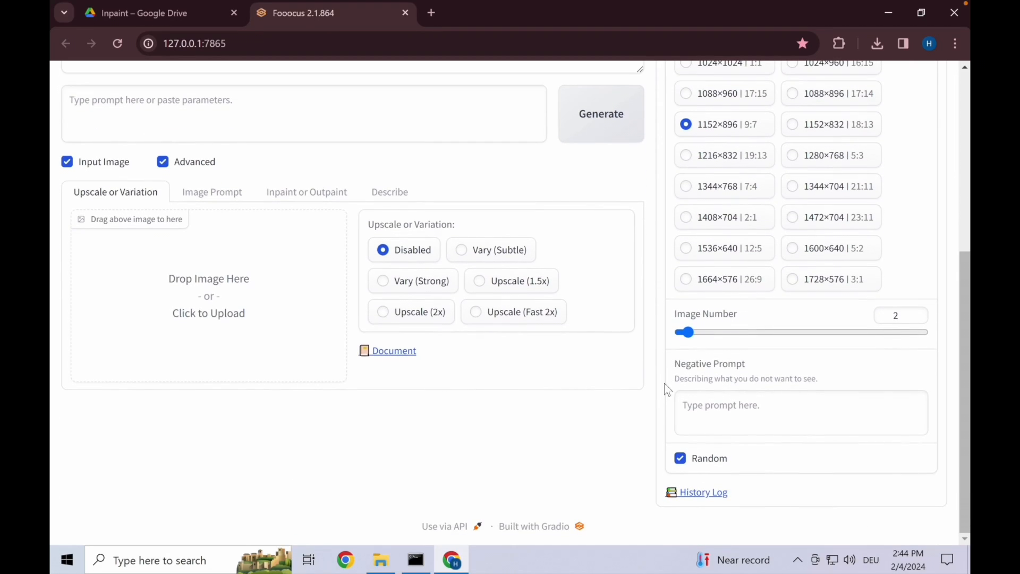
left_click(680, 458)
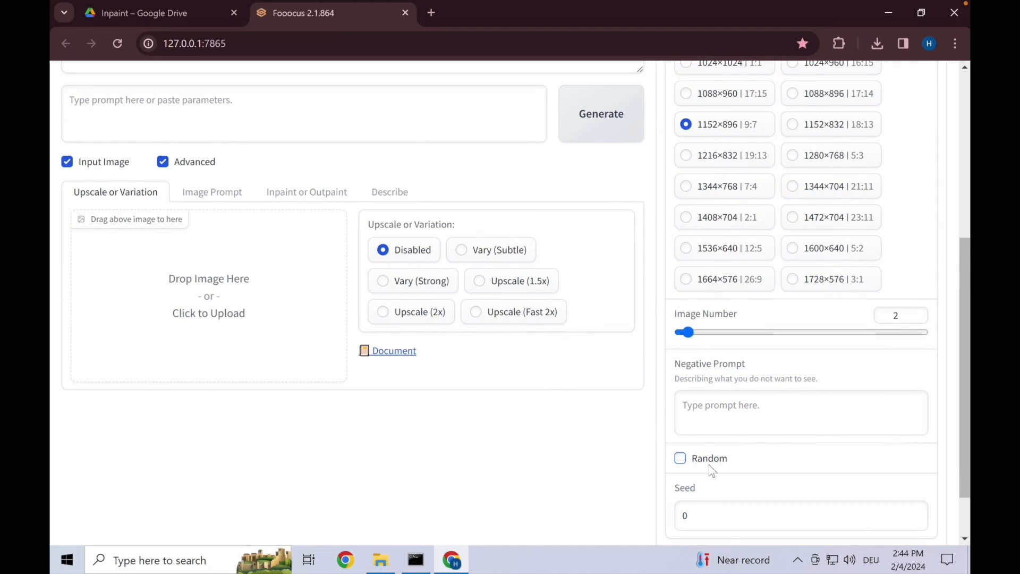
Browse the Advanced tab's guidance scale and sharpness settings, then return to general settings.
scroll("down", 3)
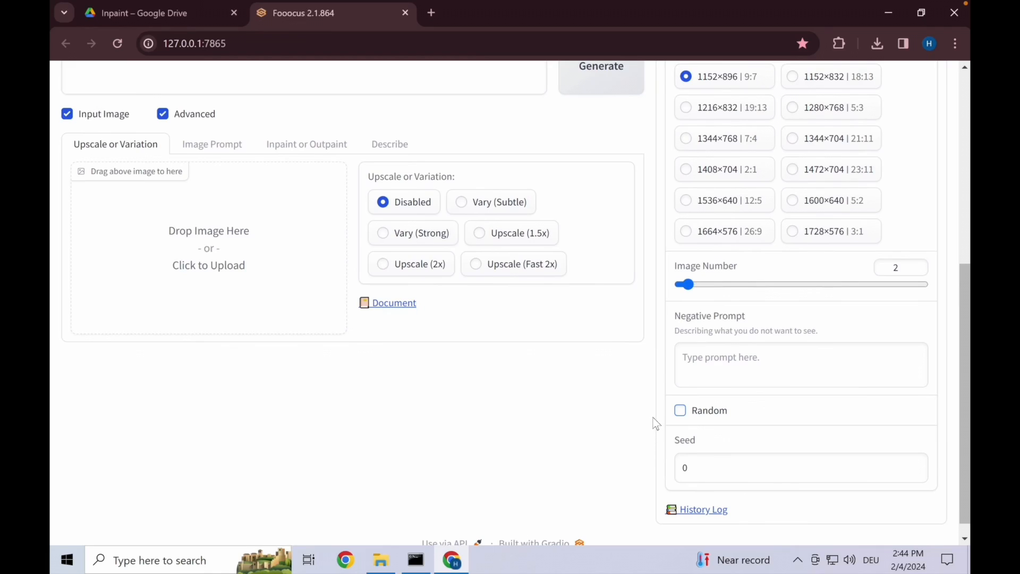
scroll("up", 3)
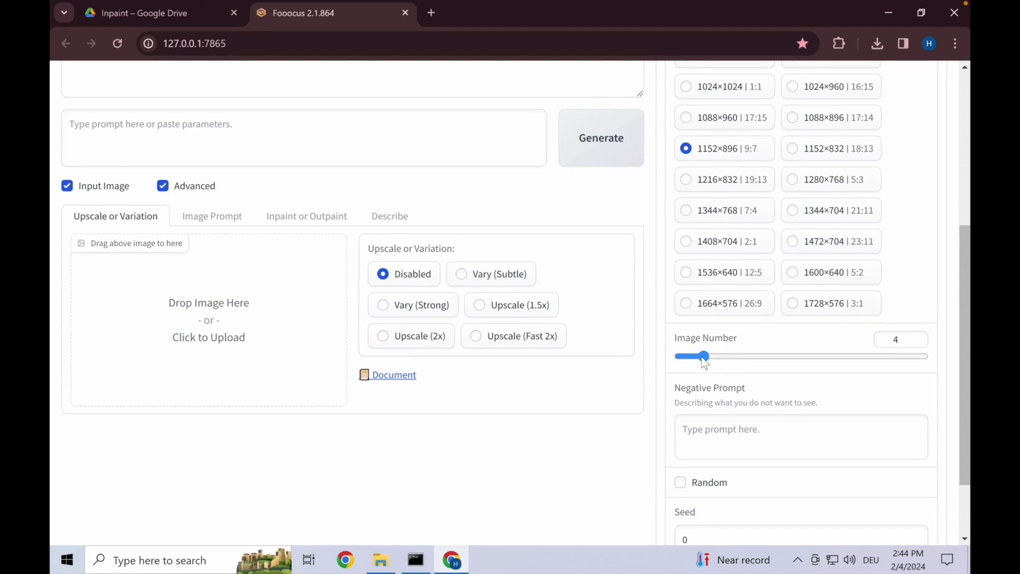
scroll("up", 3)
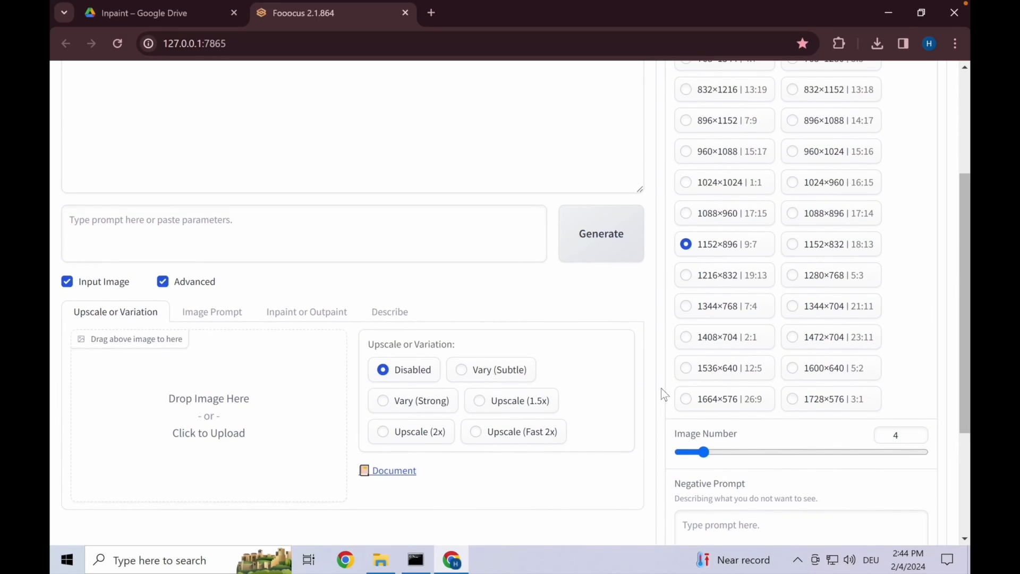
scroll("up", 3)
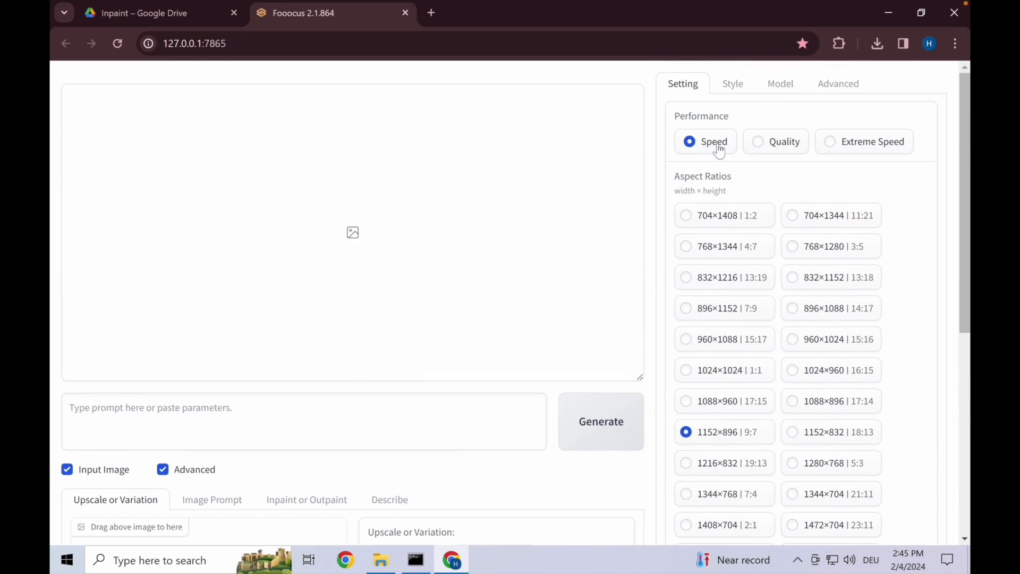
mouse_move(732, 83)
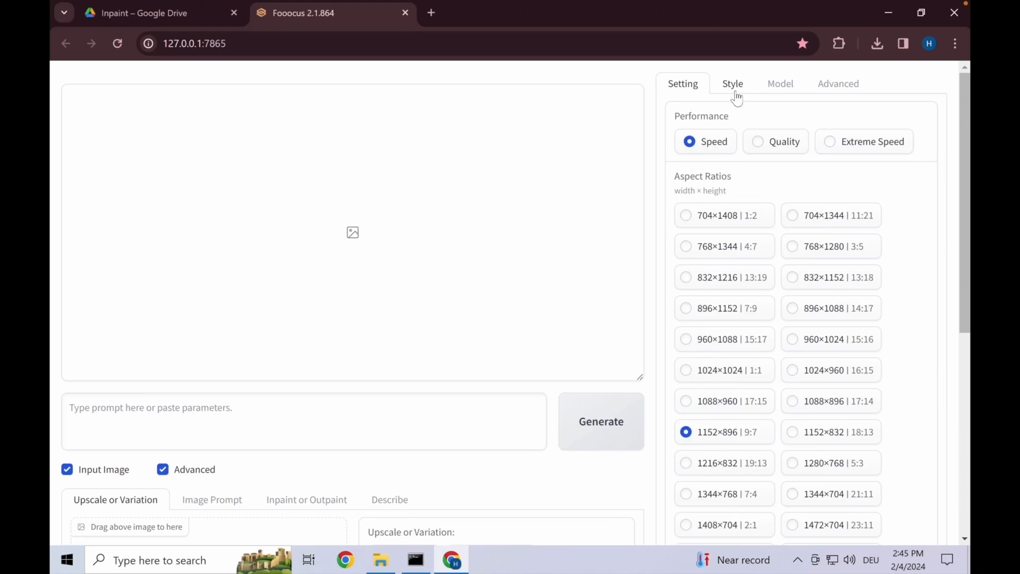
left_click(837, 84)
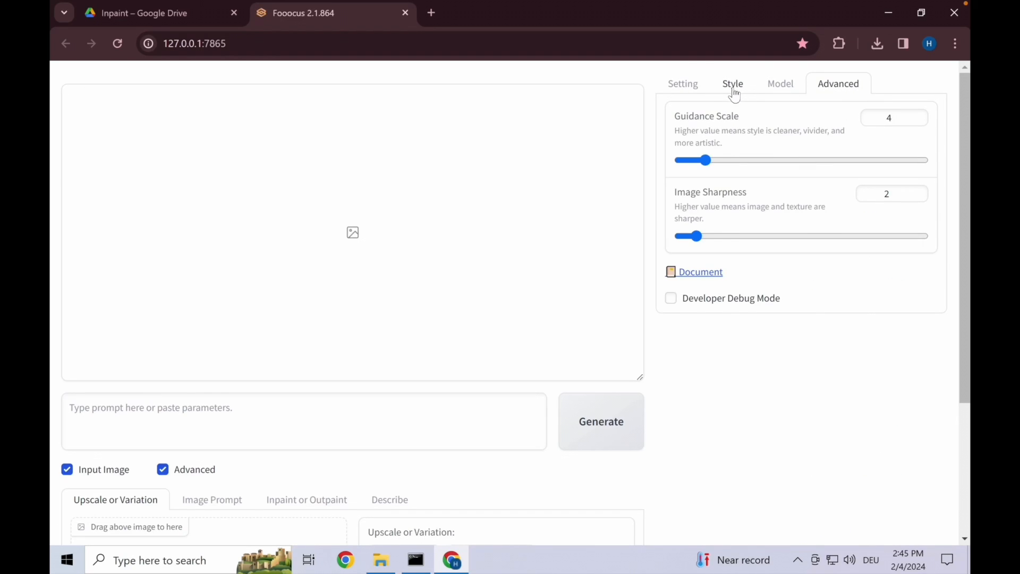
left_click(682, 83)
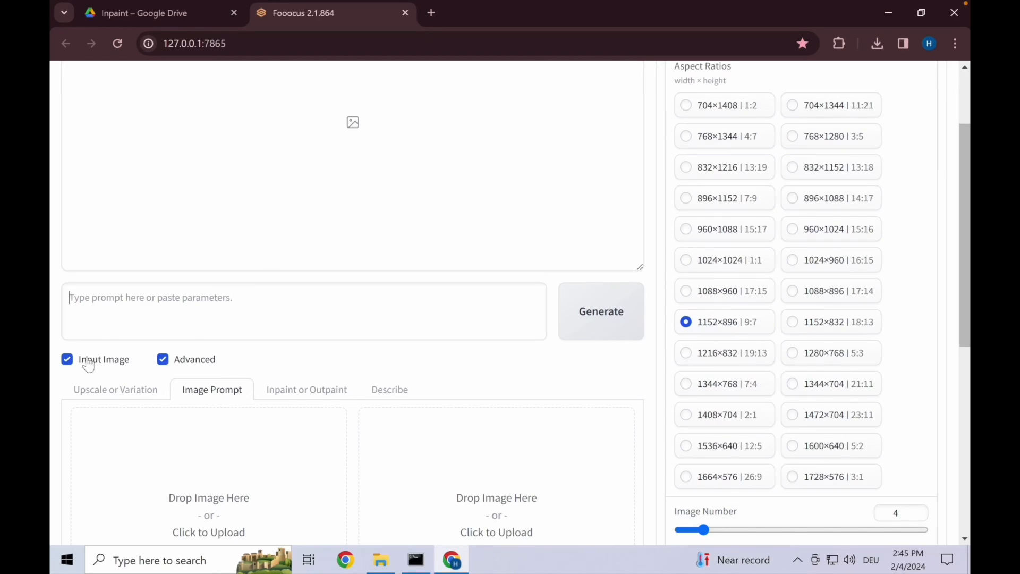
Turn off Input Image and generate two muscular suited gentlemen, supercars and a beach house.
left_click(67, 359)
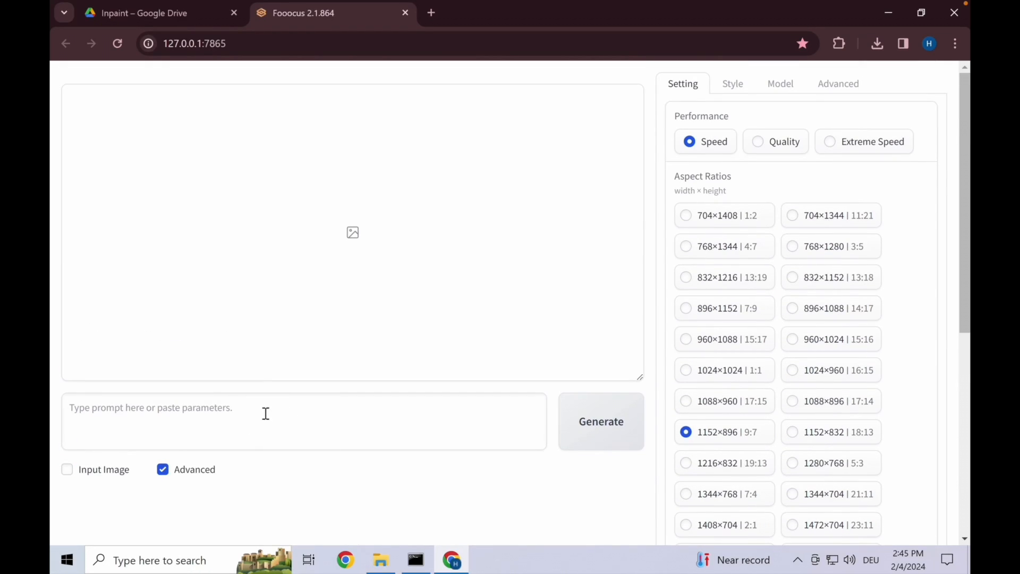
type("In the cente")
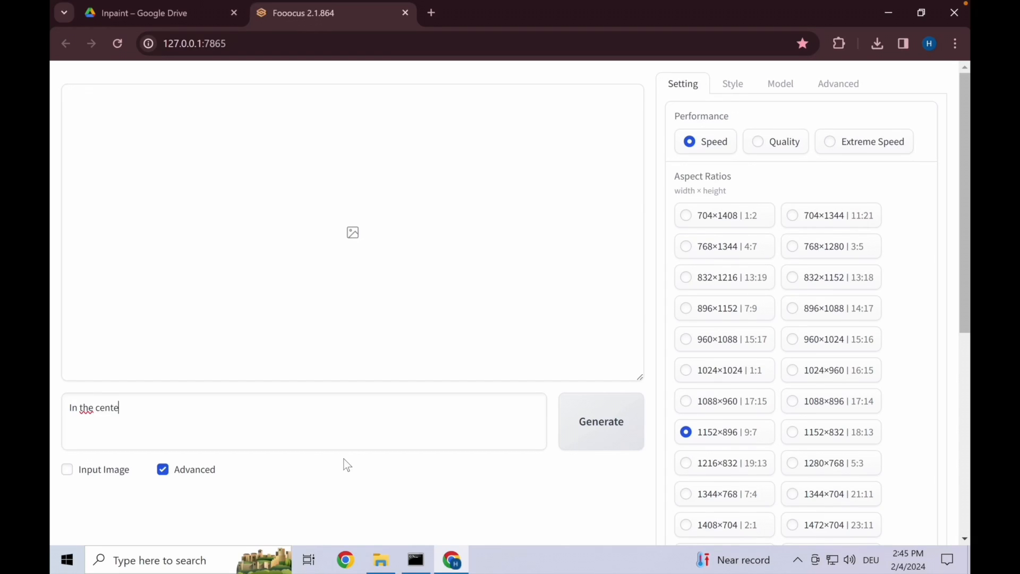
type("r 2 muscular gentl")
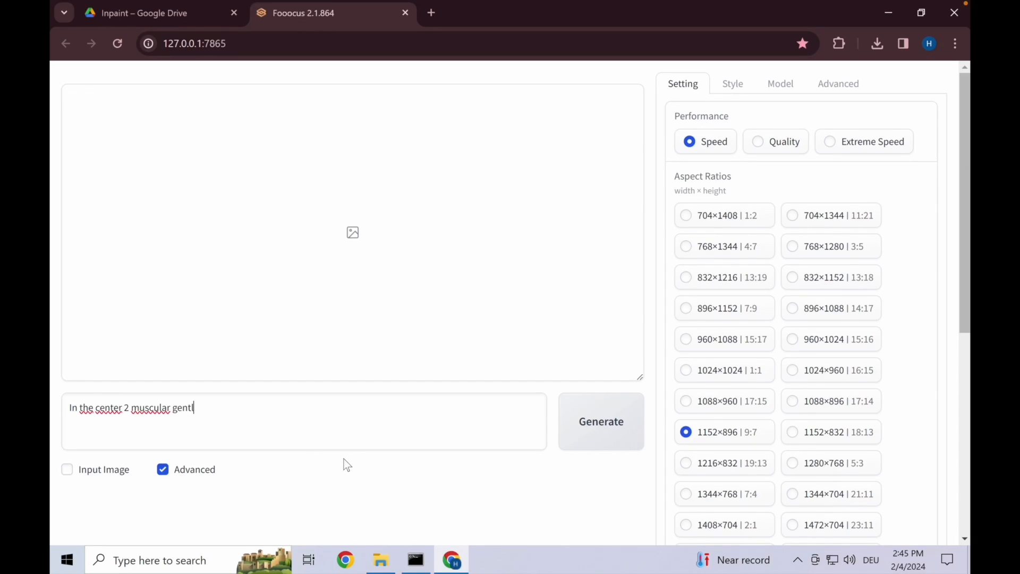
type("emen in suits, behind them 2 supercars and a")
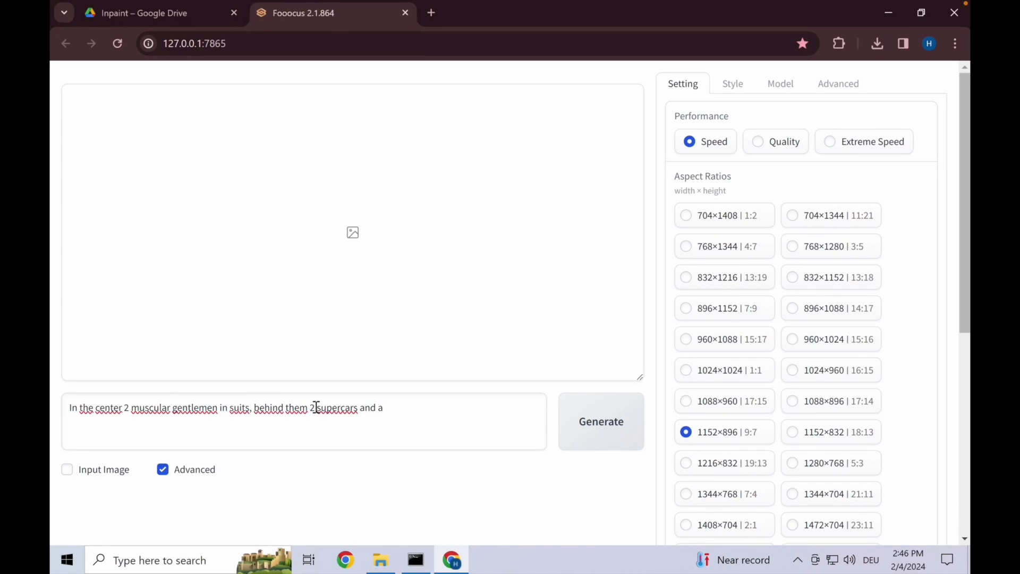
type("nice beach house in")
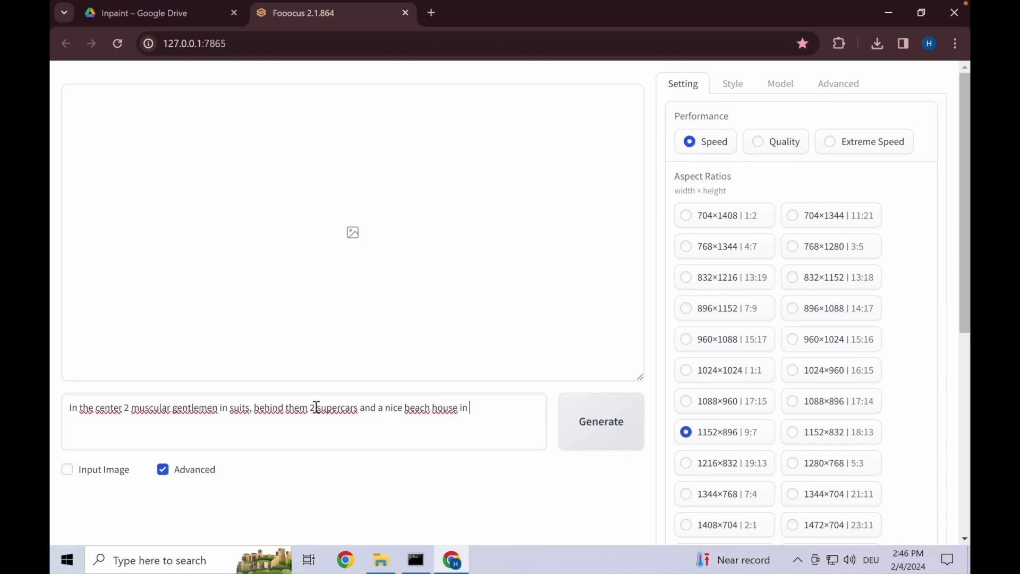
type("the background")
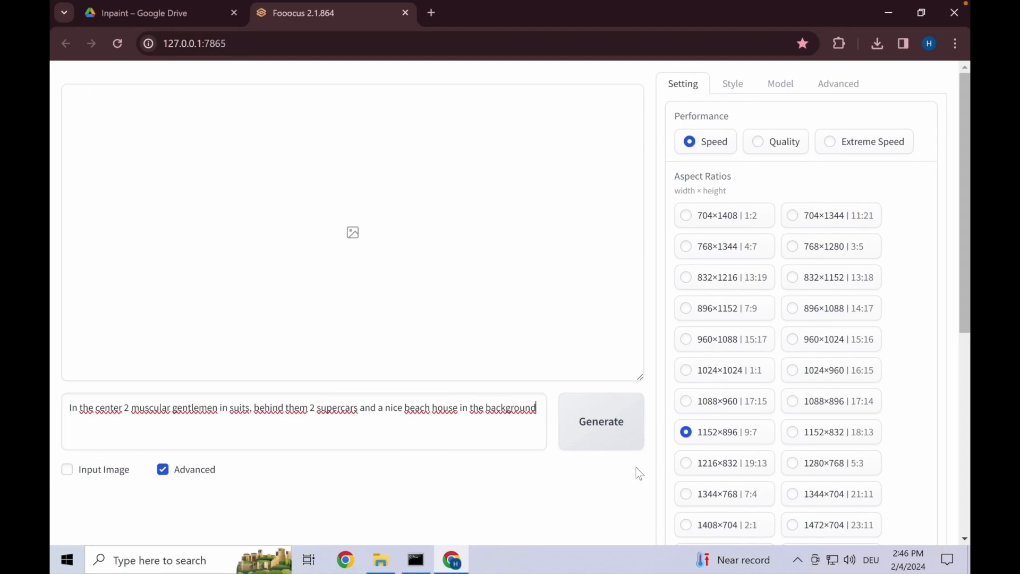
left_click(600, 421)
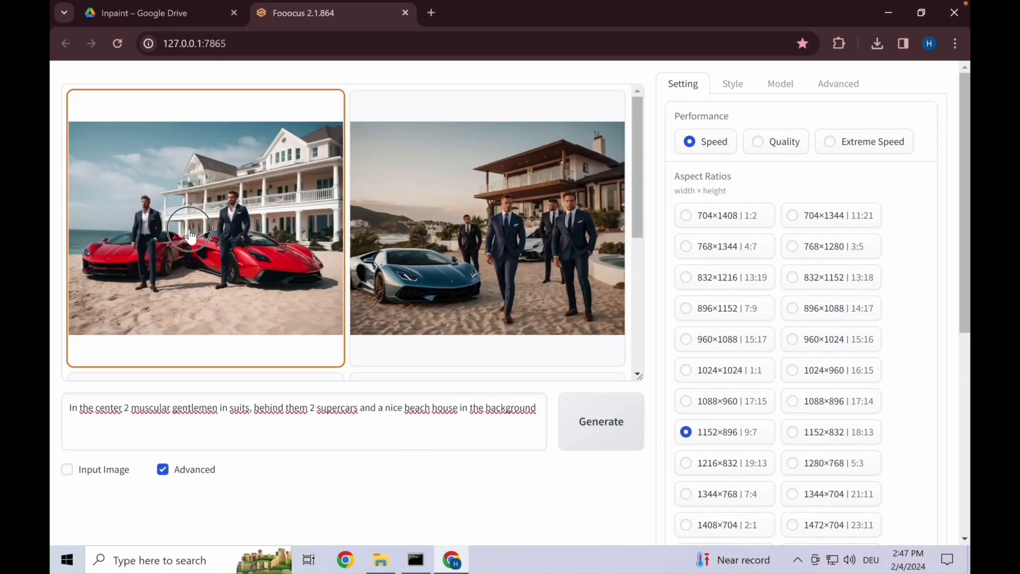
View all four generated beach scenes full size, then close the viewer.
left_click(205, 227)
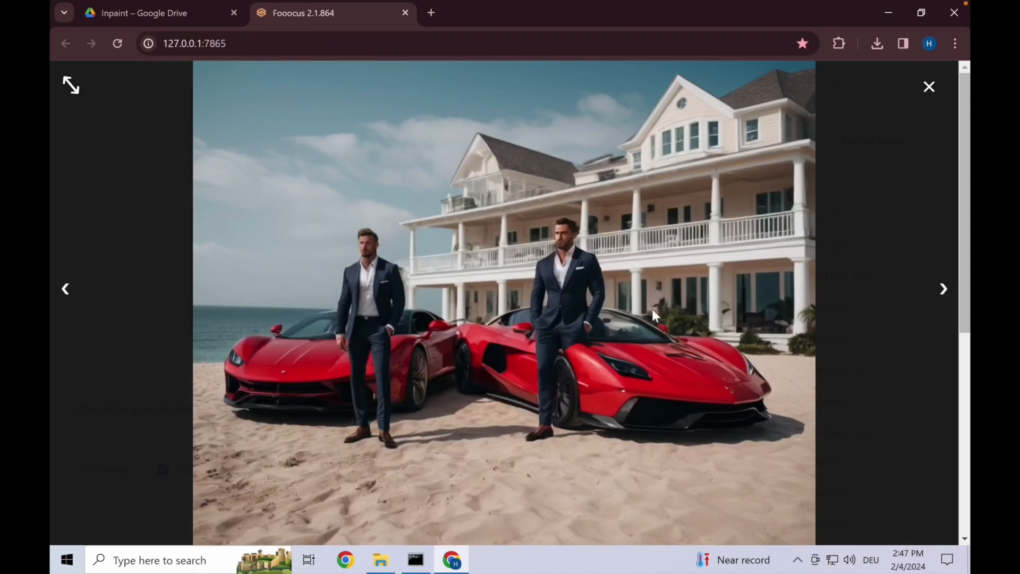
left_click(944, 288)
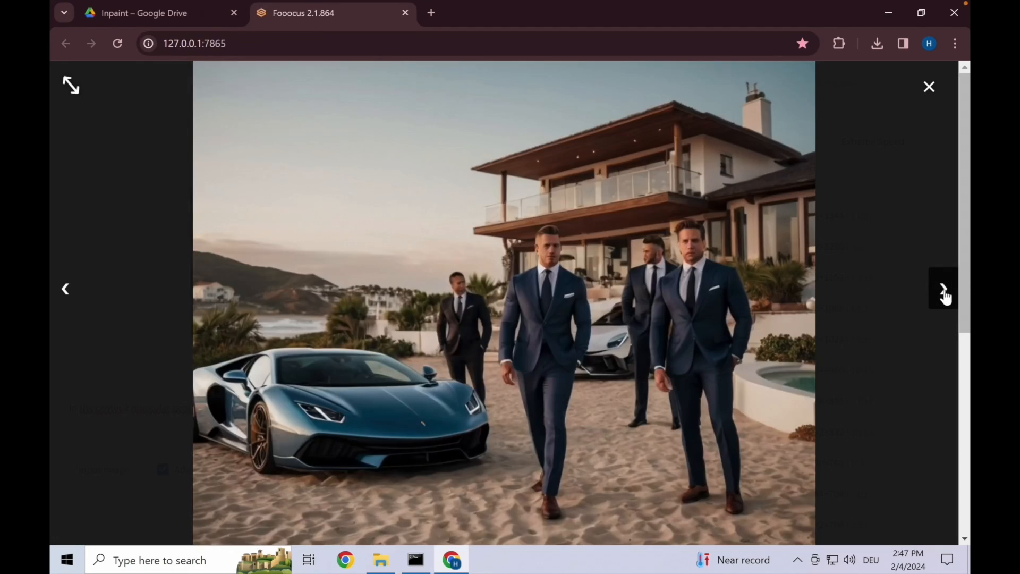
left_click(943, 288)
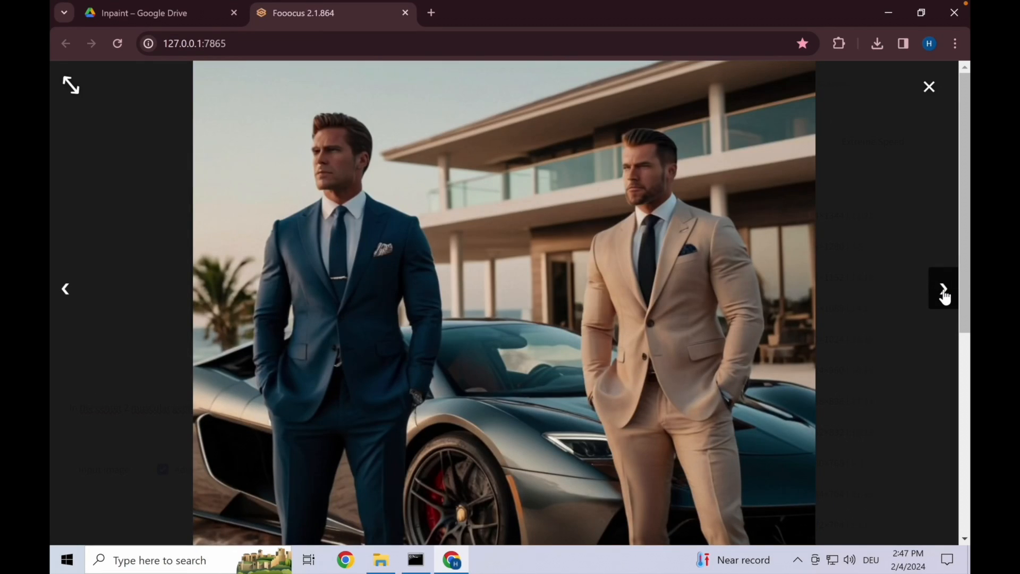
left_click(944, 288)
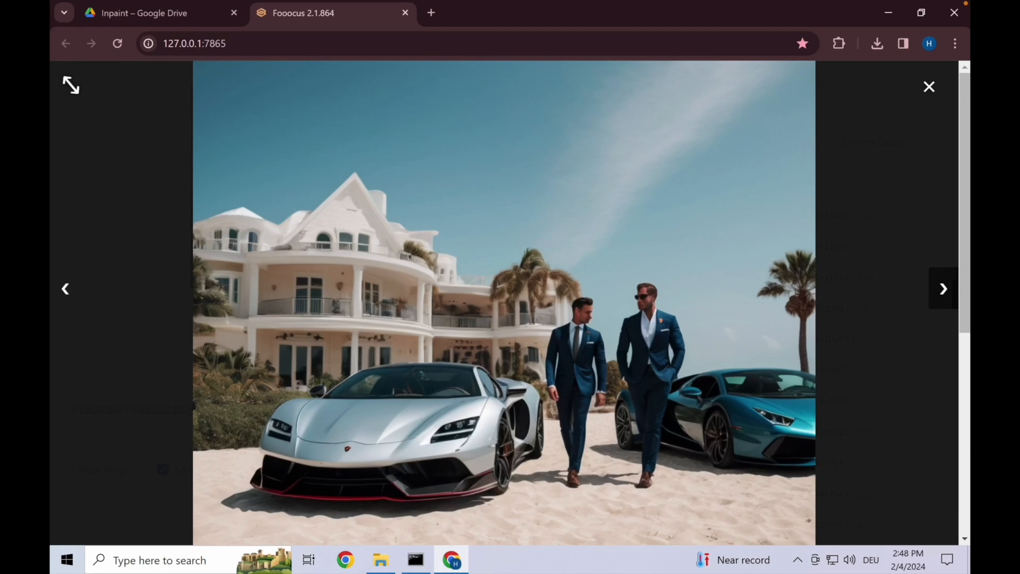
left_click(928, 86)
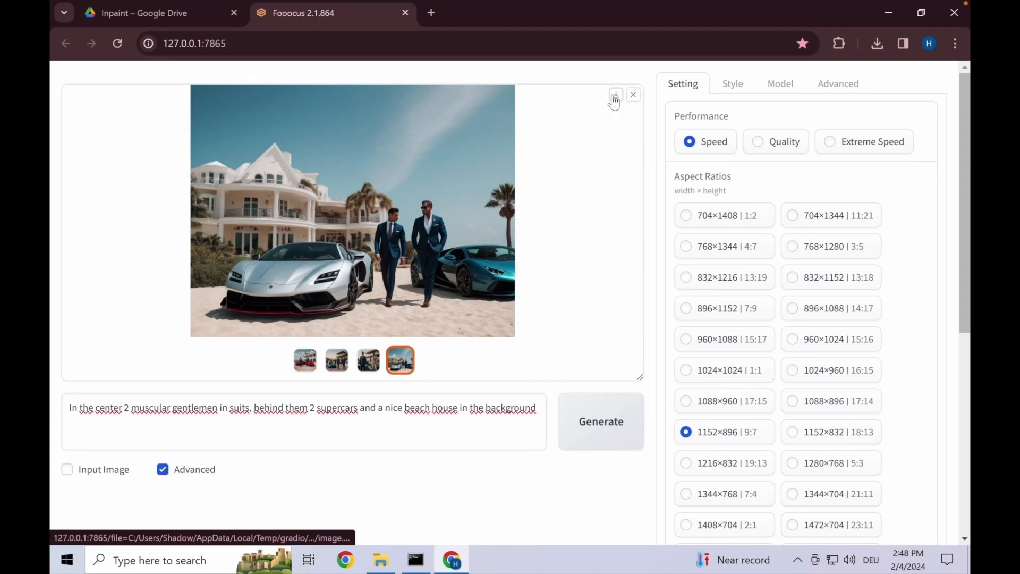
mouse_move(614, 95)
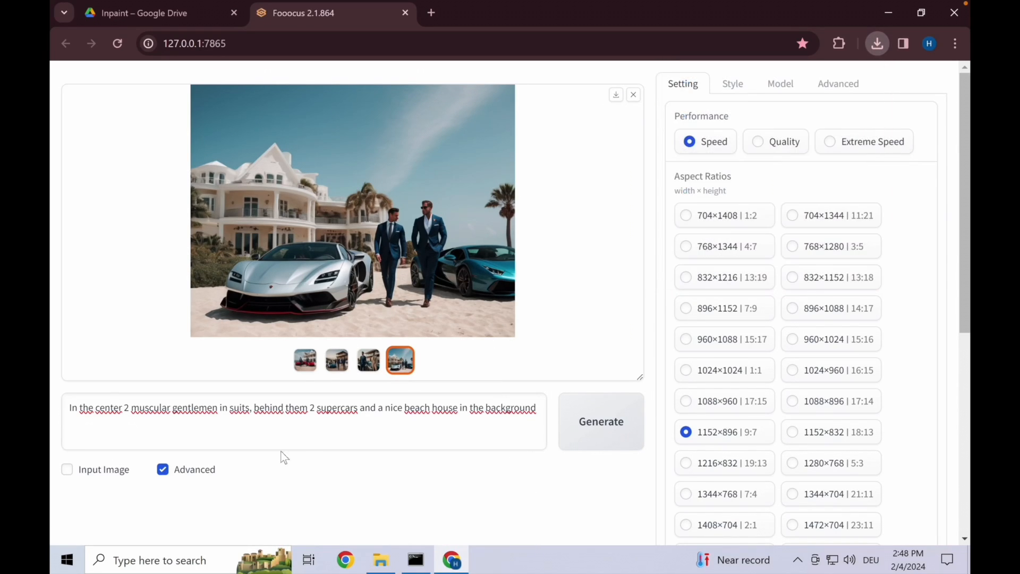
Re-enable Input Image and tick the Left and Right outpaint directions.
left_click(66, 469)
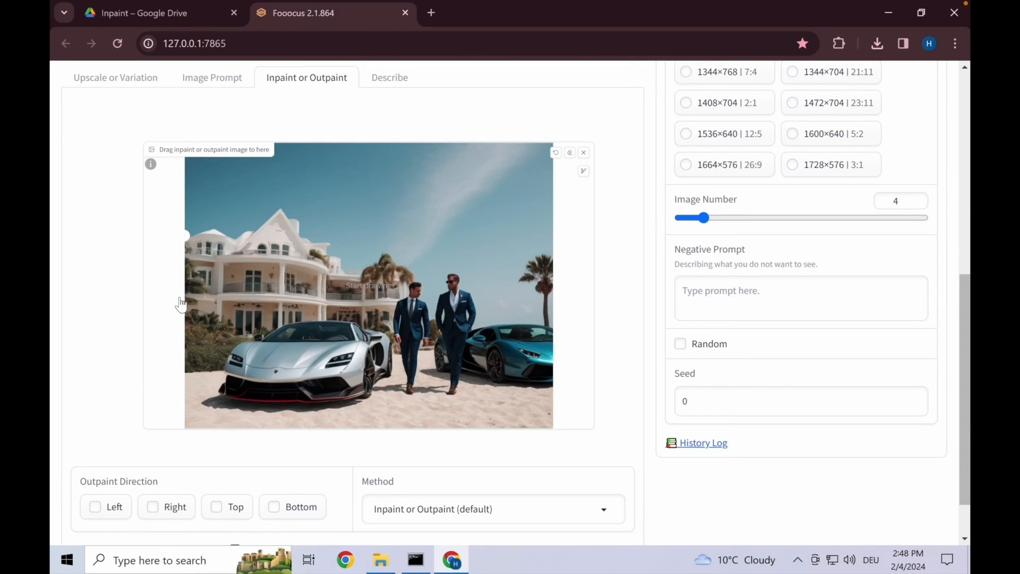
mouse_move(173, 281)
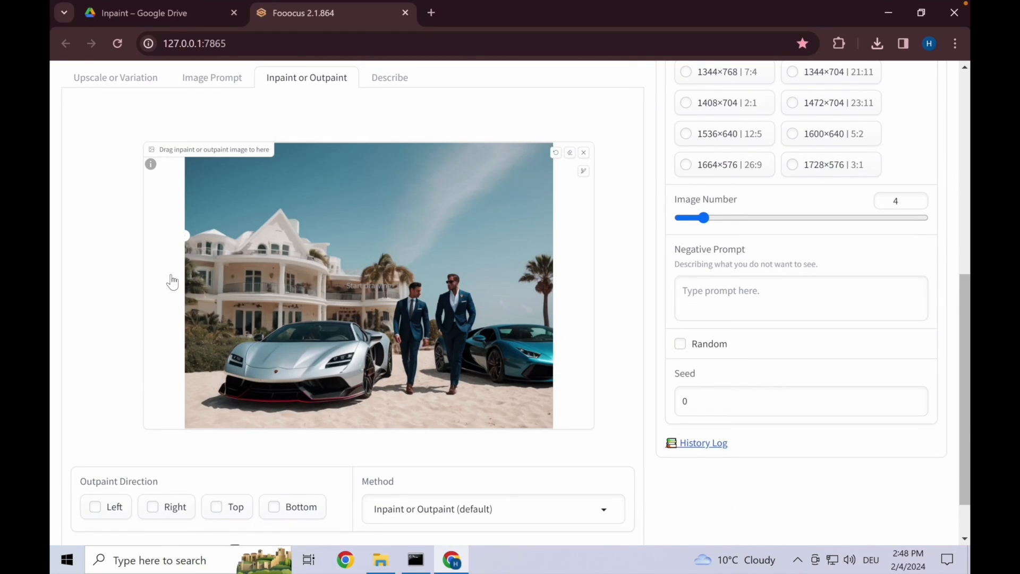
mouse_move(173, 344)
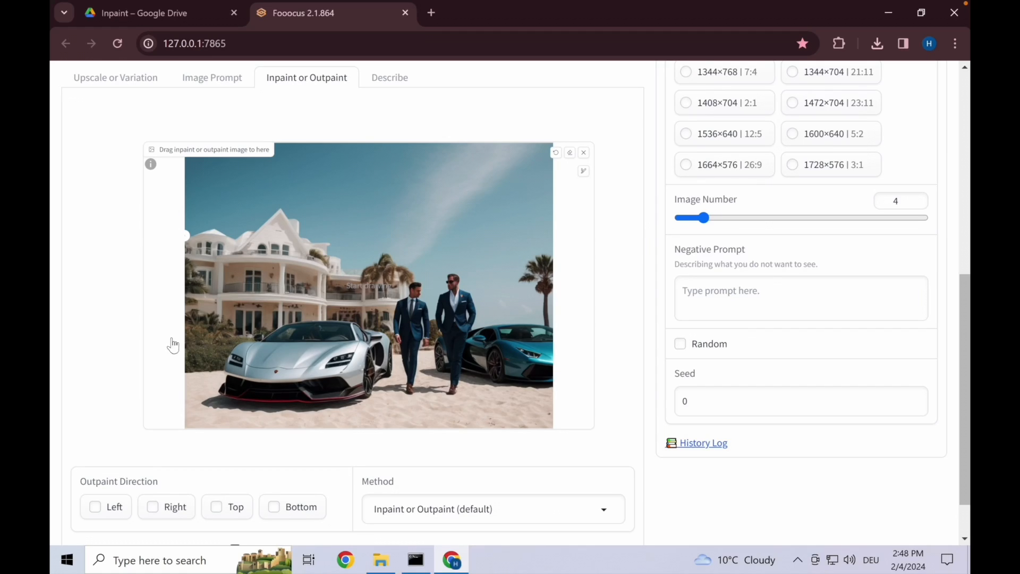
mouse_move(174, 296)
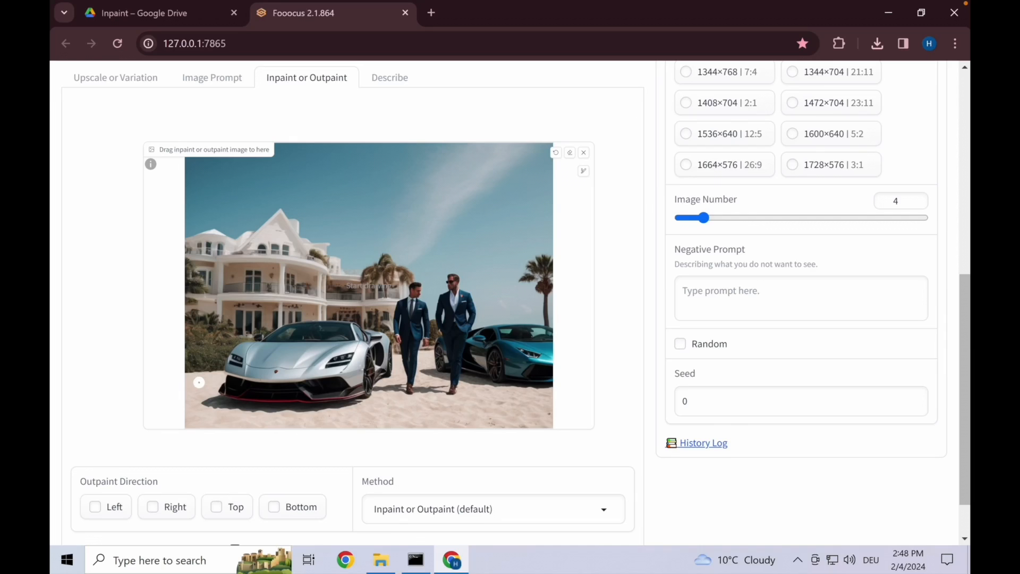
mouse_move(541, 362)
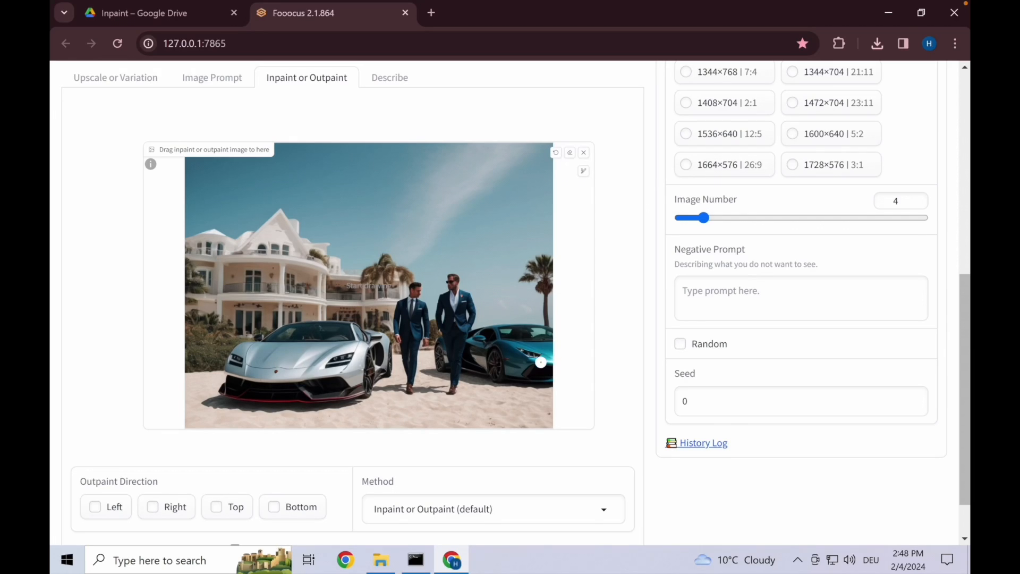
mouse_move(477, 365)
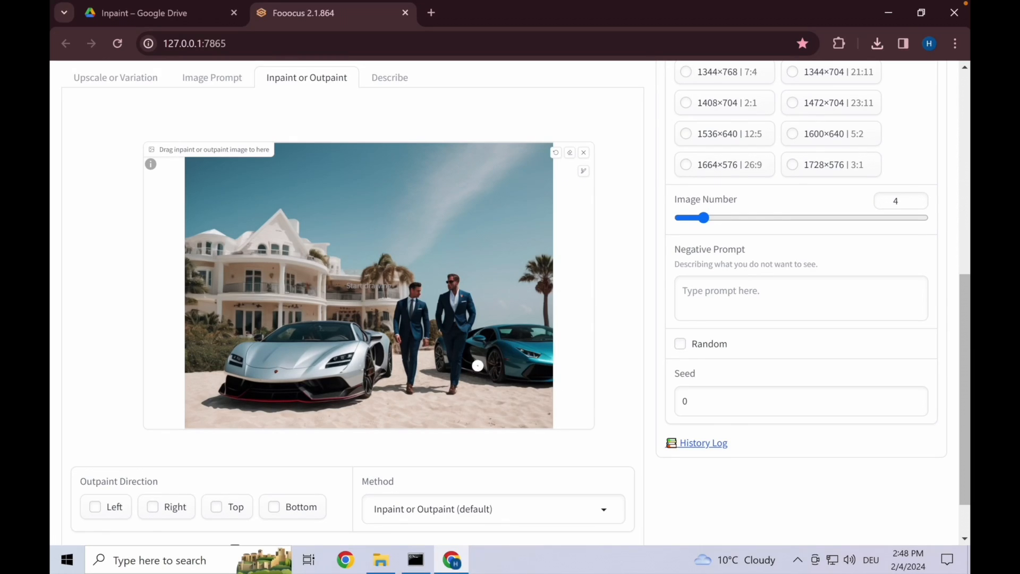
scroll("down", 3)
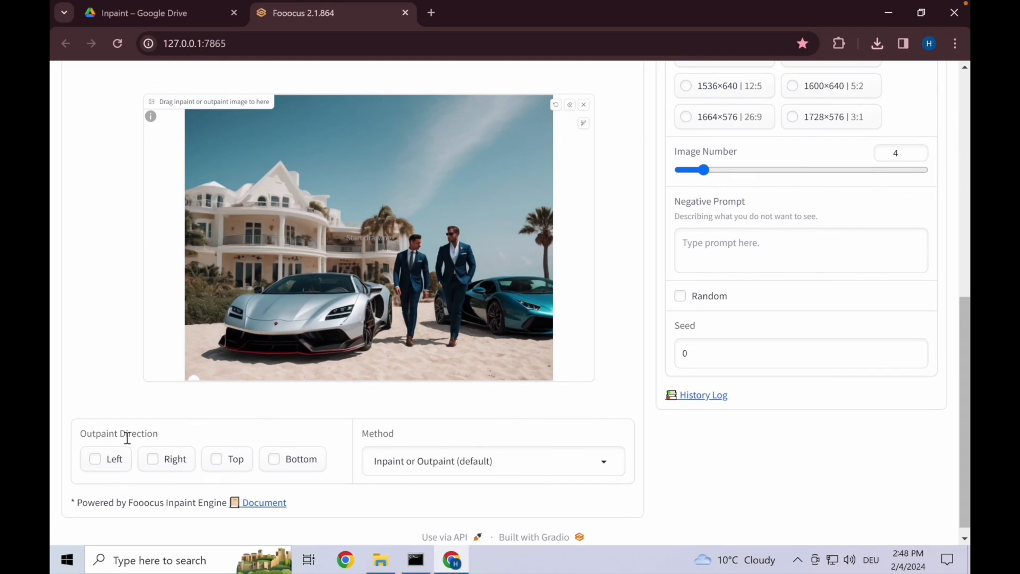
left_click(94, 458)
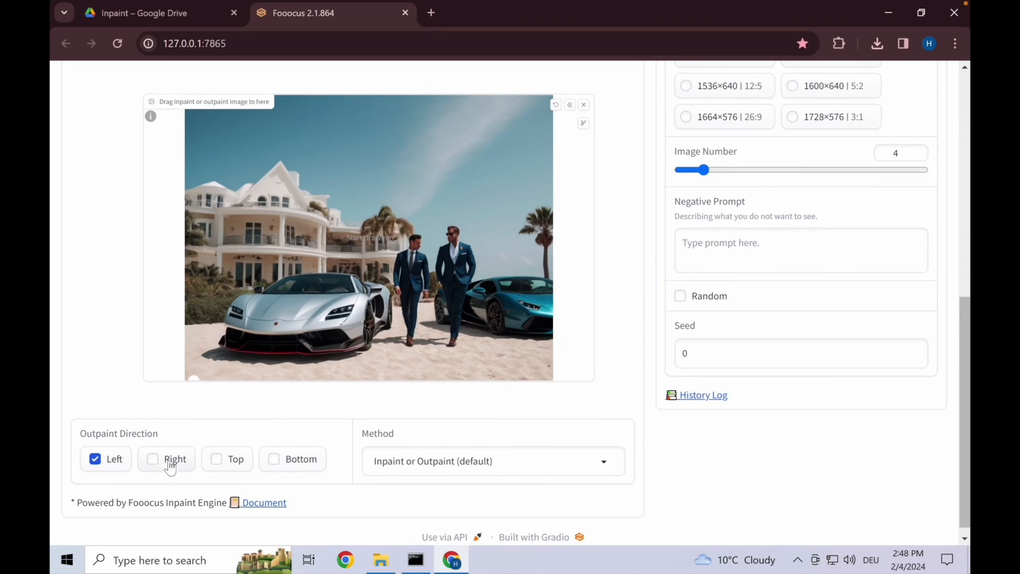
left_click(153, 459)
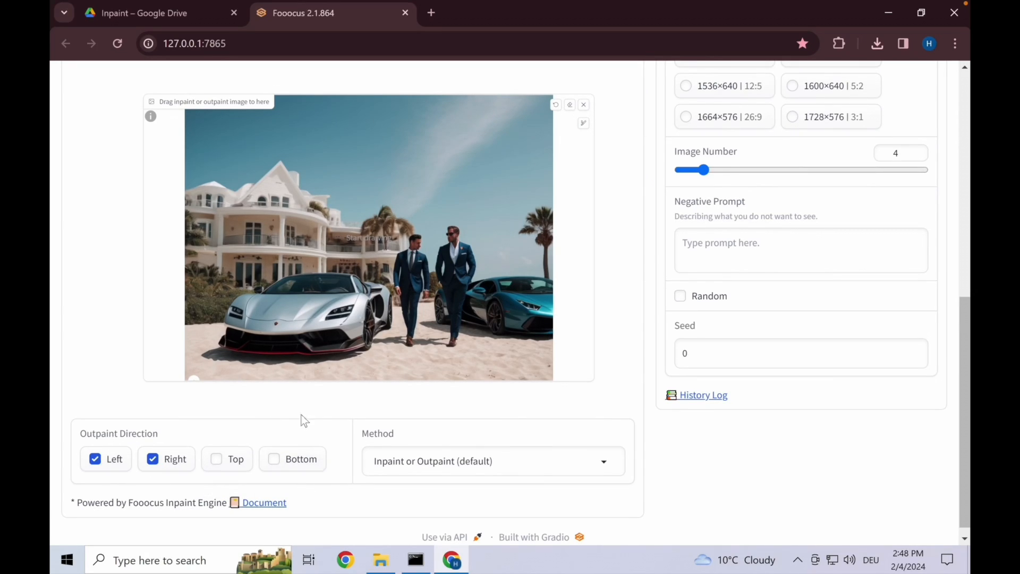
left_click(491, 460)
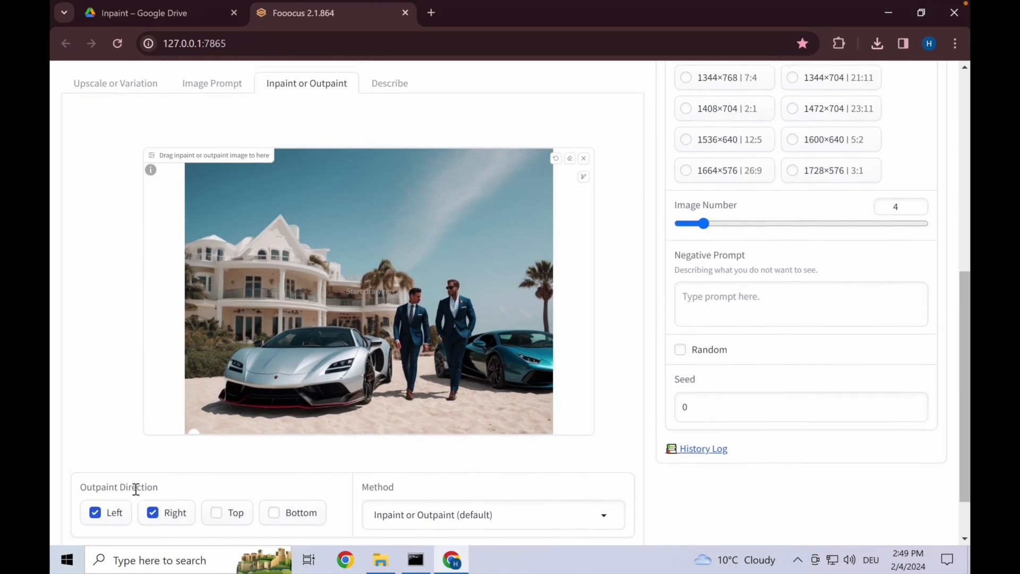
Replace the prompt with 'luxury house and blue lamborghini on beach'.
scroll("up", 3)
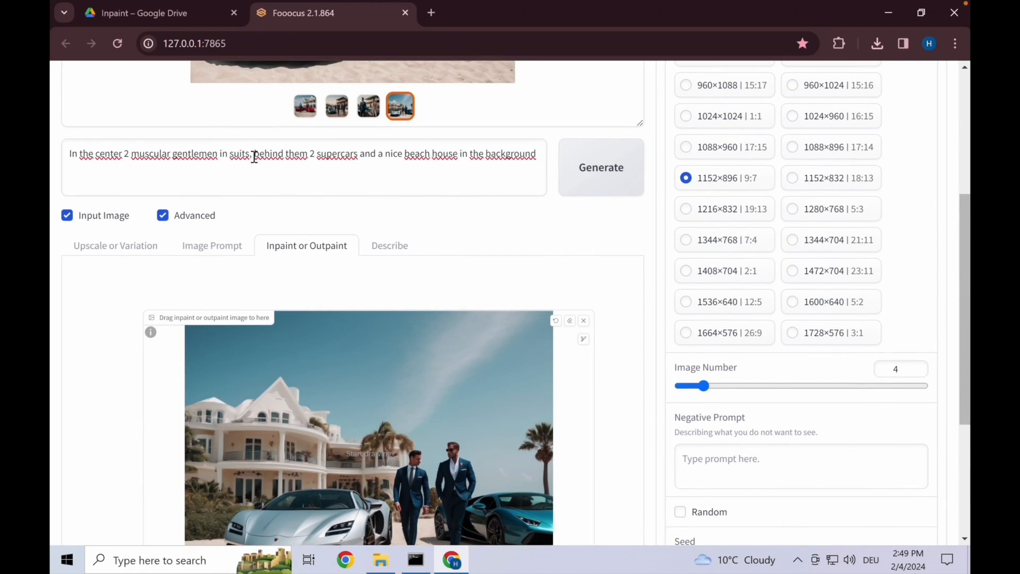
scroll("down", 3)
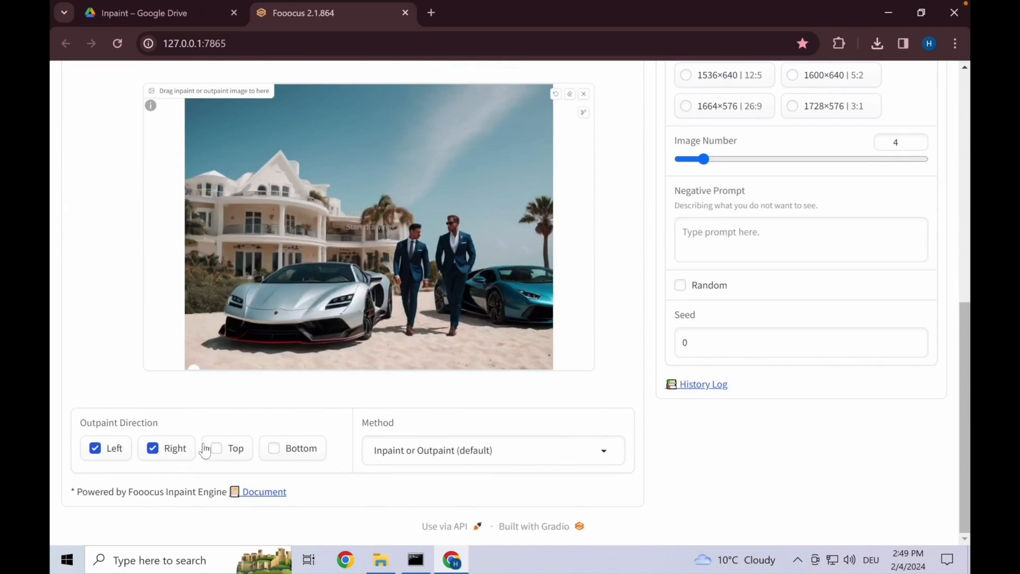
scroll("up", 3)
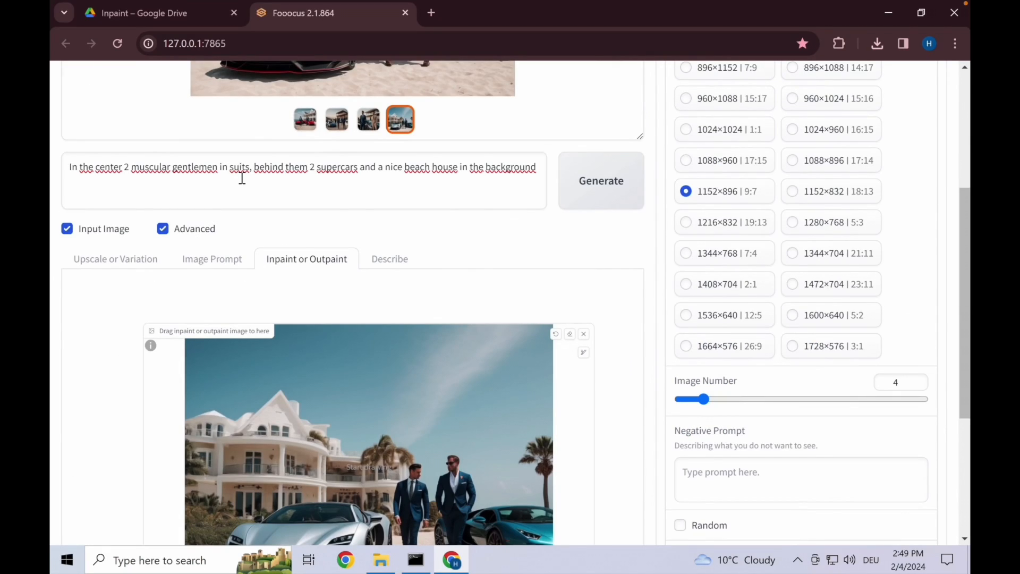
double_click(238, 167)
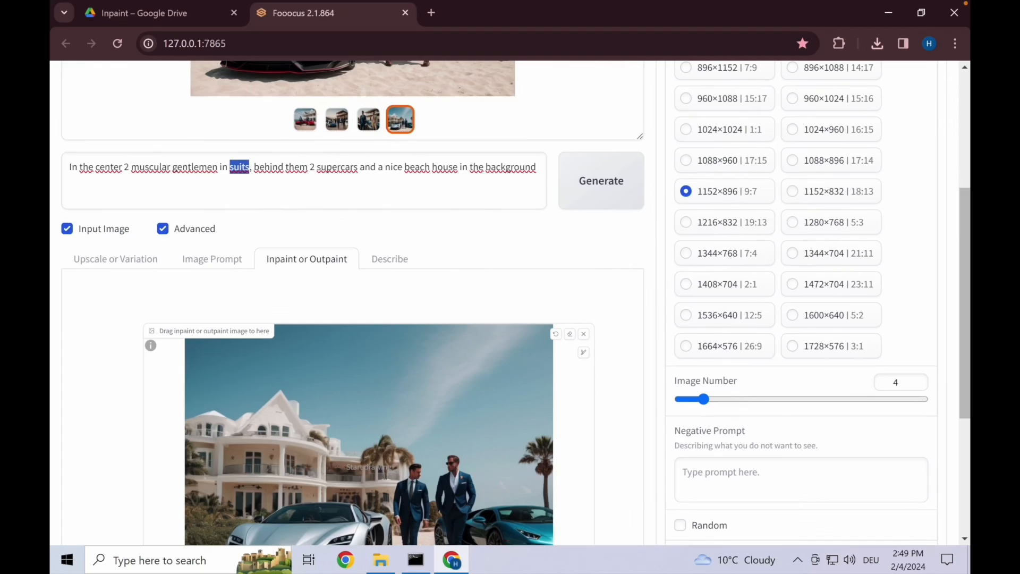
key("ctrl+a")
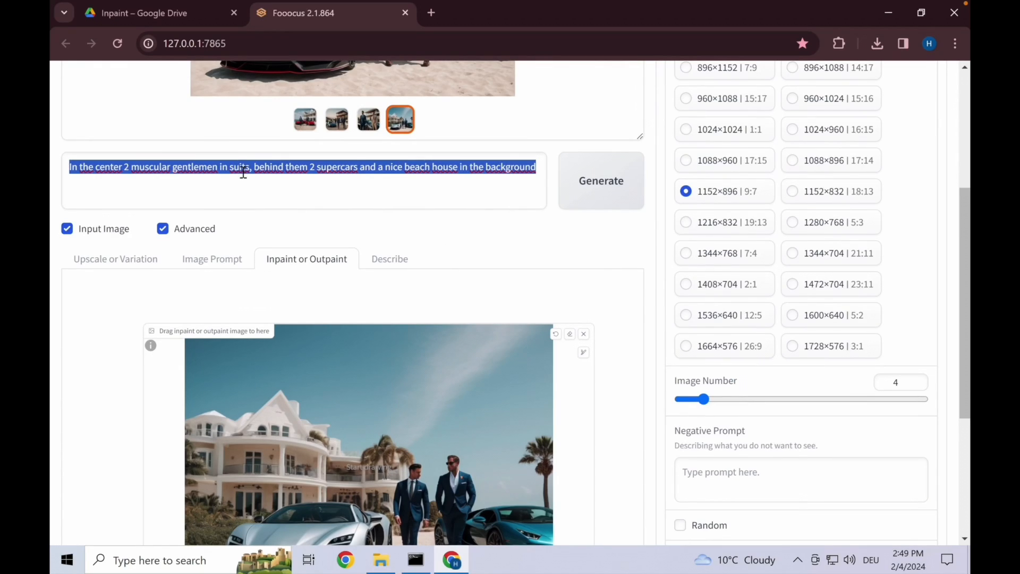
type("luxury house and")
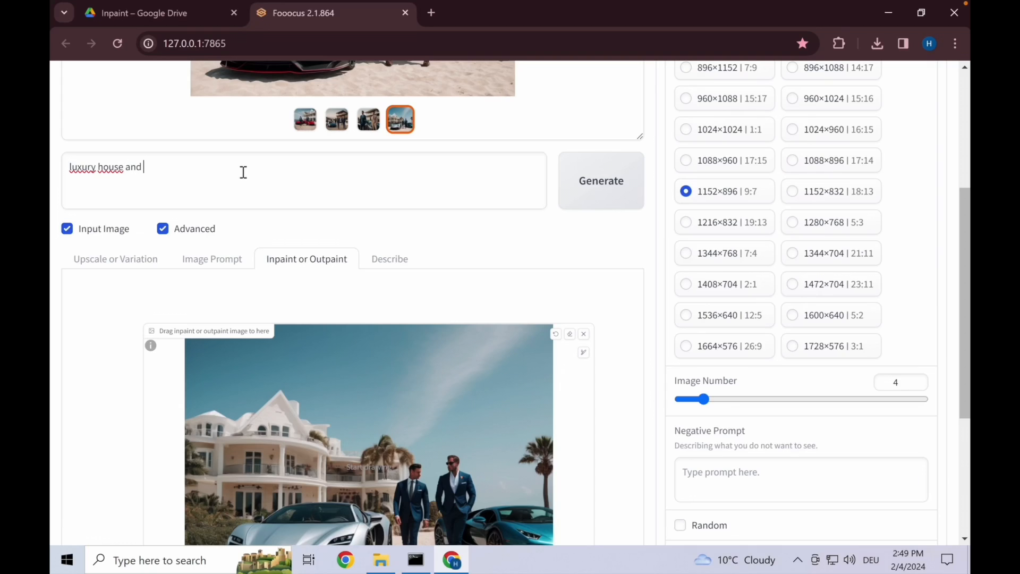
type("blue lamborghini on")
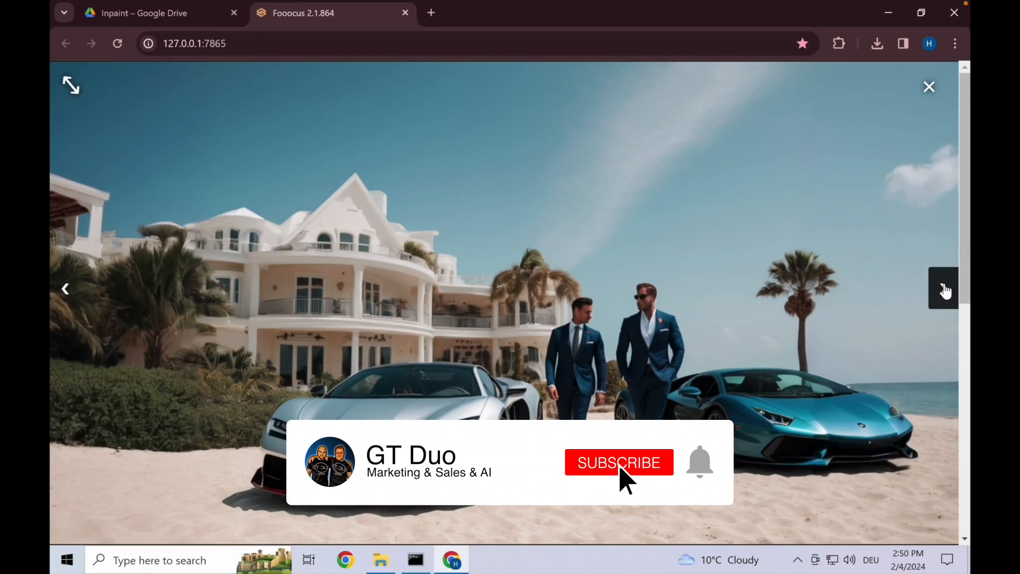
Close the preview and untick the Left outpaint direction.
left_click(928, 87)
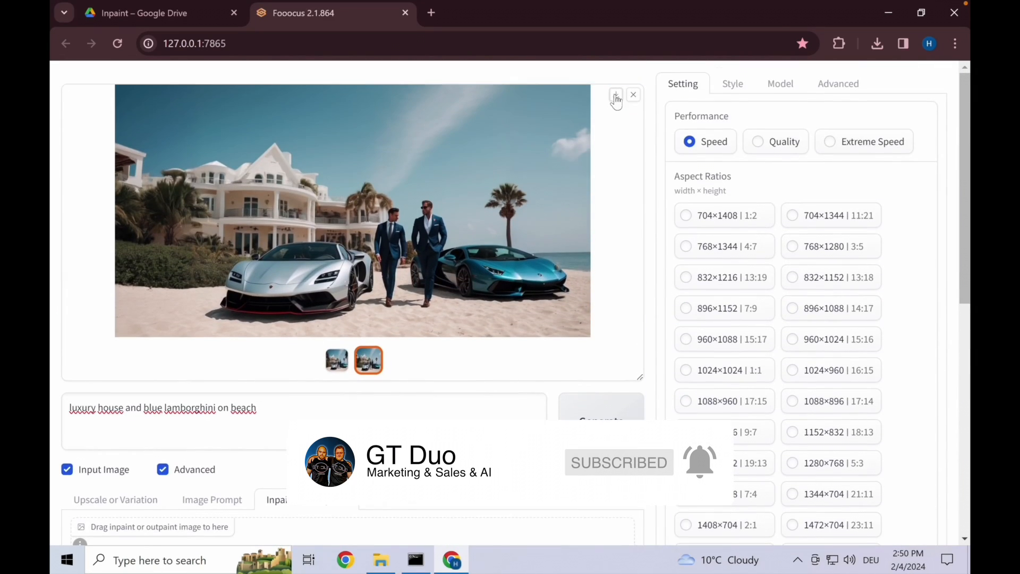
scroll("down", 3)
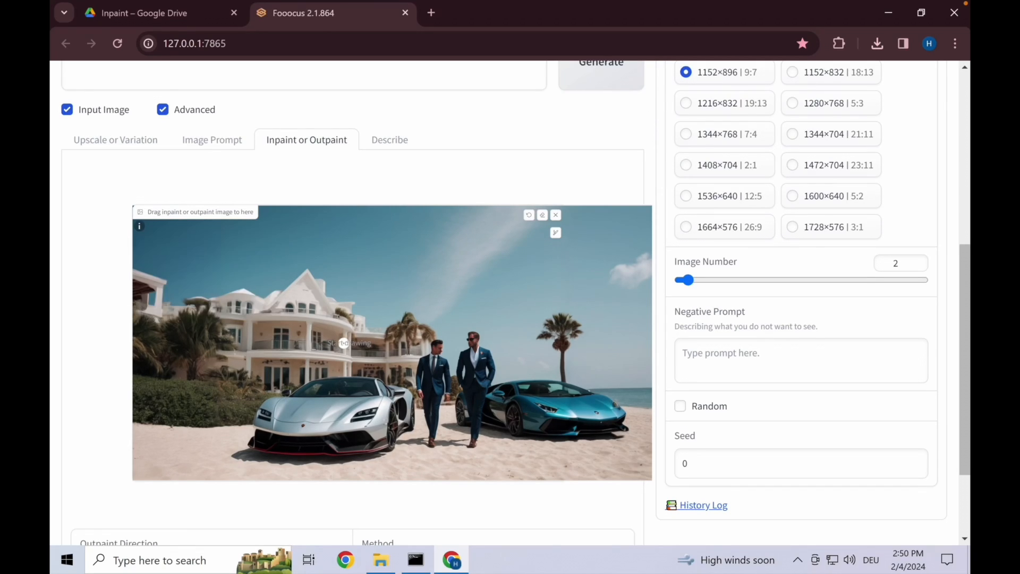
scroll("down", 3)
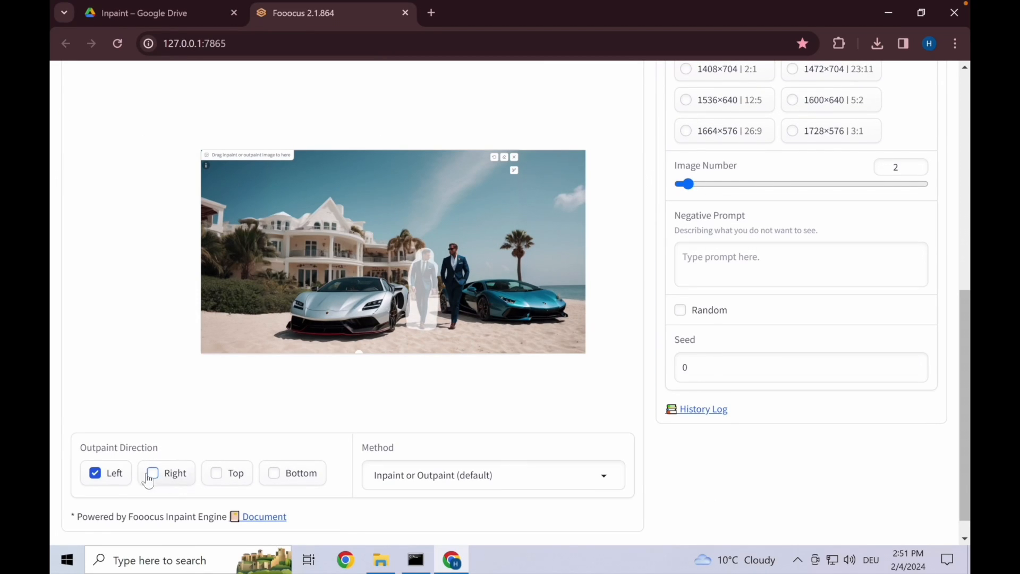
left_click(95, 473)
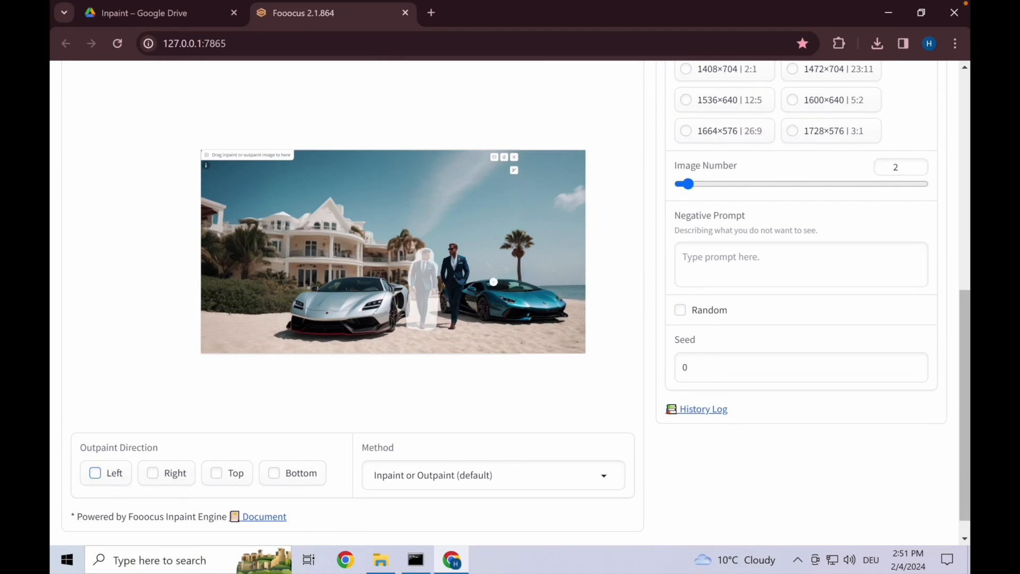
mouse_move(346, 400)
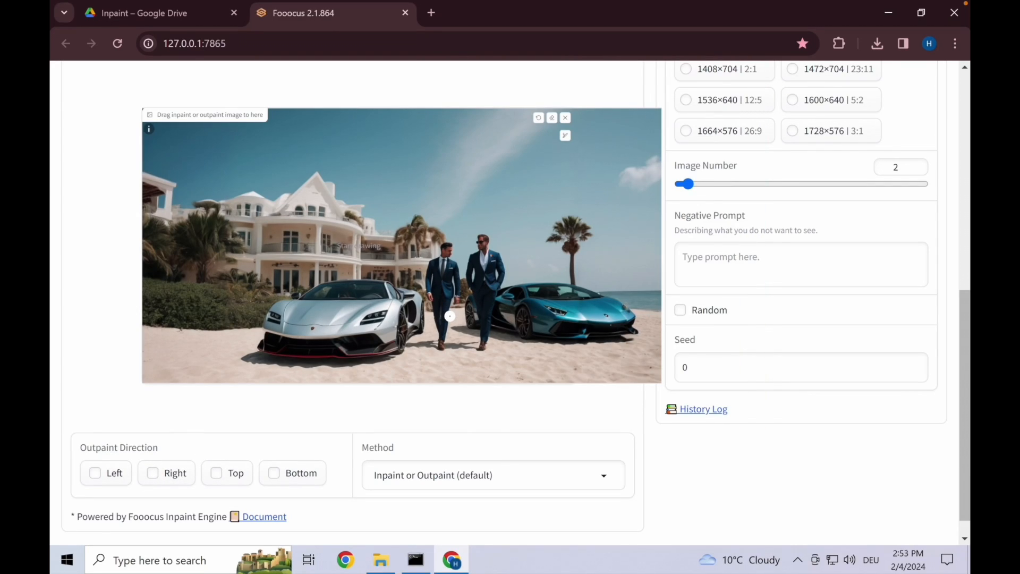
mouse_move(440, 328)
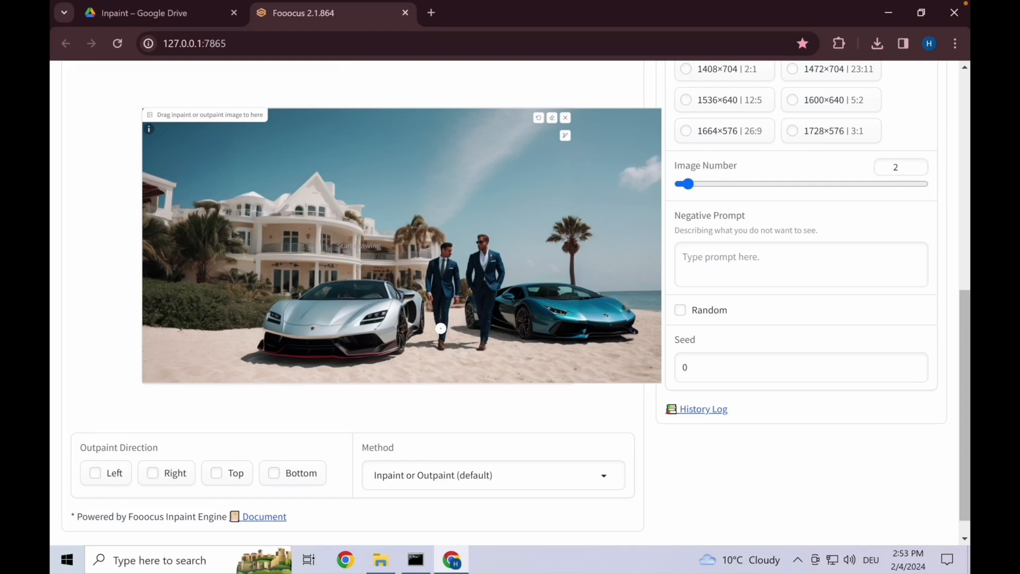
Open the inpaint Method dropdown to review the available methods.
left_click(493, 475)
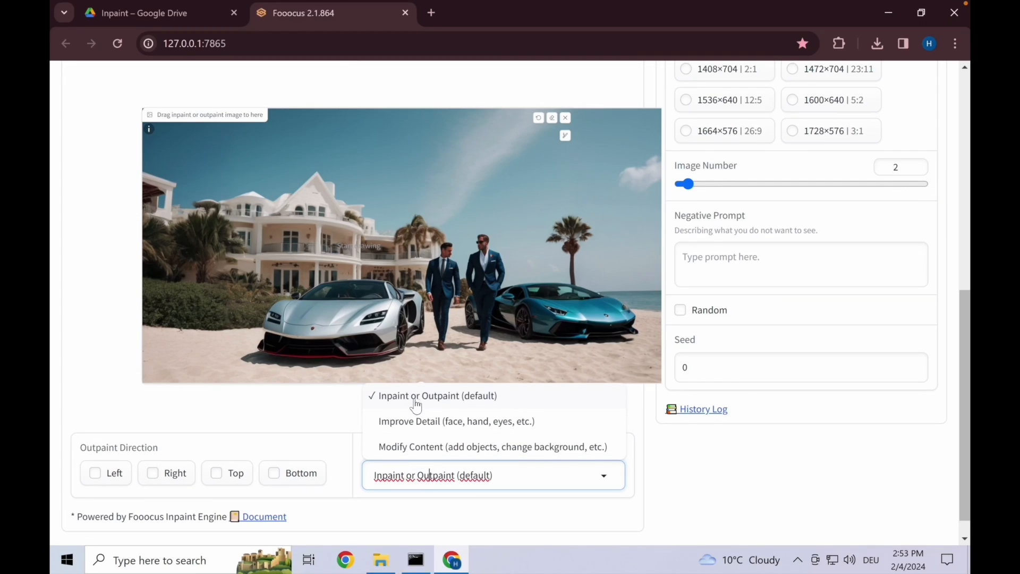
mouse_move(490, 400)
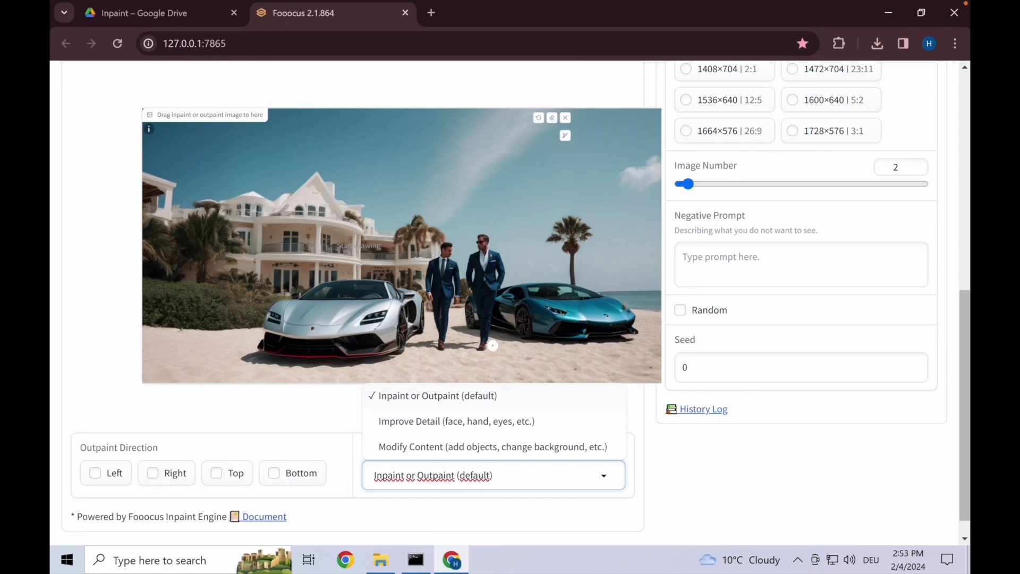
mouse_move(228, 319)
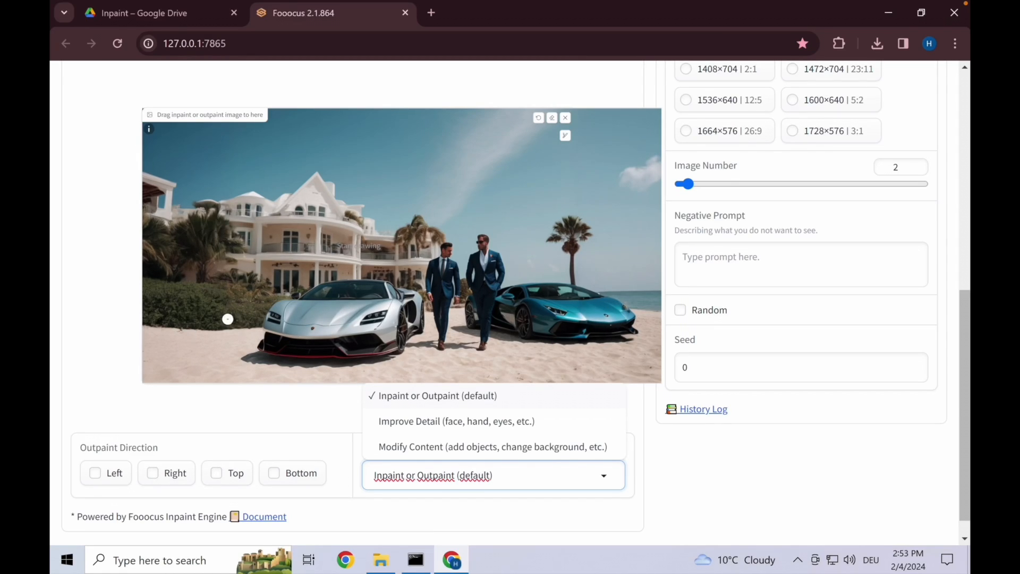
Choose 'Modify Content (add objects, change background, etc.)' as the inpaint method.
scroll("down", 3)
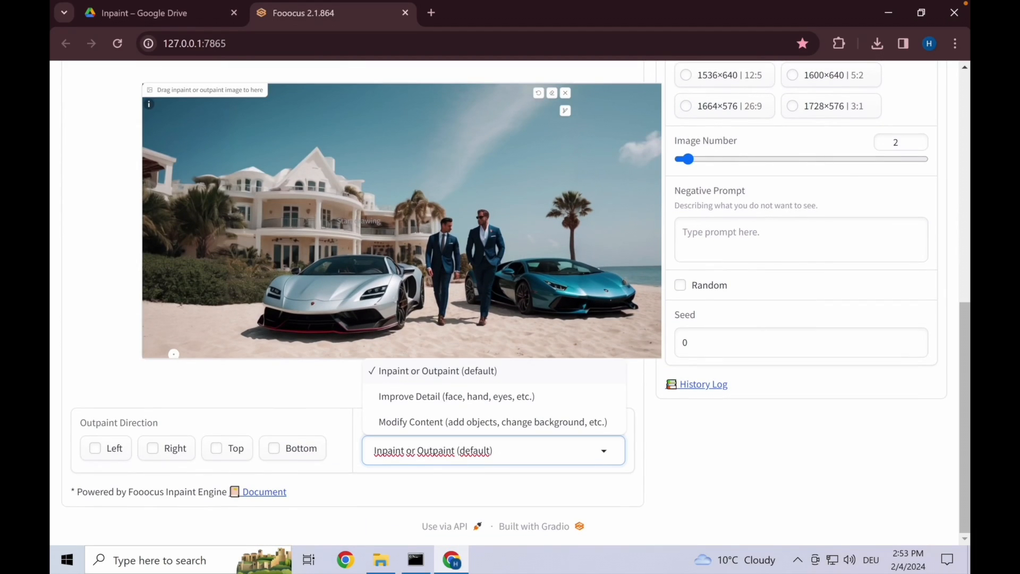
mouse_move(473, 295)
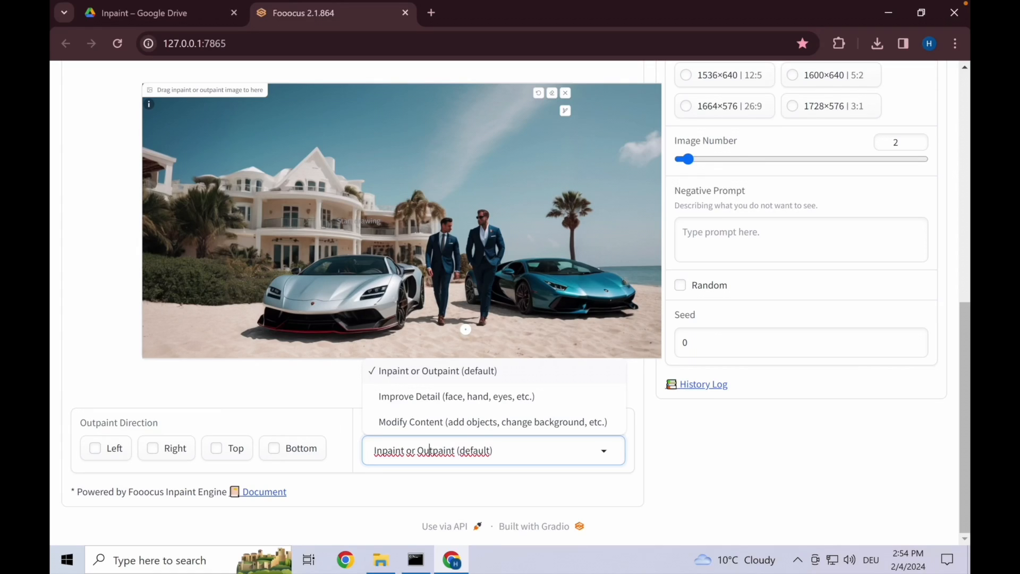
mouse_move(477, 380)
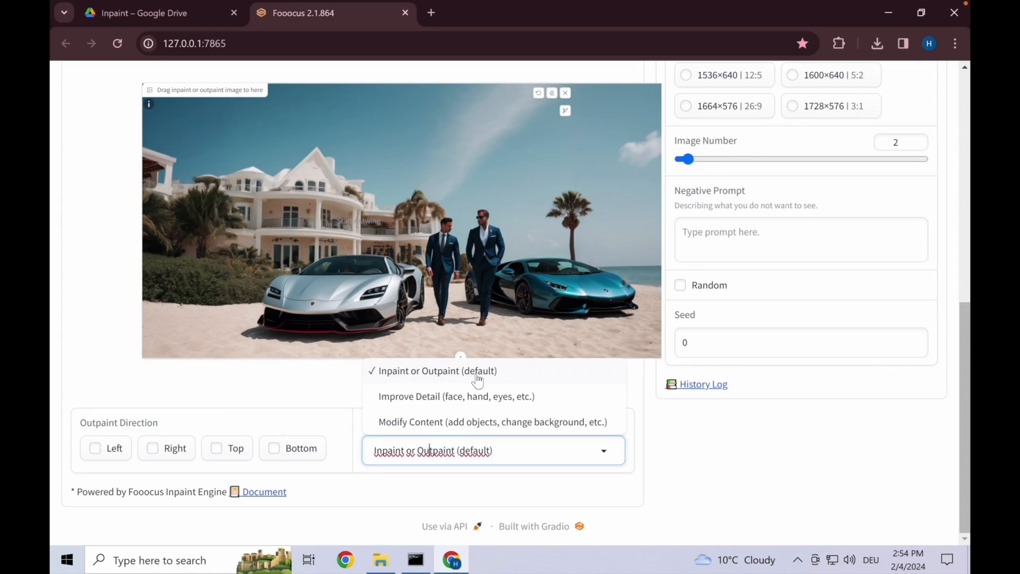
mouse_move(465, 377)
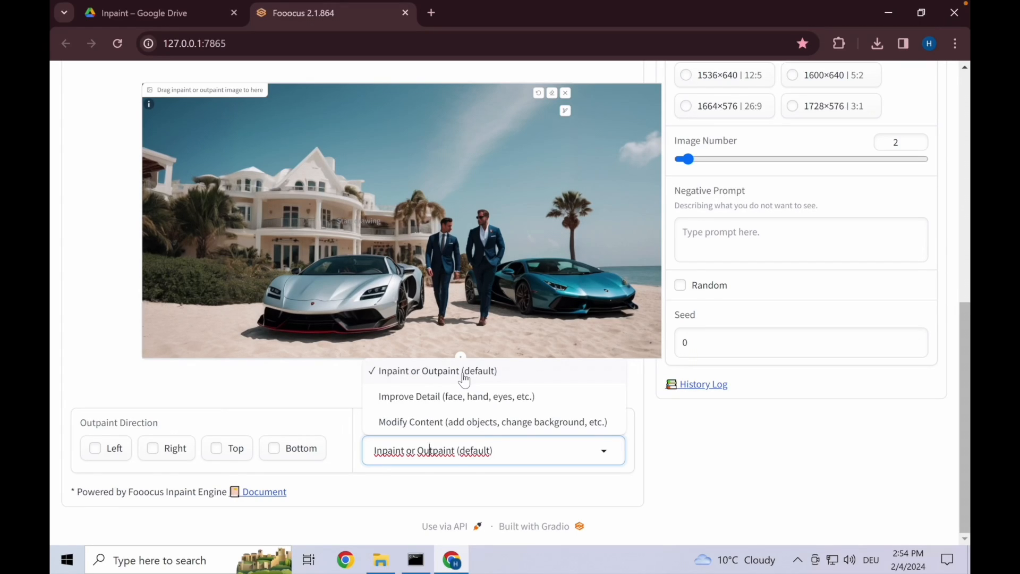
mouse_move(553, 376)
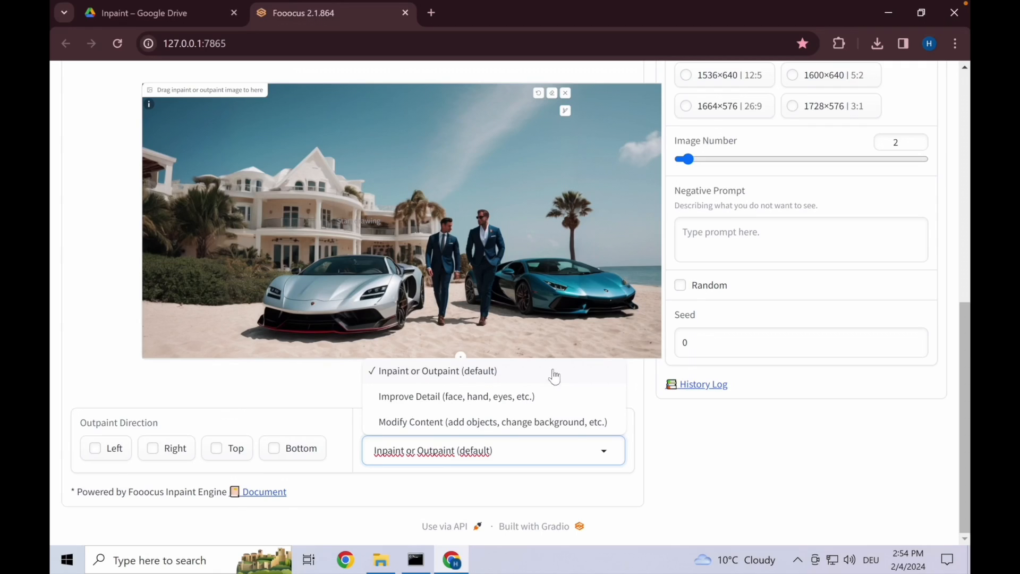
mouse_move(481, 379)
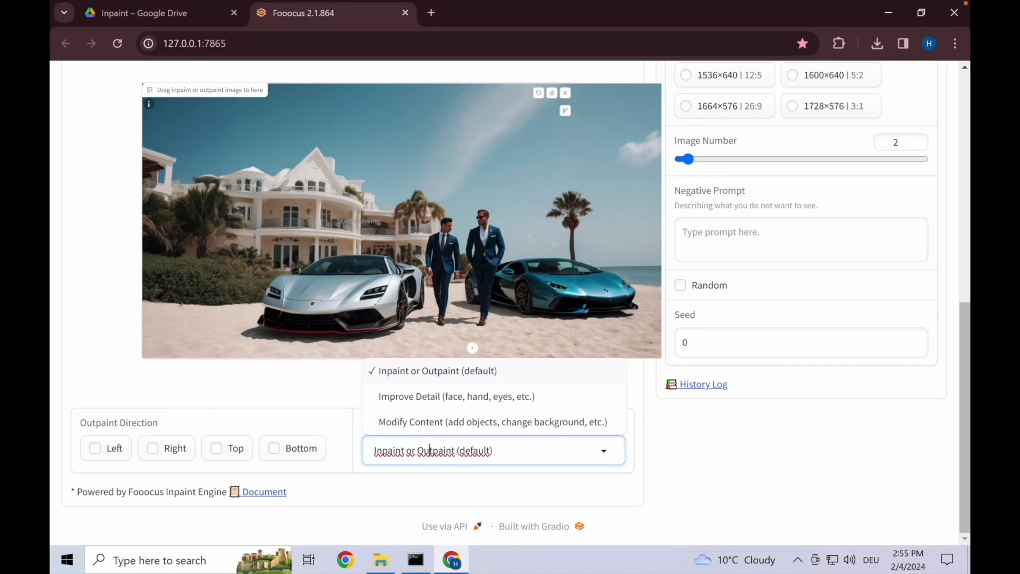
mouse_move(455, 311)
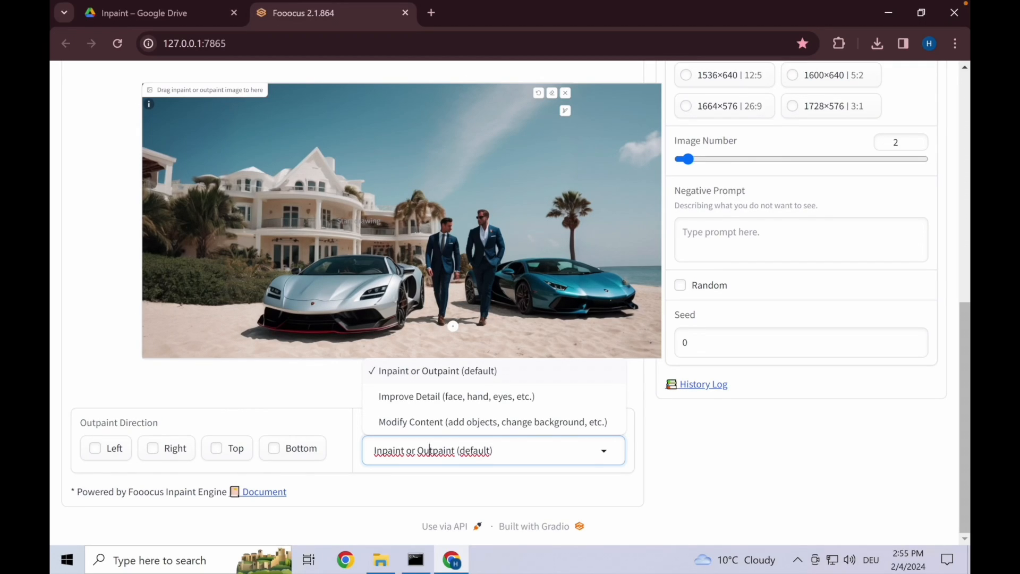
left_click(492, 421)
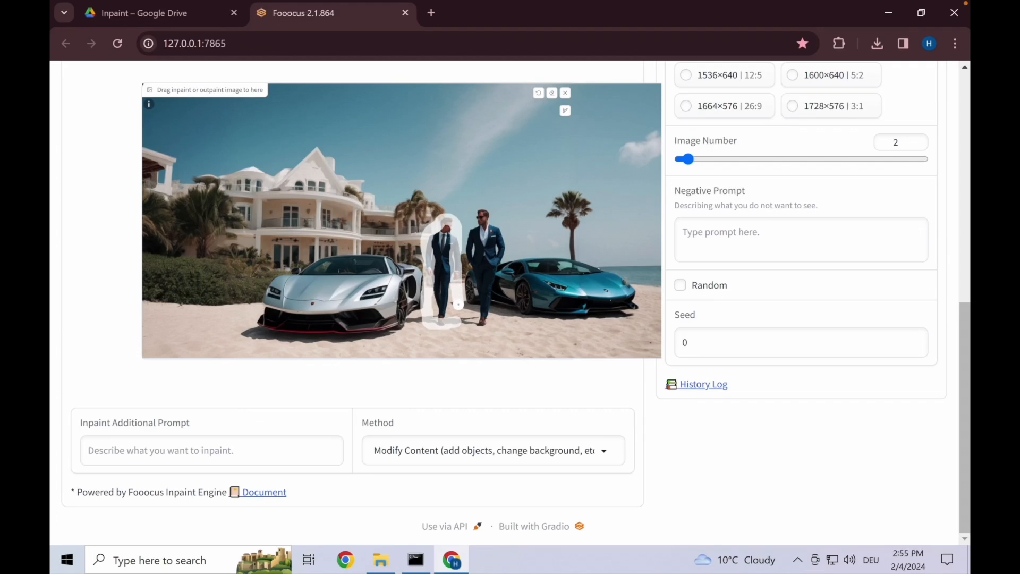
Mask the left man and add an inpaint prompt for a muscular man in a yellow-and-black suit, hands in pockets.
left_click(564, 110)
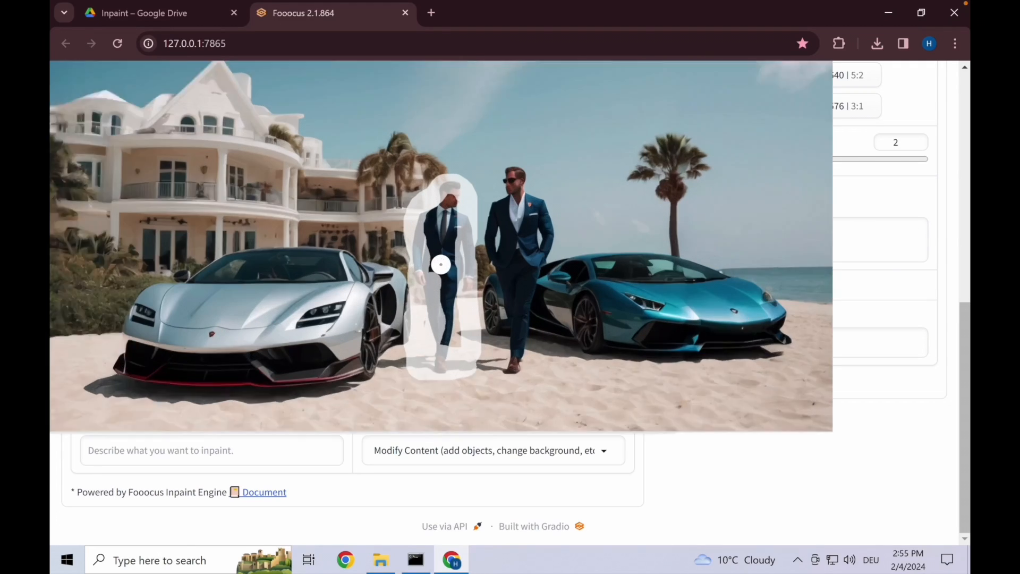
scroll("down", 3)
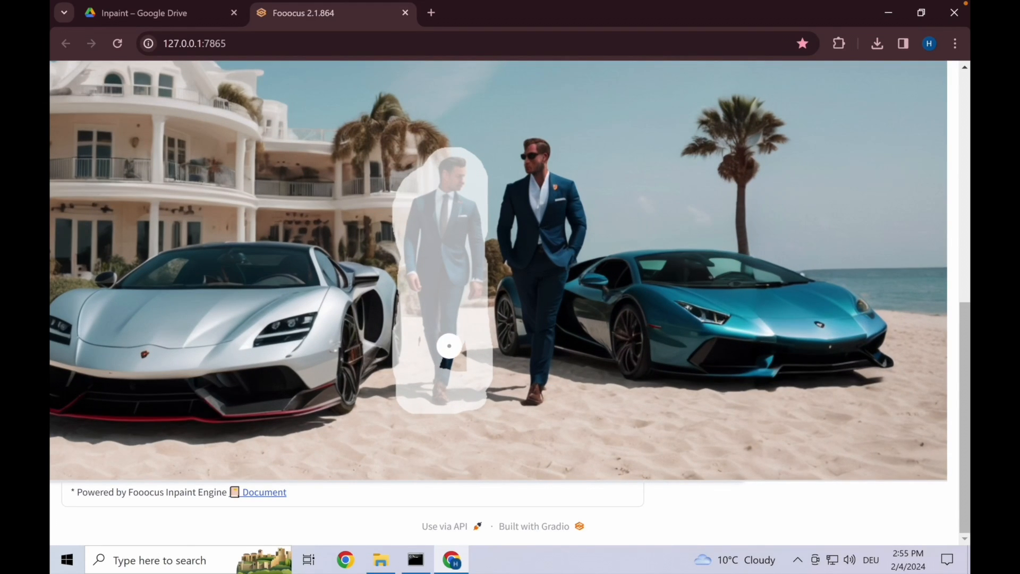
scroll("up", 3)
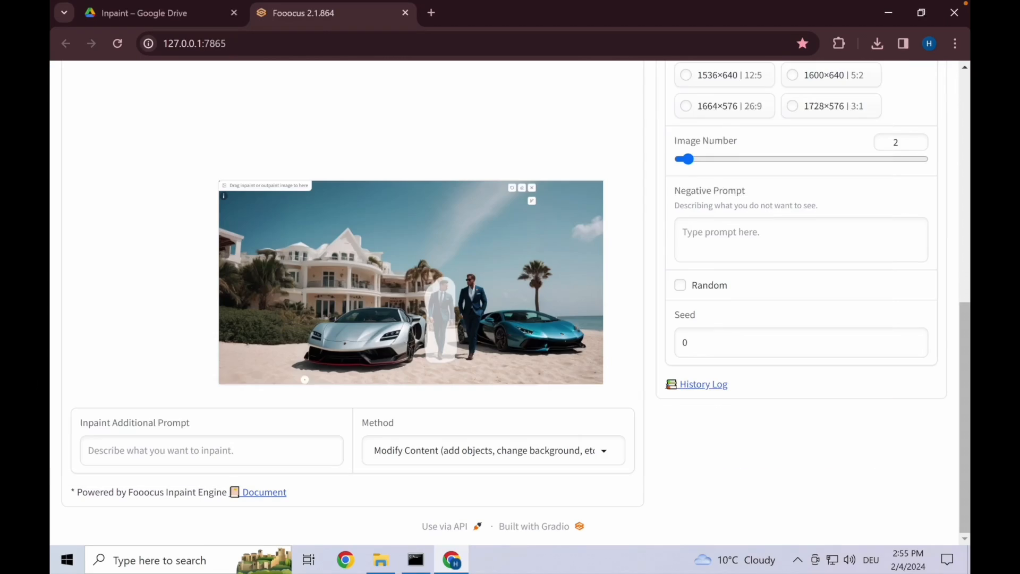
type("muscular gentleman in yellow and b")
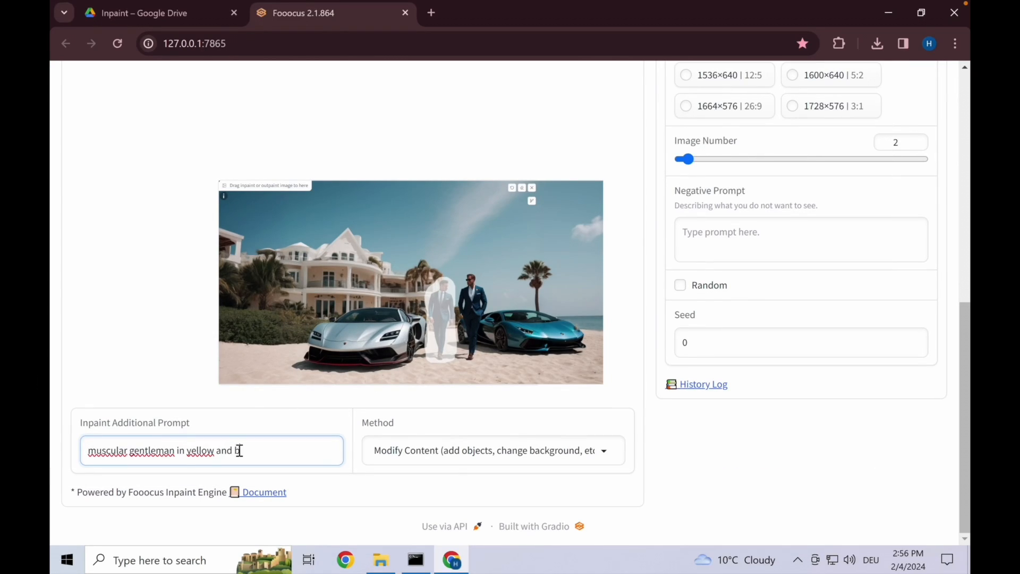
type("lack suit, standing with h")
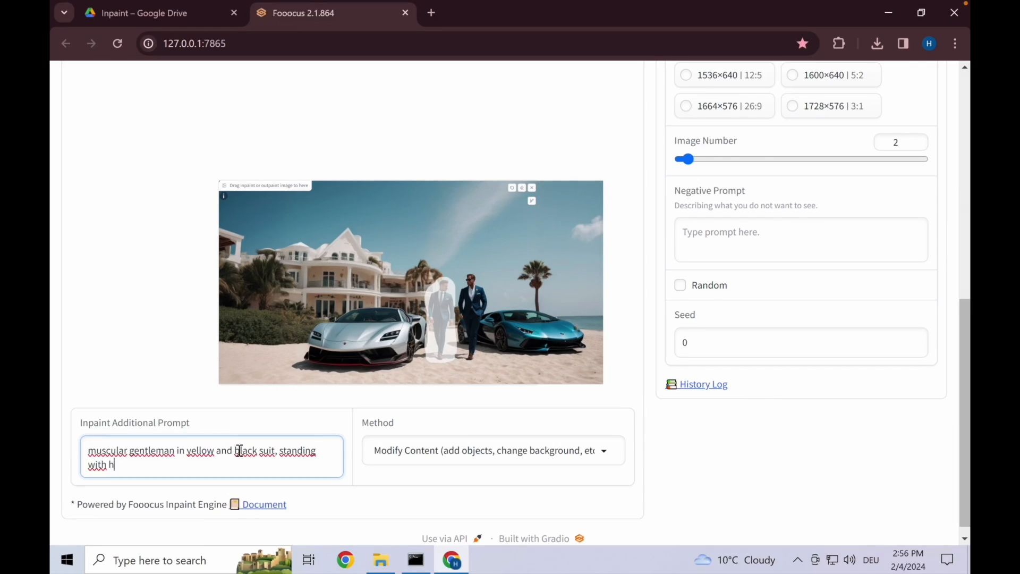
type("ands in pockets, looki")
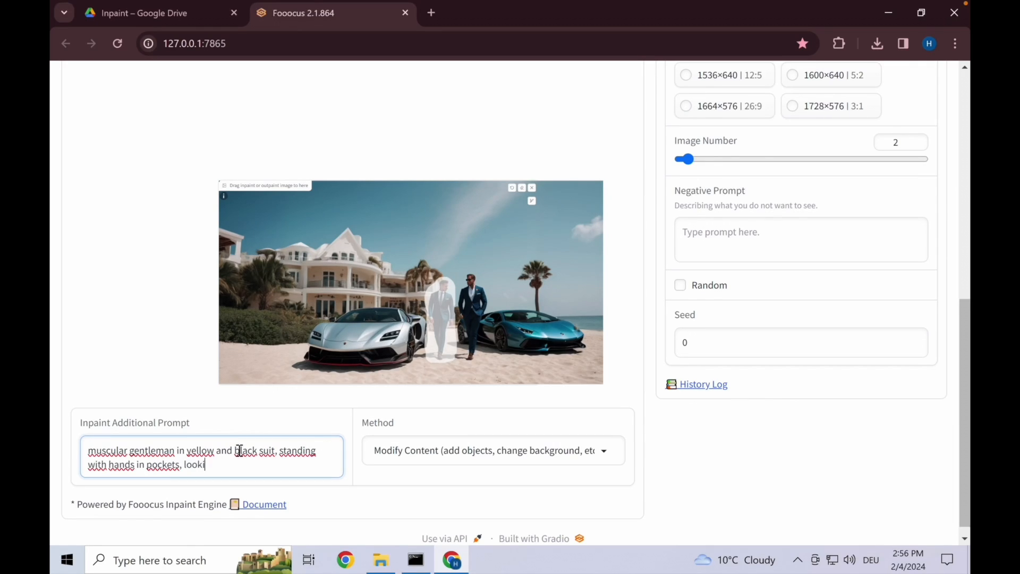
type("ng towards camera")
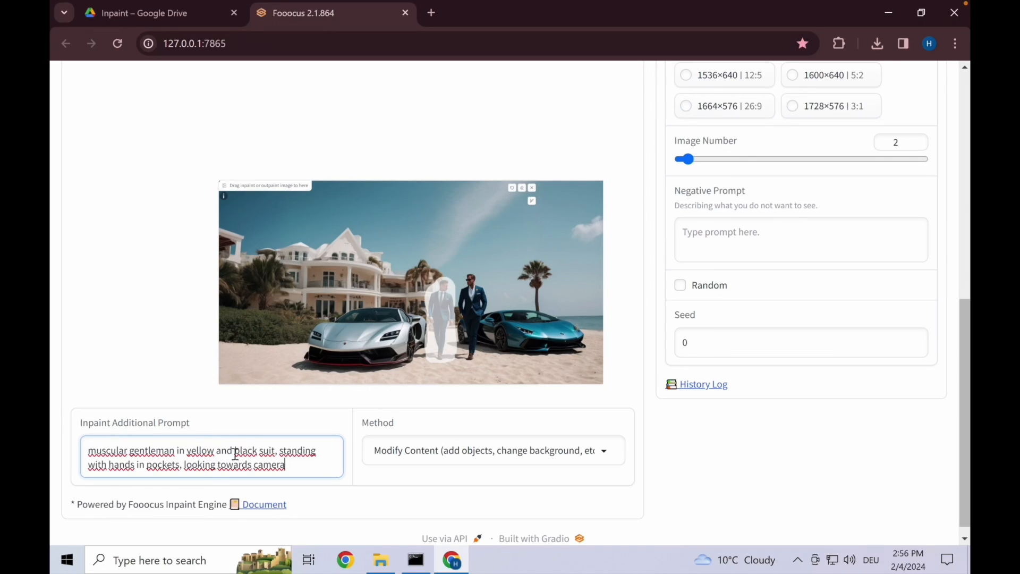
Select the entire main prompt text for removal.
scroll("up", 3)
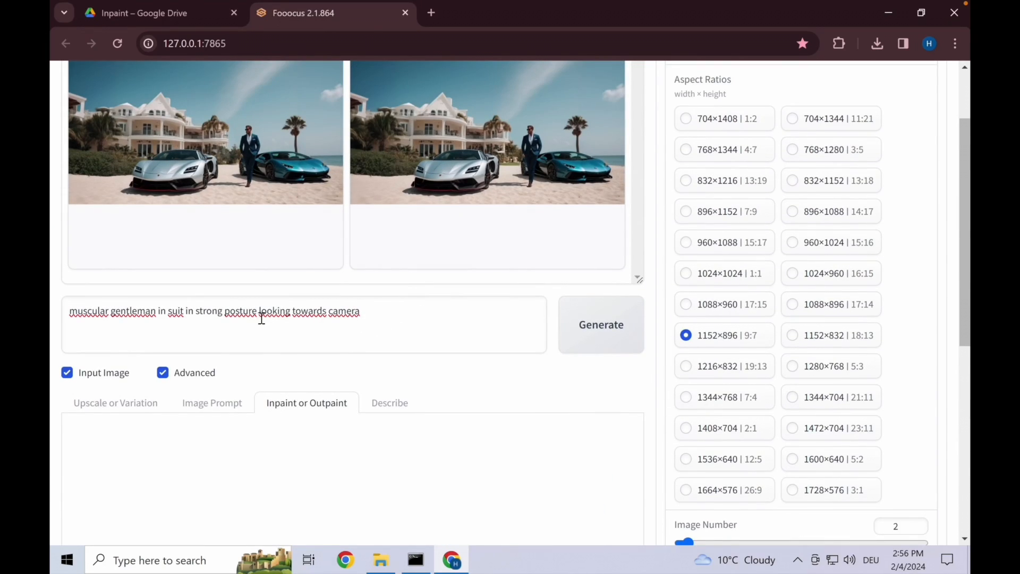
scroll("down", 3)
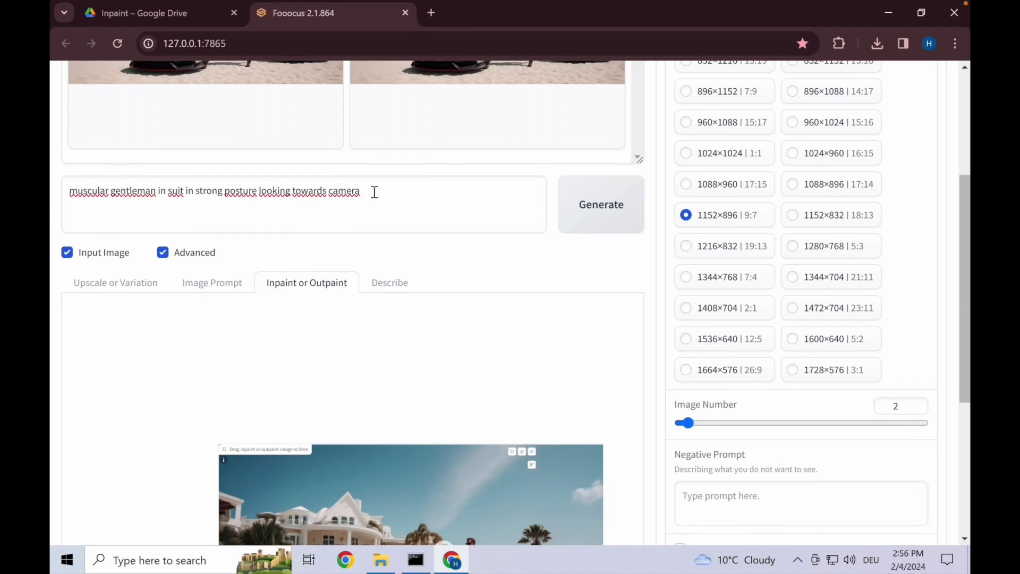
triple_click(214, 191)
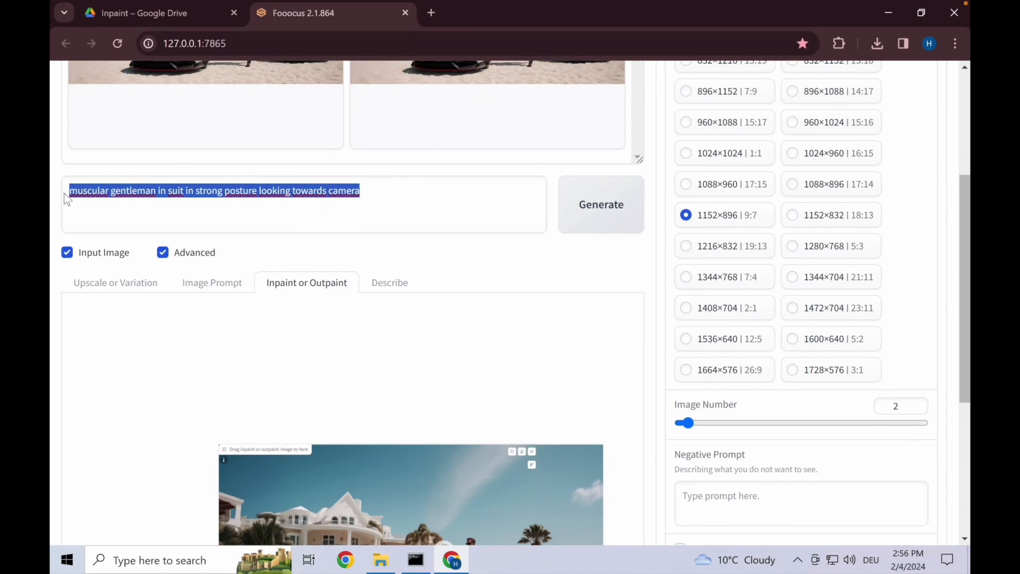
scroll("down", 3)
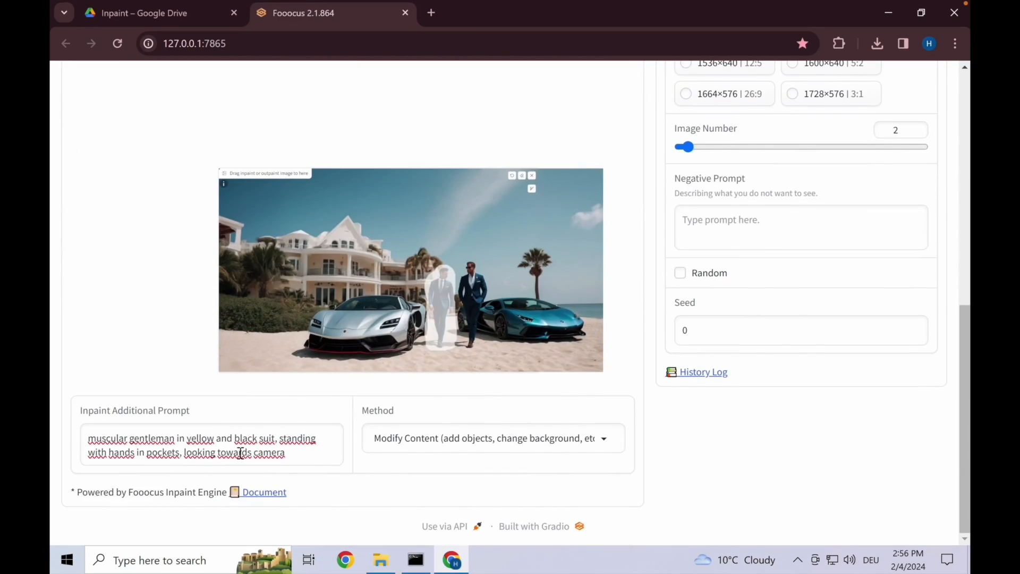
scroll("down", 3)
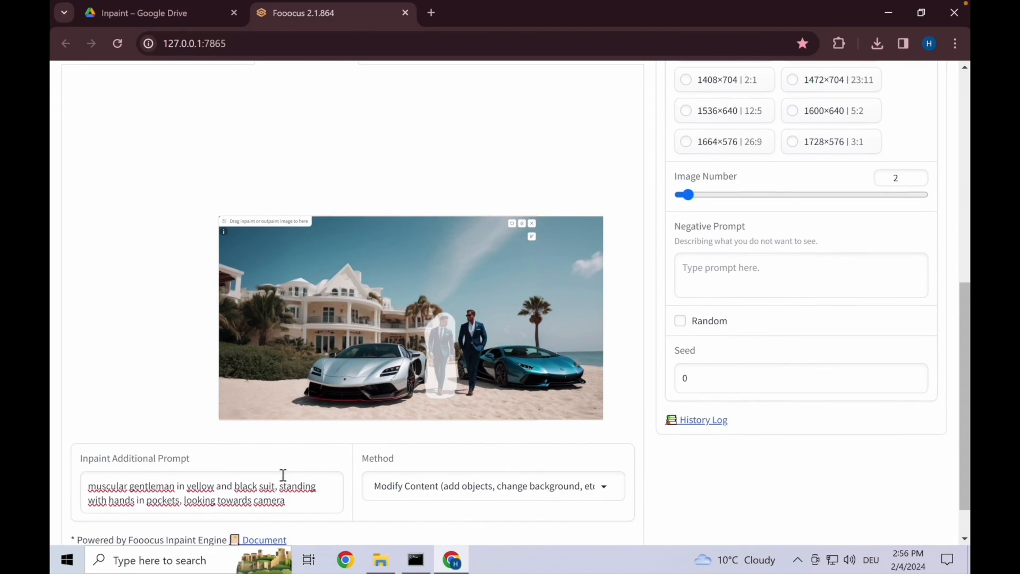
scroll("up", 3)
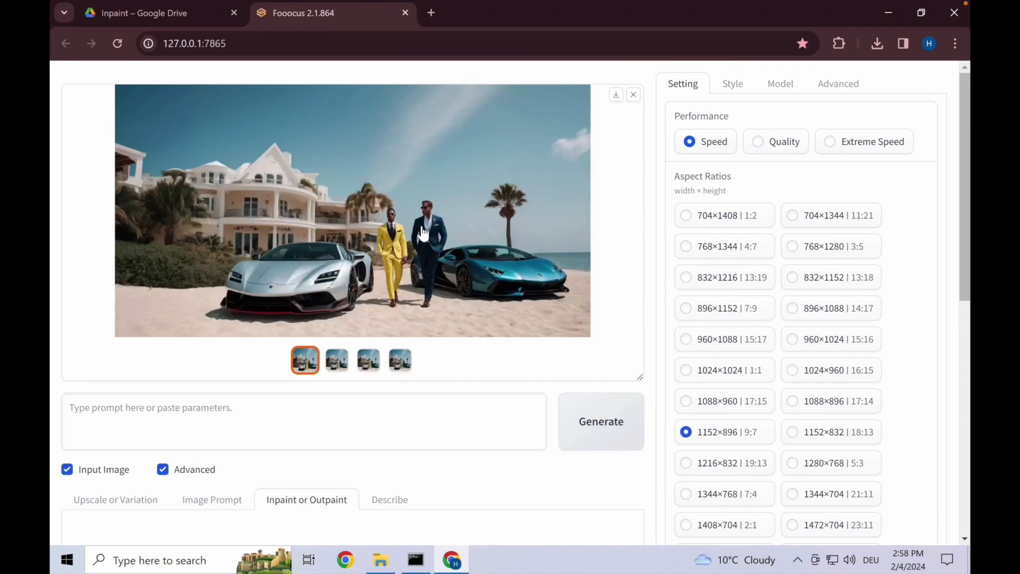
Load the yellow-suit result into the inpaint canvas and prompt for a male face with sunglasses.
left_click(351, 210)
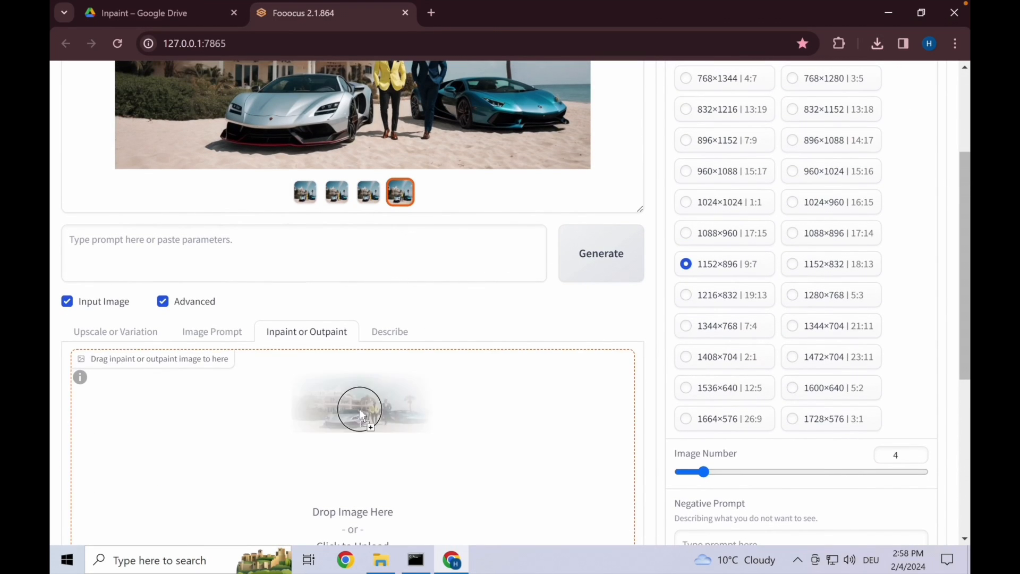
left_click(361, 407)
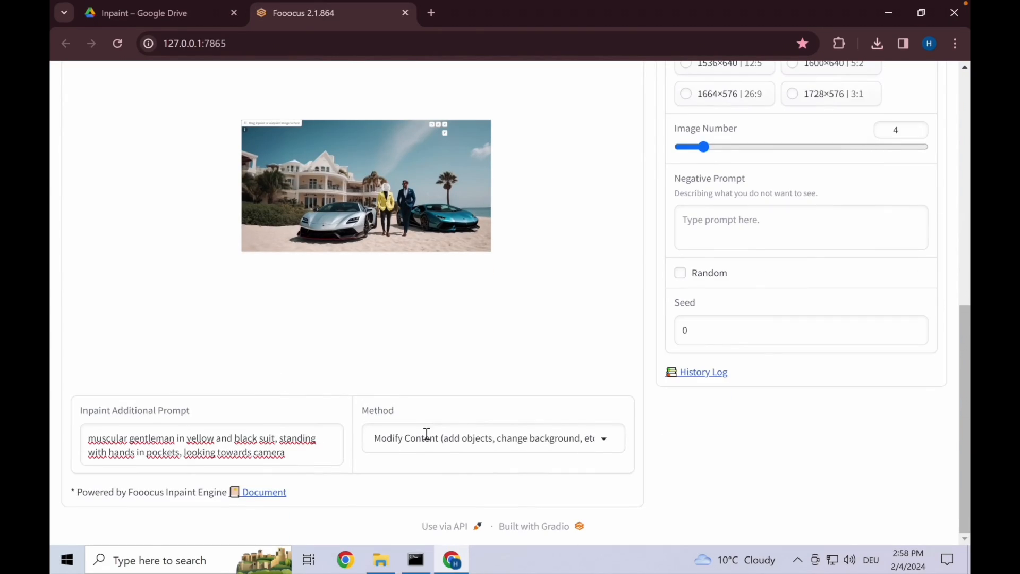
scroll("up", 3)
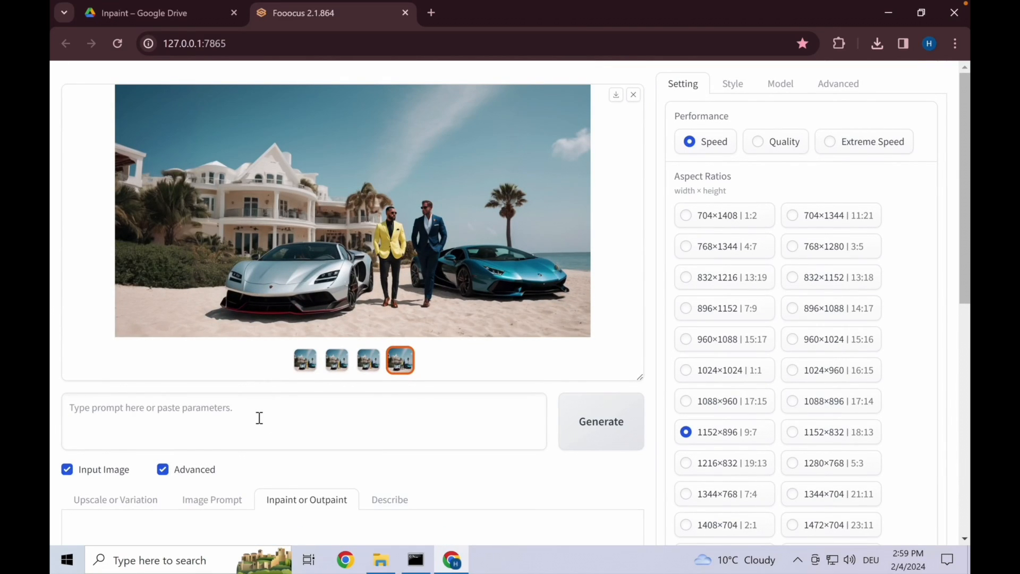
type("male face with sunglasses looking towar")
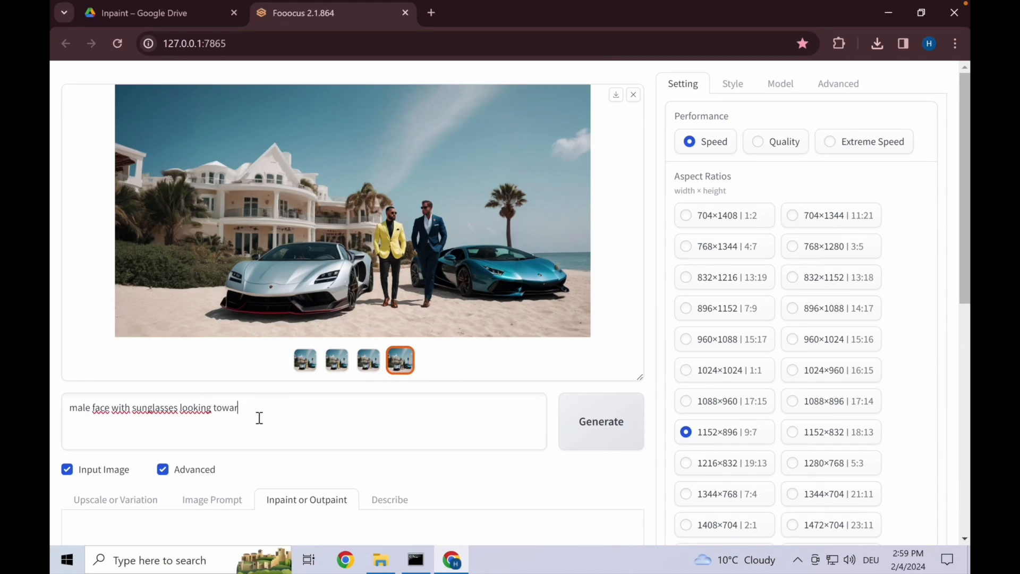
type("ds center of im")
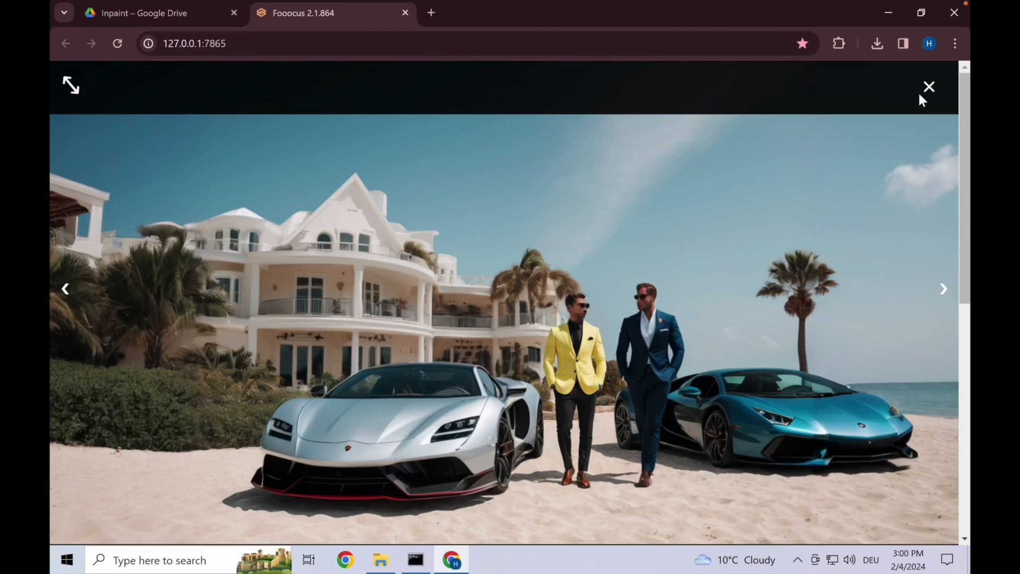
left_click(928, 86)
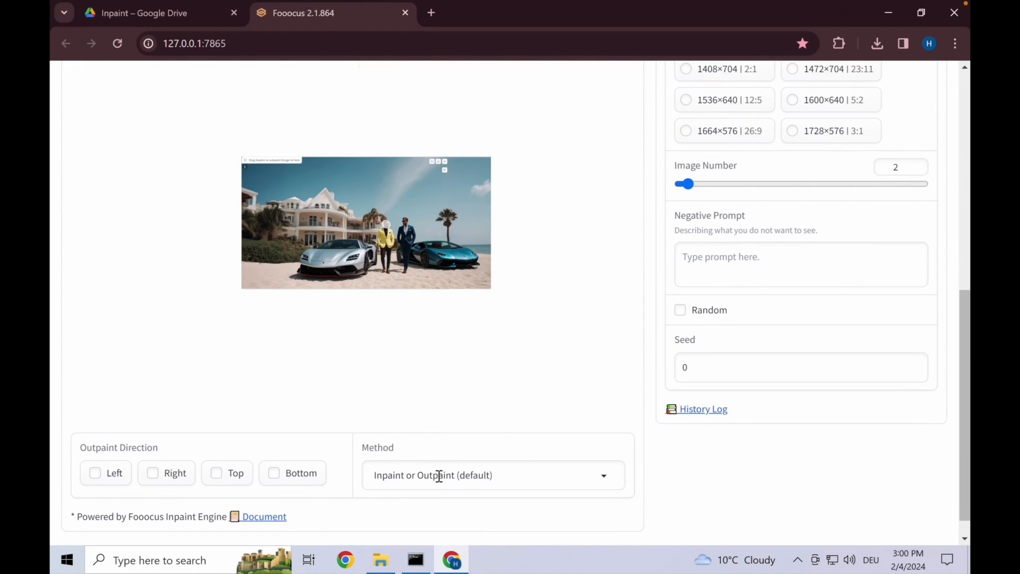
Inpaint the yellow-suited man's face via Modify Content with 'male face with sunglasses looking towards center of image'.
left_click(491, 475)
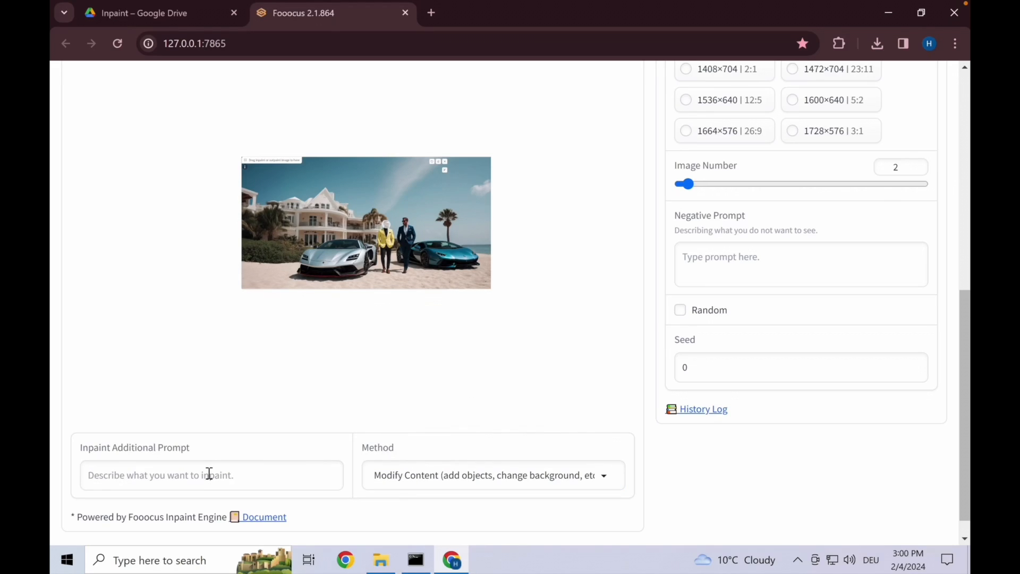
type("male face with sunglasses looking towards center of image")
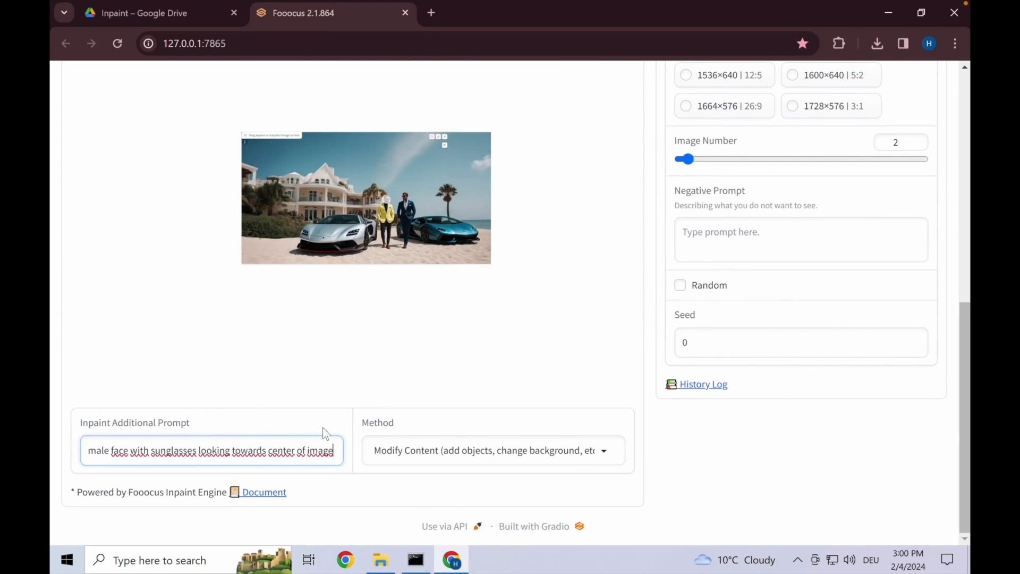
left_click(365, 197)
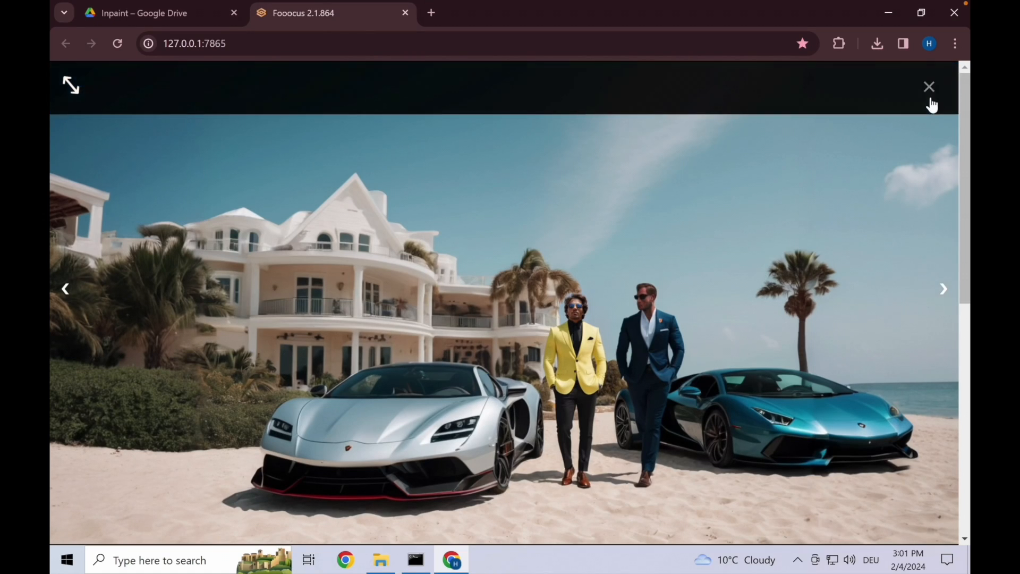
left_click(928, 86)
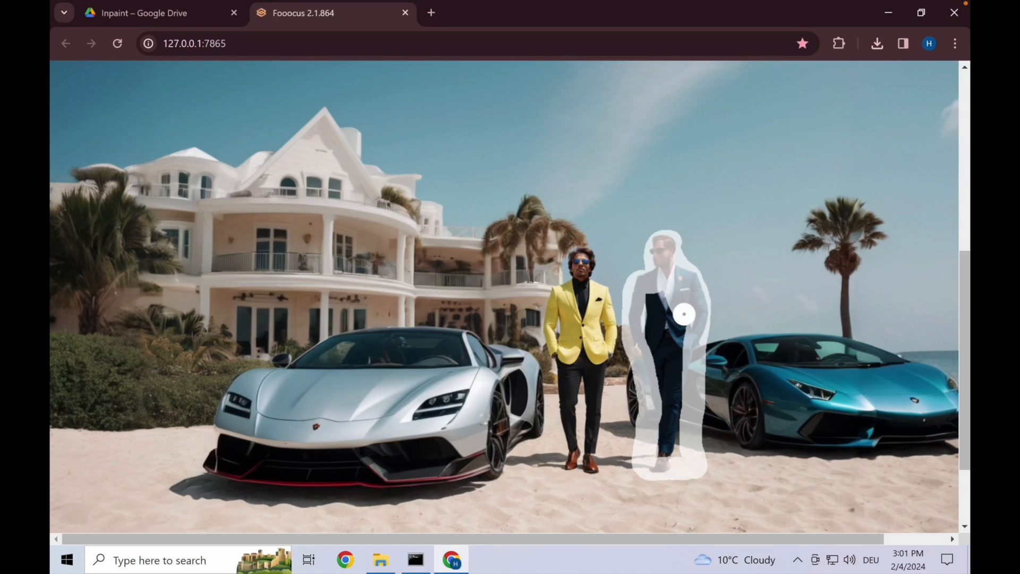
Inpaint the masked figure as a Caucasian man in a red suit and browse the variations.
scroll("down", 3)
type("muscular")
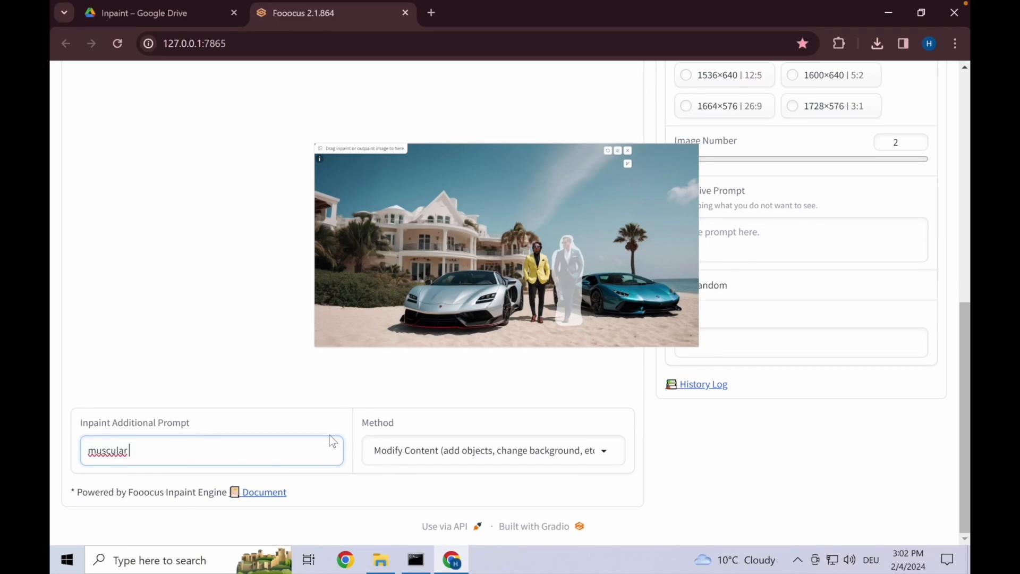
type("caucasian male in")
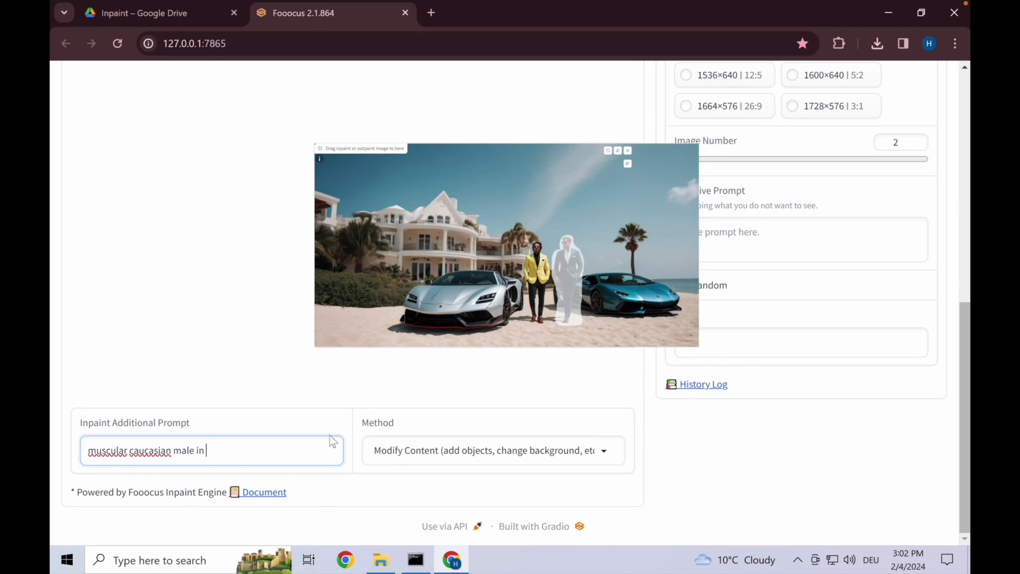
type("red suit standi")
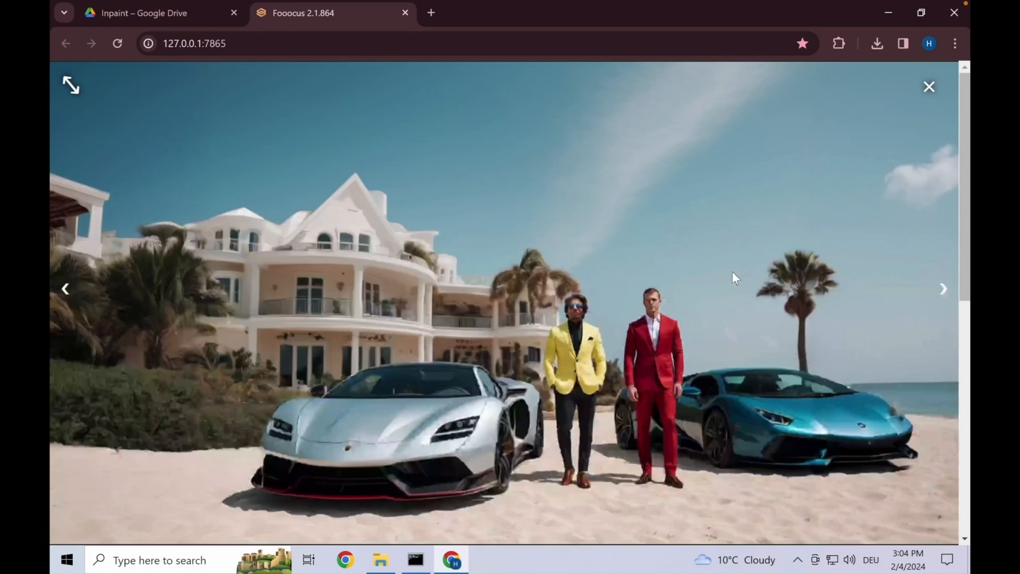
left_click(942, 287)
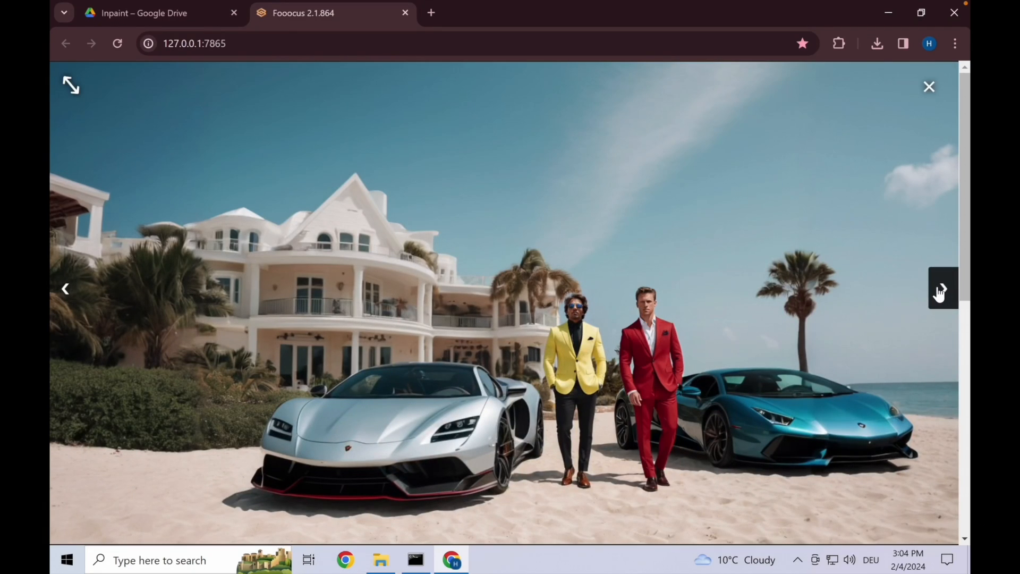
left_click(942, 289)
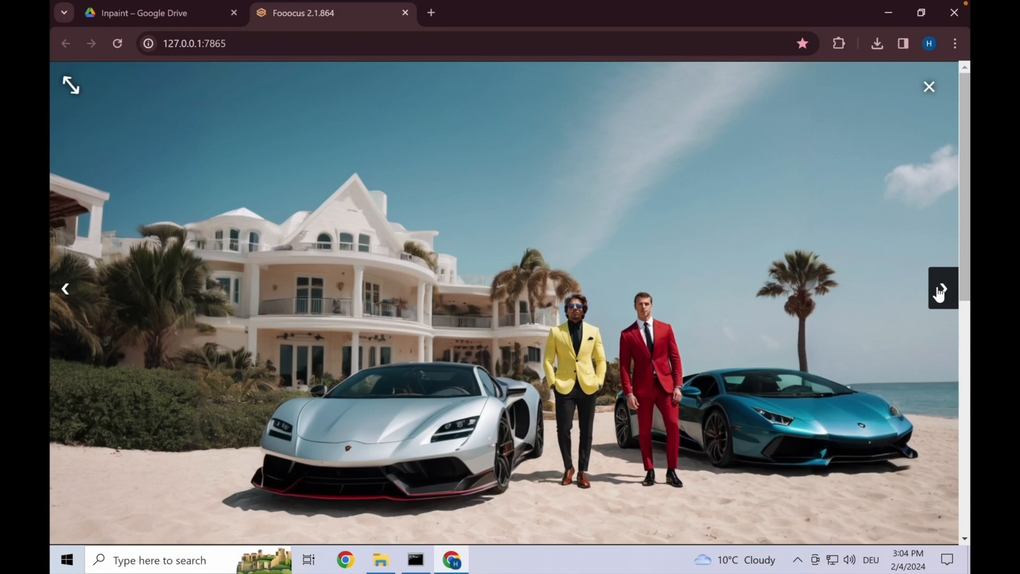
left_click(928, 86)
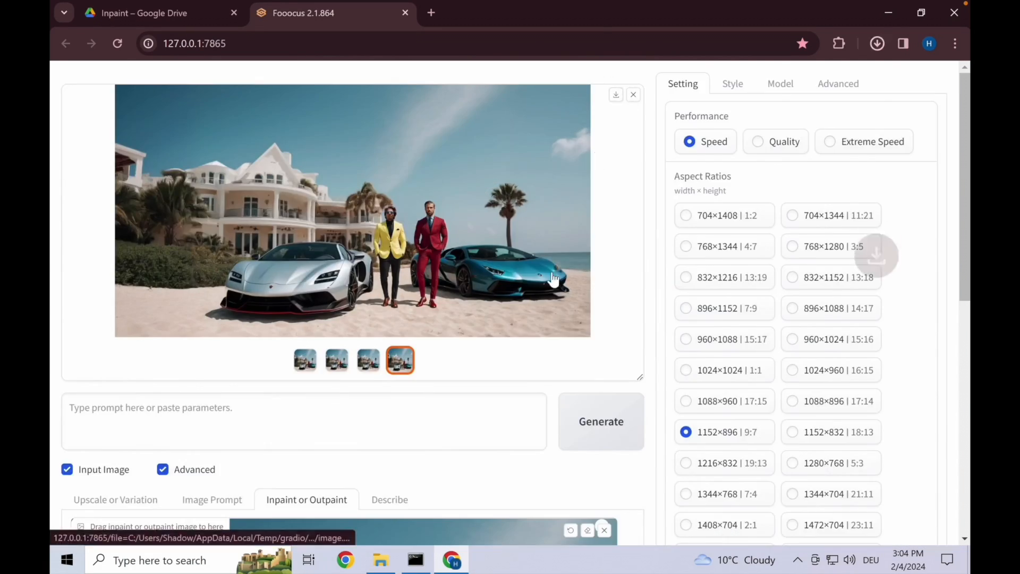
Write a 'detailed male caucasian face with mid-beard' description and move it into the main prompt.
scroll("down", 3)
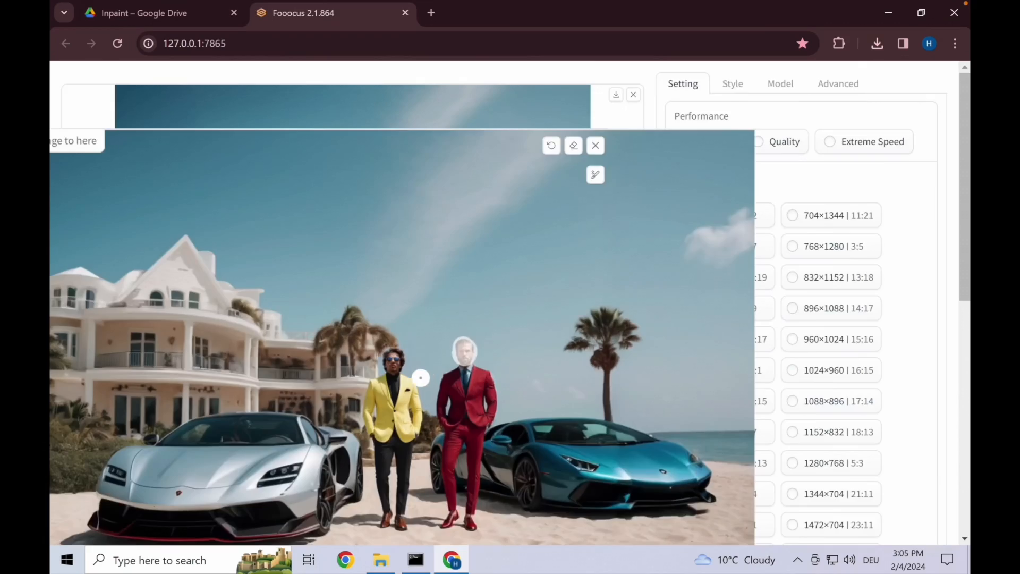
scroll("down", 3)
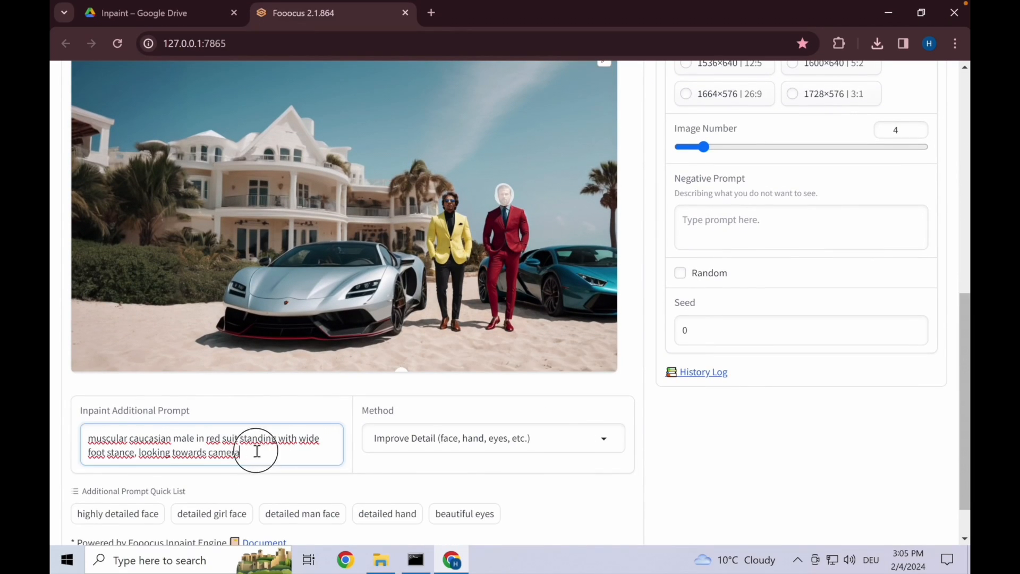
type("detailed")
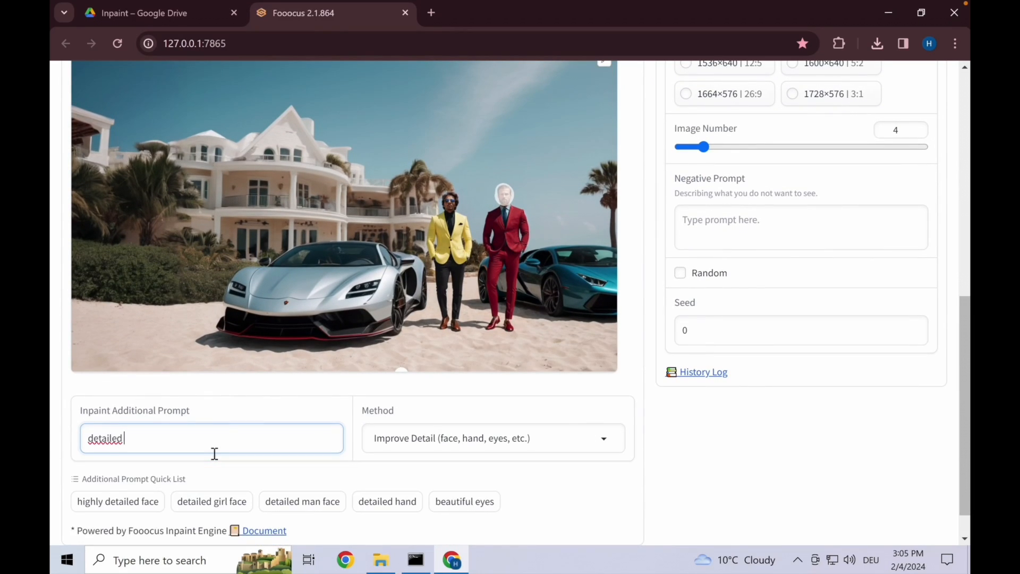
type("male caucasian")
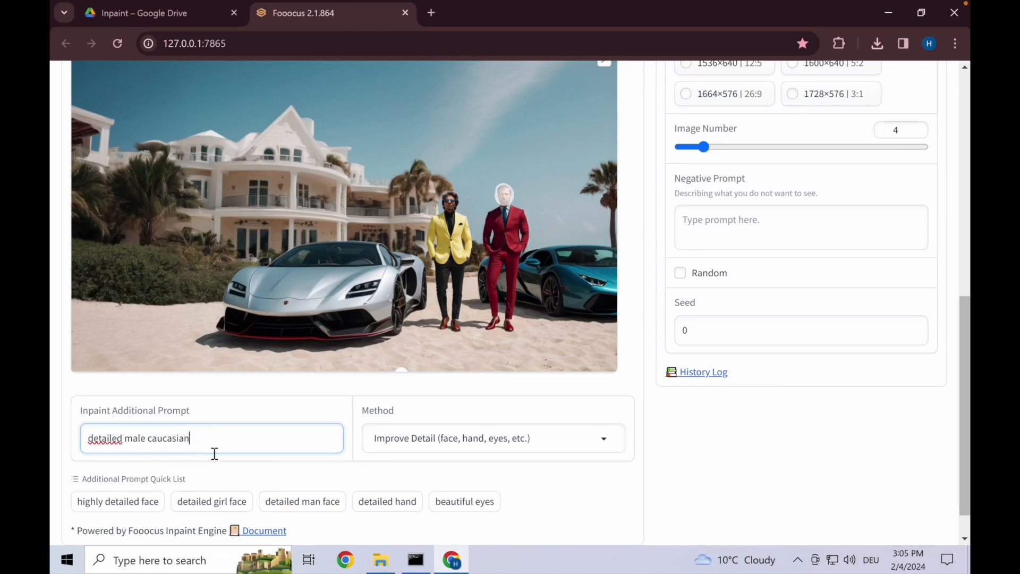
type("face with miudbeard")
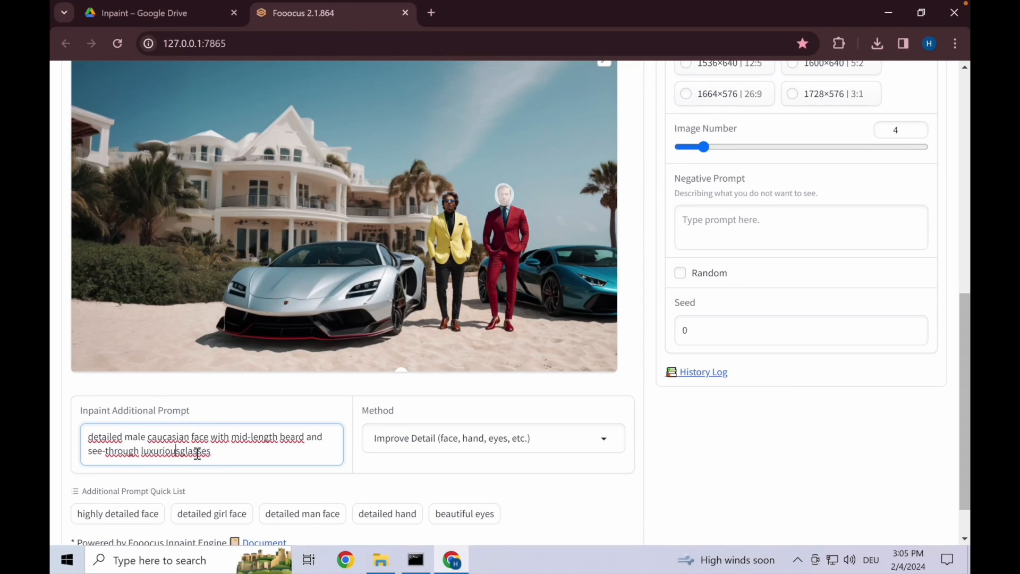
key("ctrl+a")
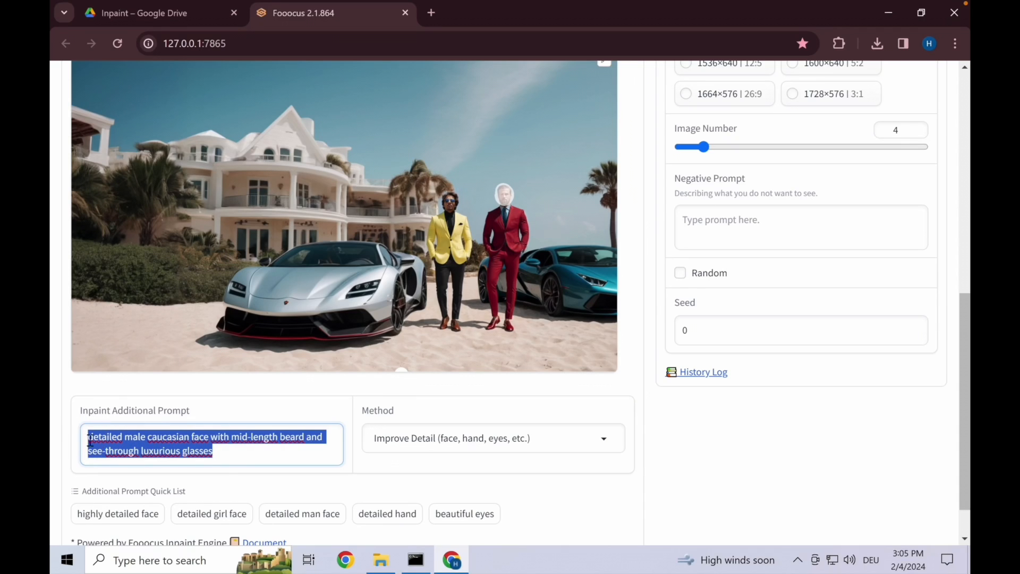
key("Delete")
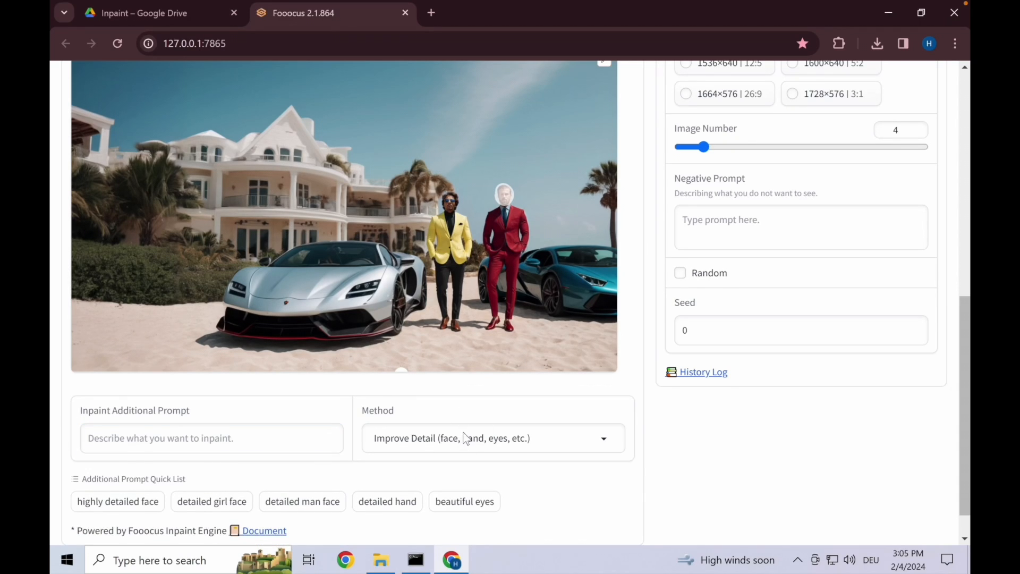
scroll("up", 3)
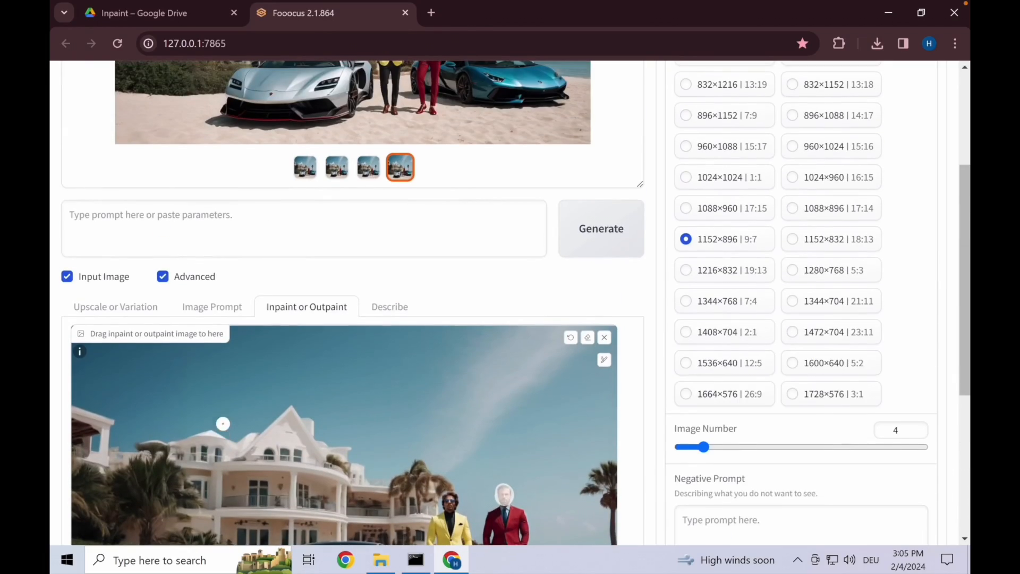
left_click(599, 228)
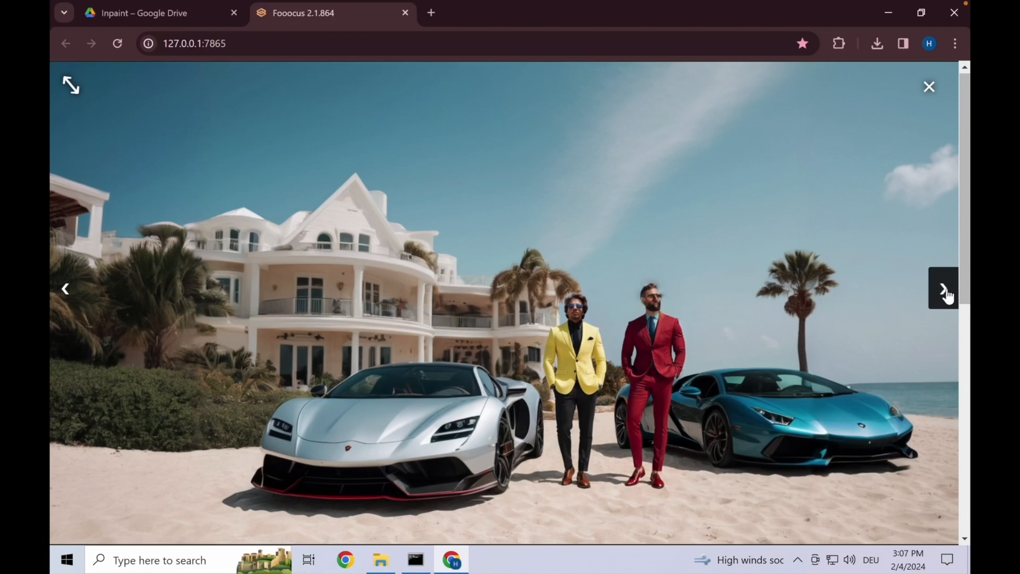
Review the bearded face variants and type a refined Caucasian male face prompt with glasses and mid-beard.
left_click(876, 43)
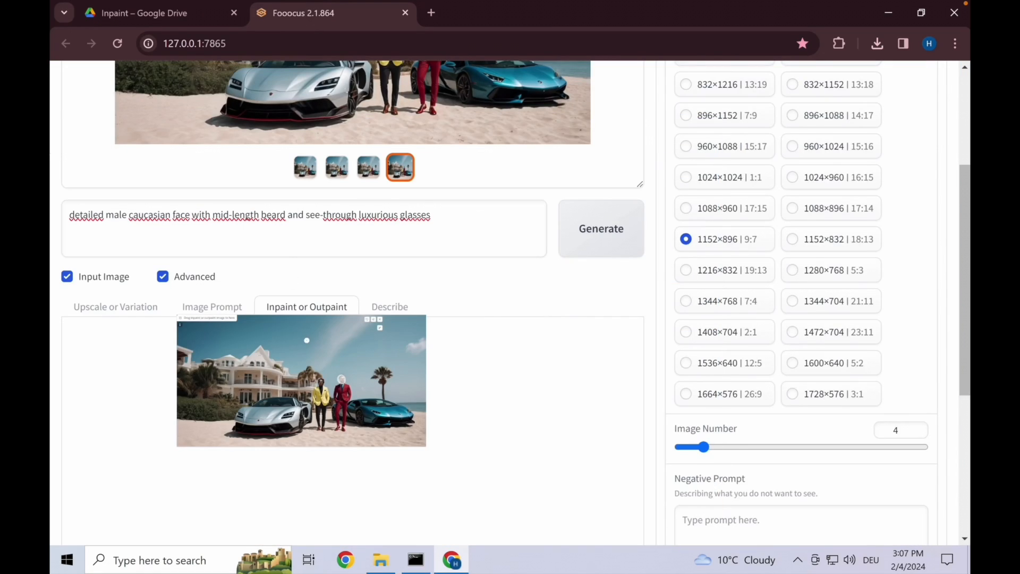
scroll("down", 3)
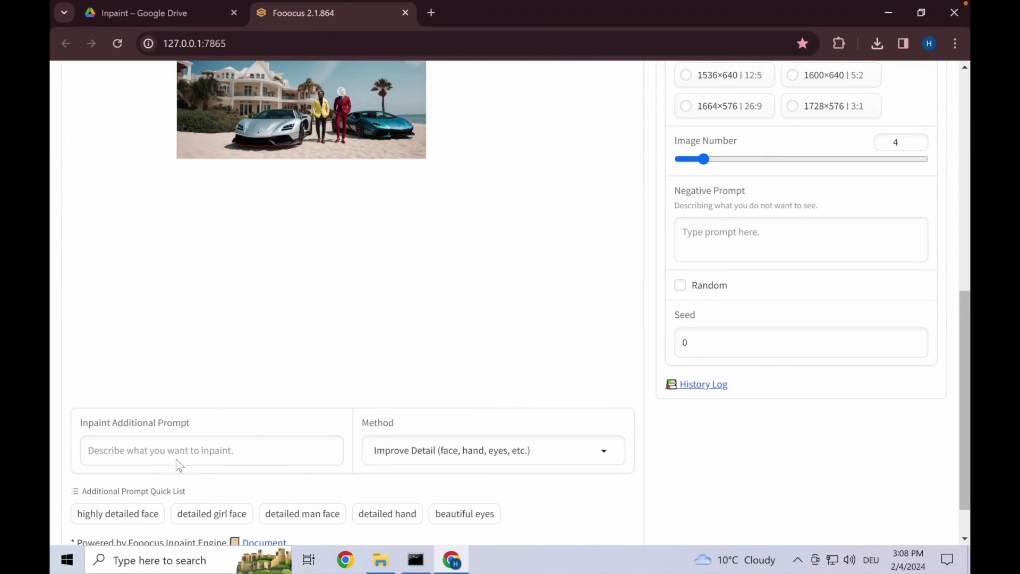
type("detailed")
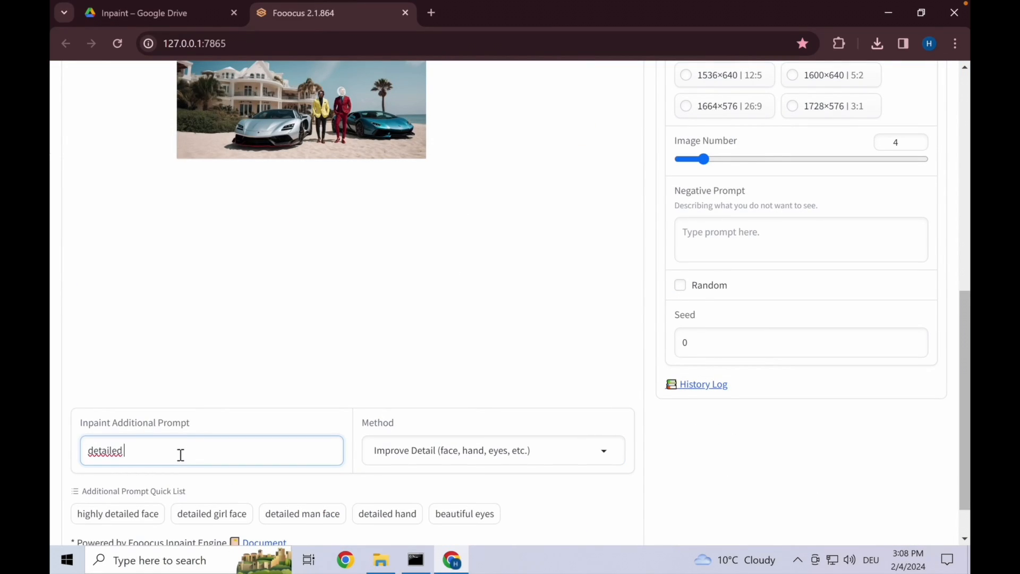
type("male caucasian face with see-th")
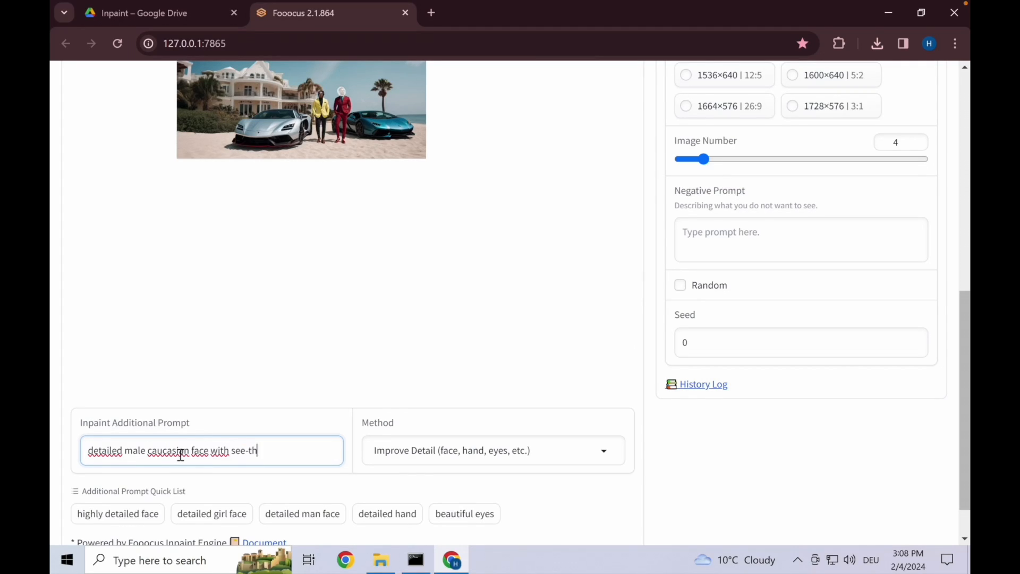
type("rough glasses and mid-")
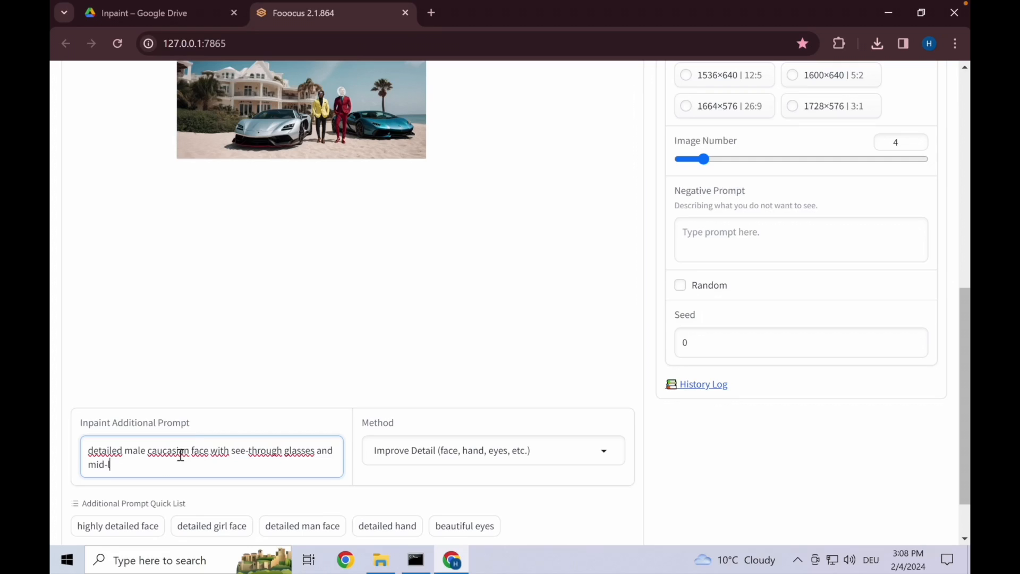
left_click(600, 300)
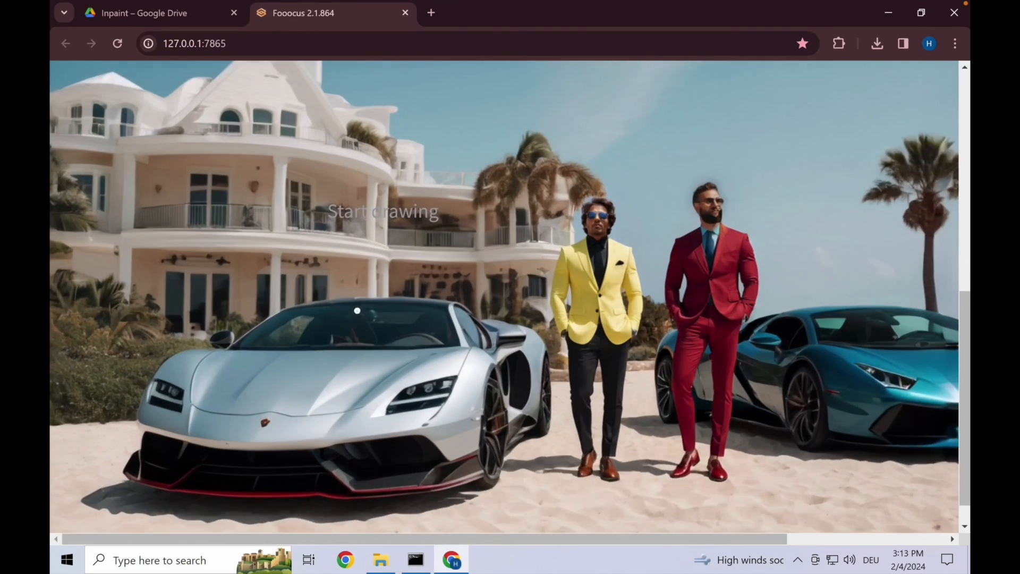
Replace the 'blue sky' prompt with 'matte dark green ferrari' and generate over the silver car.
scroll("down", 3)
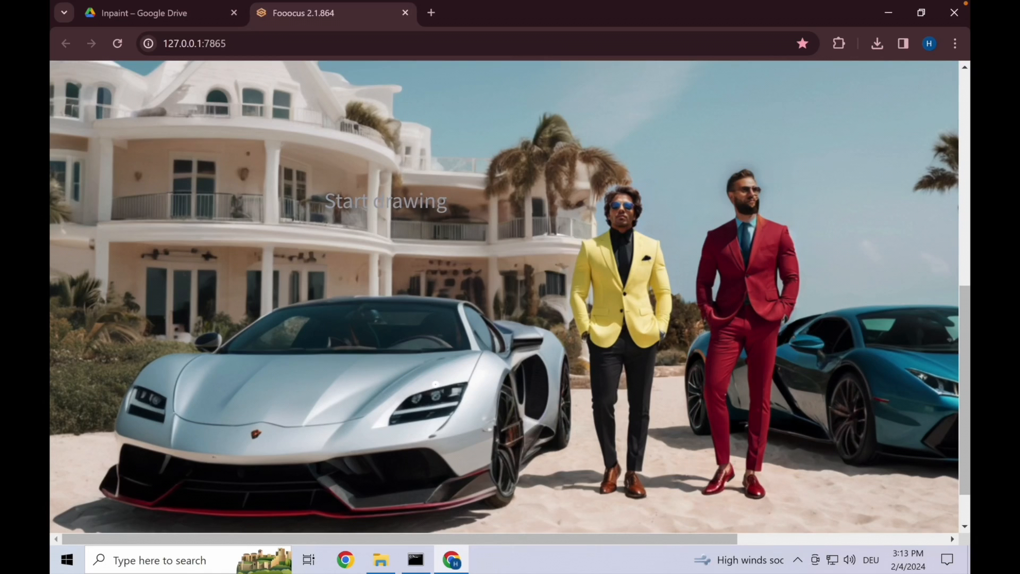
scroll("down", 3)
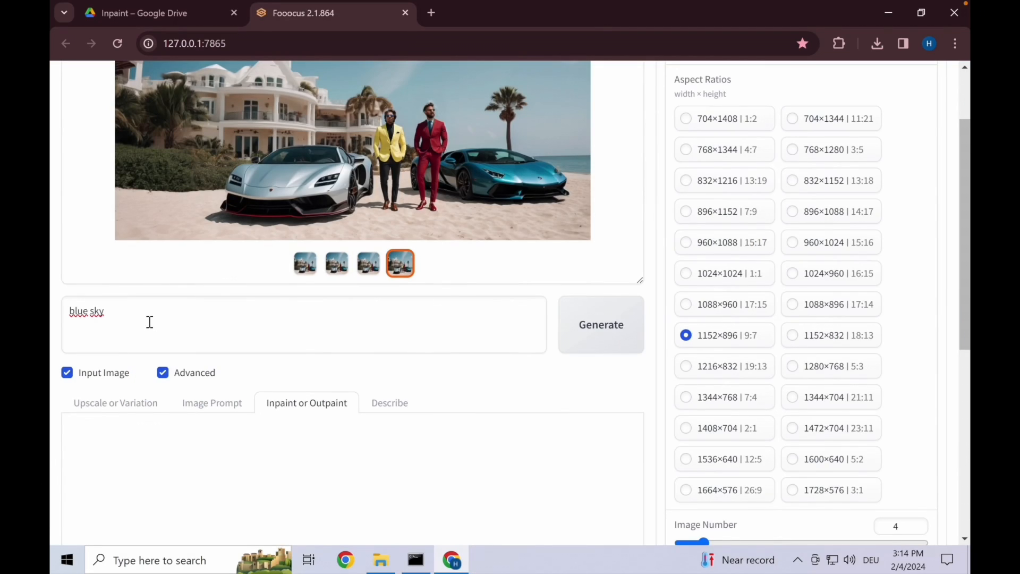
scroll("down", 3)
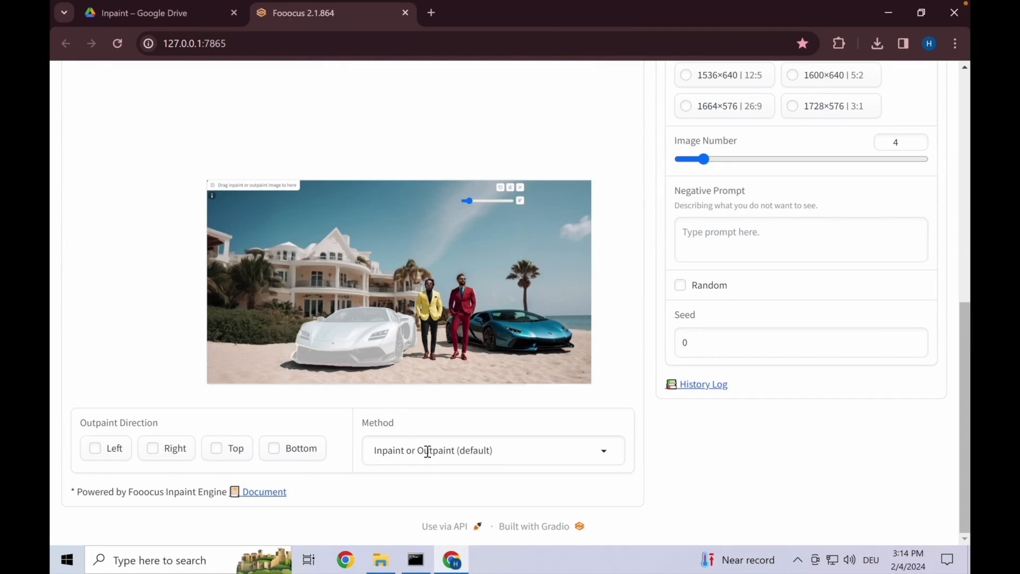
scroll("up", 3)
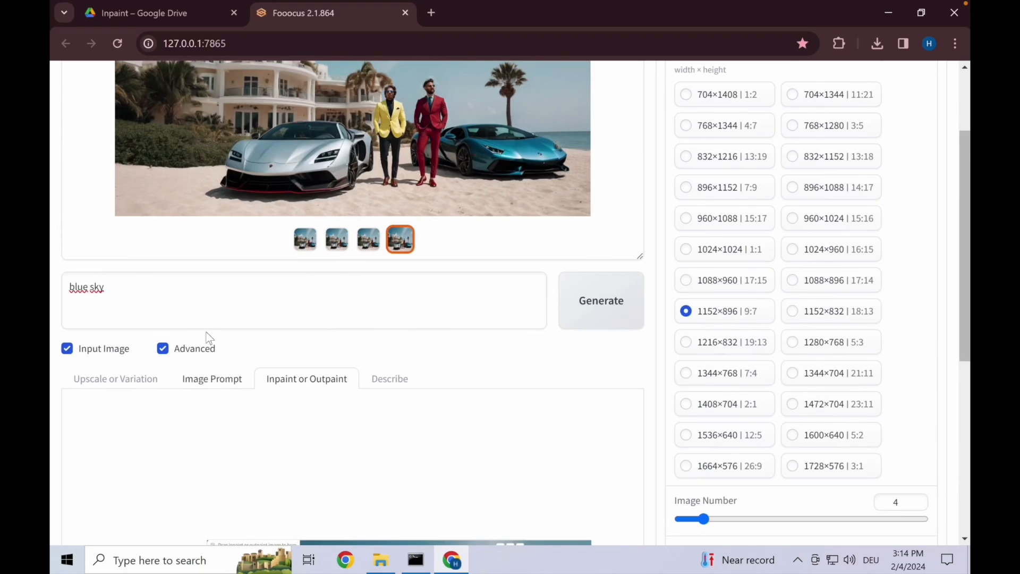
double_click(86, 287)
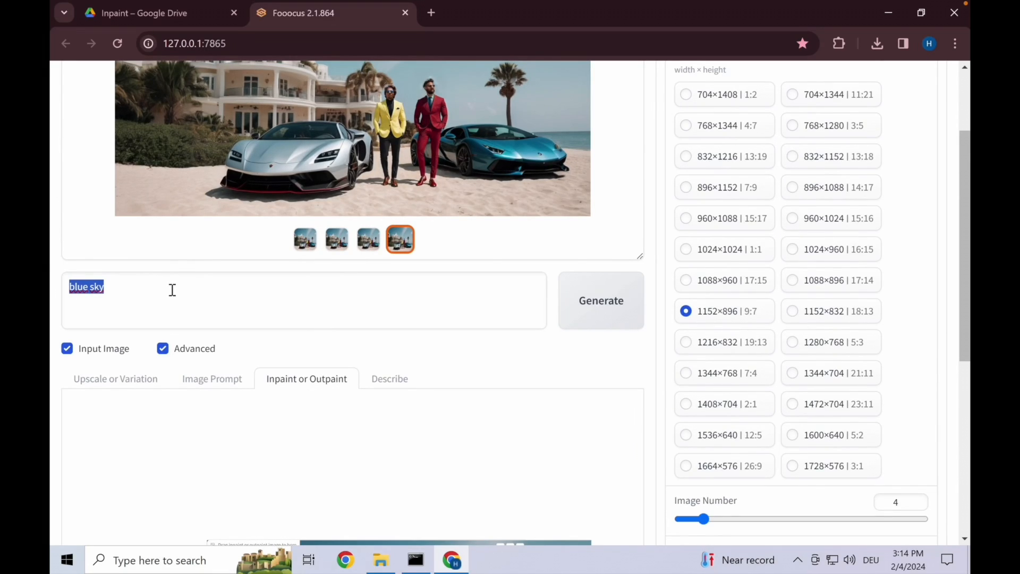
type("matte dark")
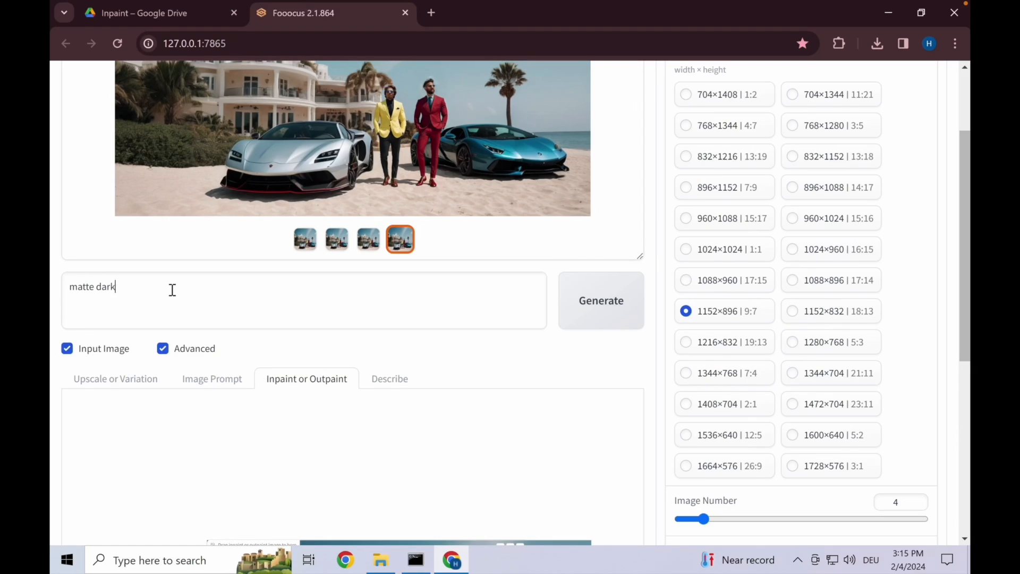
type("green ferrari")
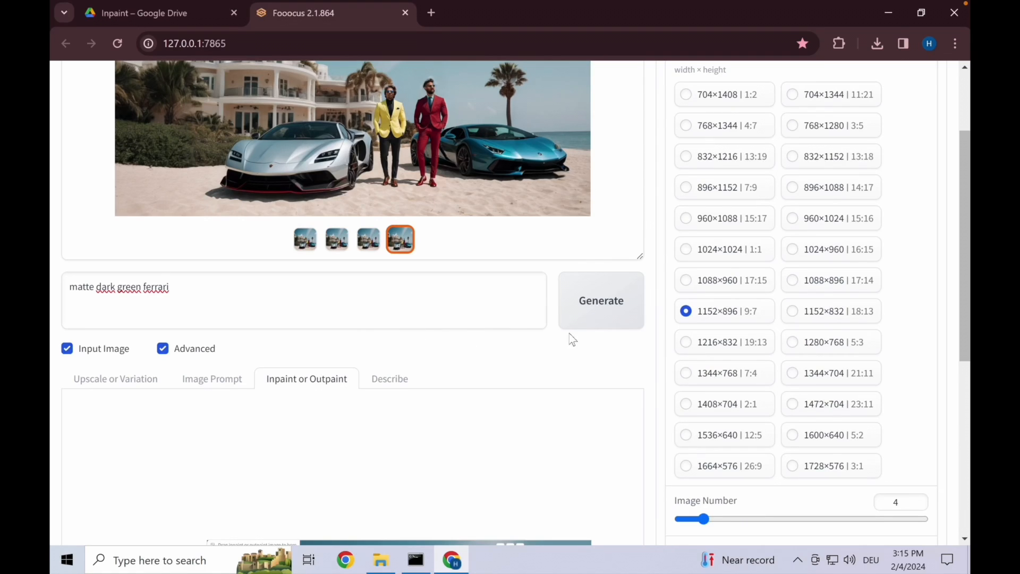
left_click(352, 138)
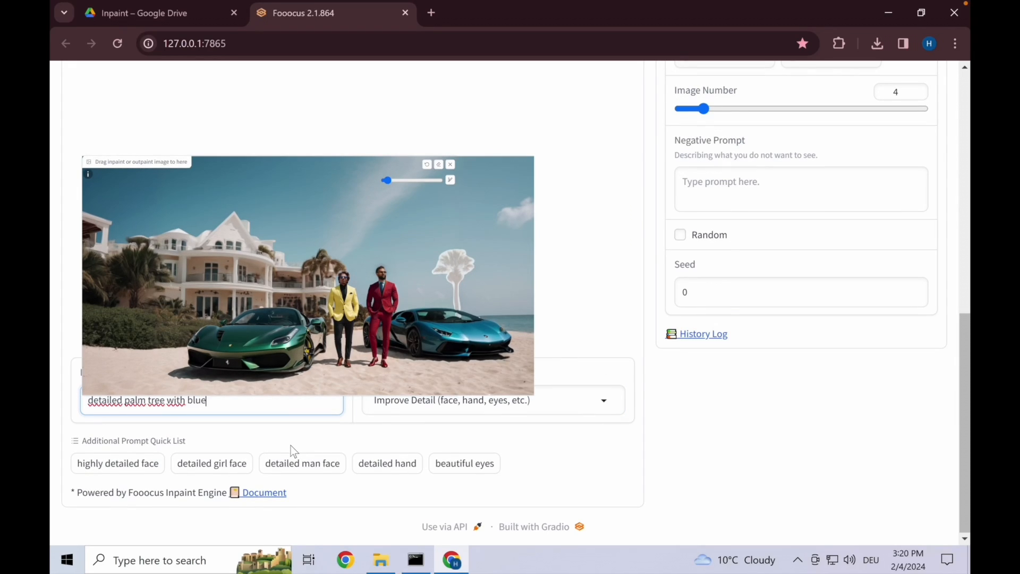
Generate a detailed palm tree with blue sky, partially through a car, and review the variants.
type("sky and also parti")
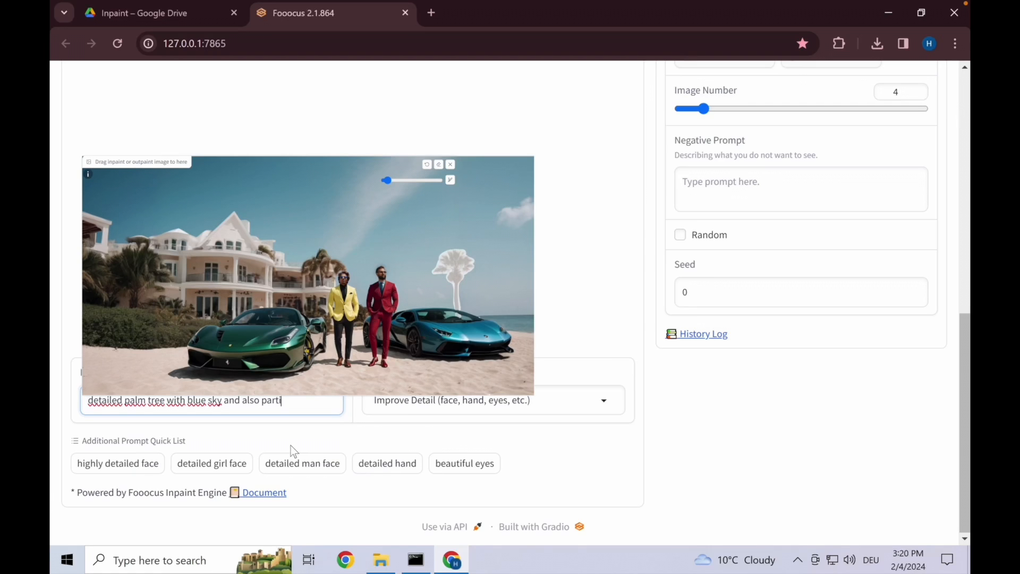
type("ally through a car w")
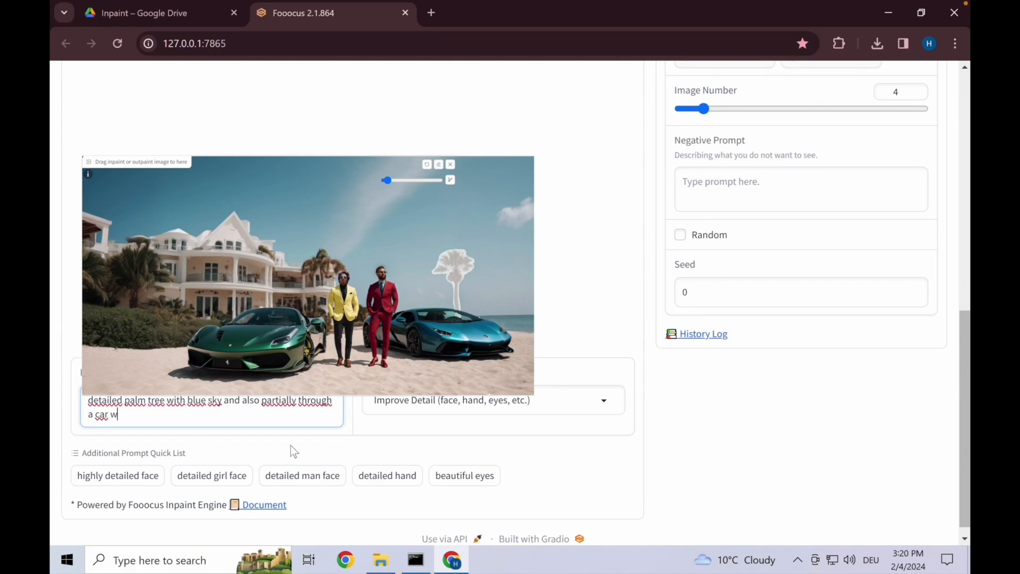
left_click(307, 273)
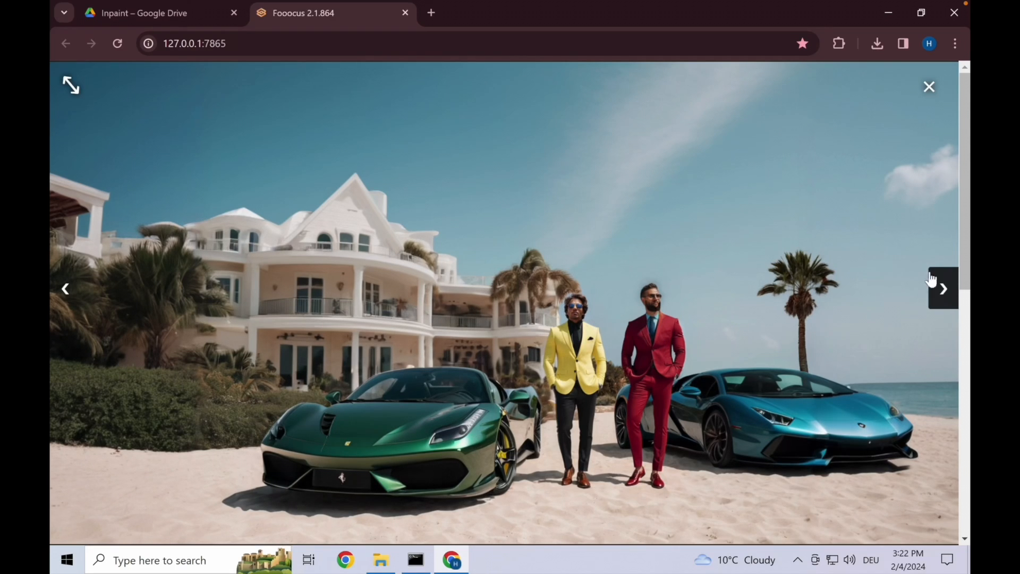
left_click(928, 87)
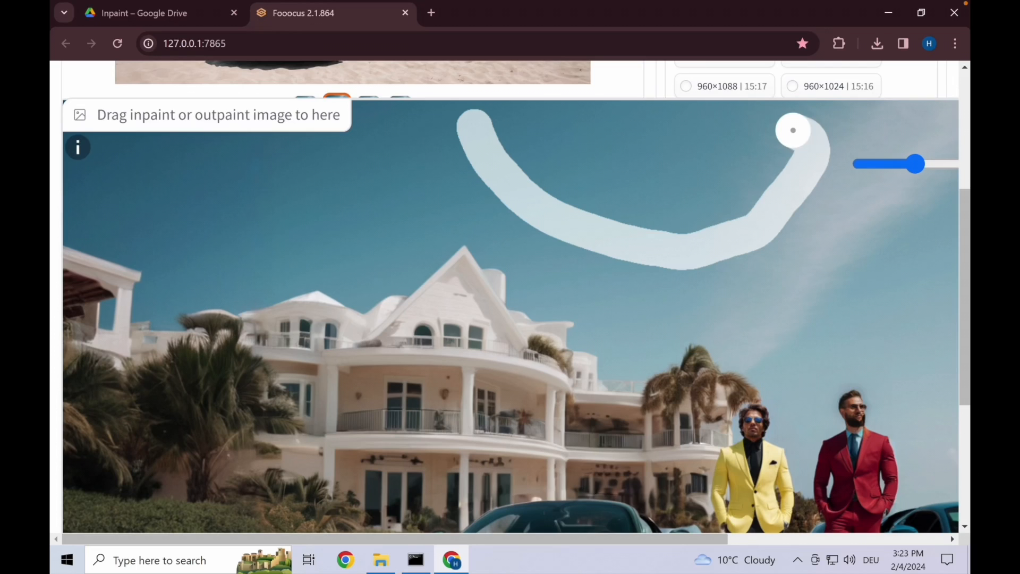
Browse the gold jet variants, then type 'gold jet flying overhead' as the detail prompt.
scroll("up", 3)
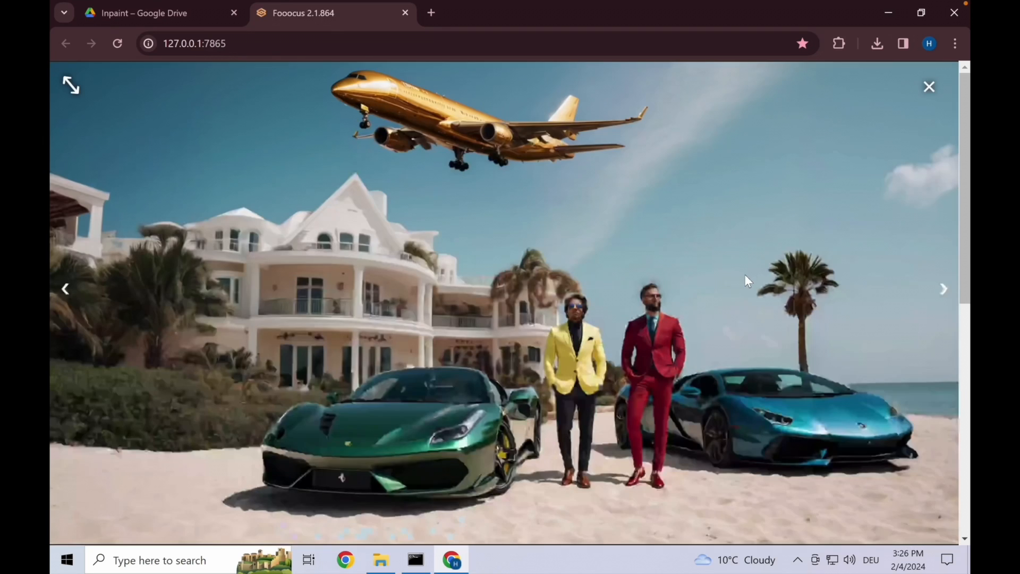
left_click(944, 288)
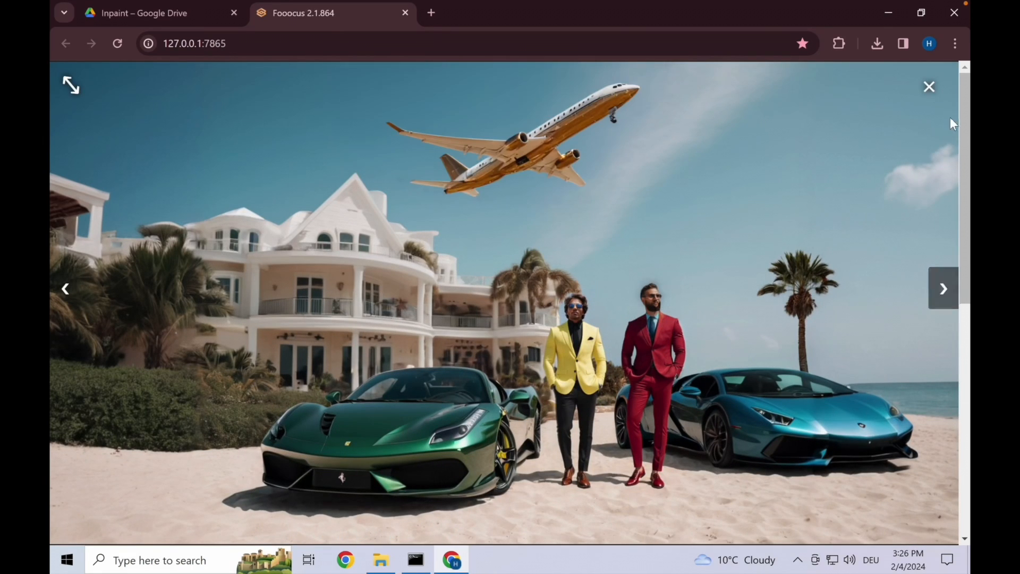
left_click(928, 86)
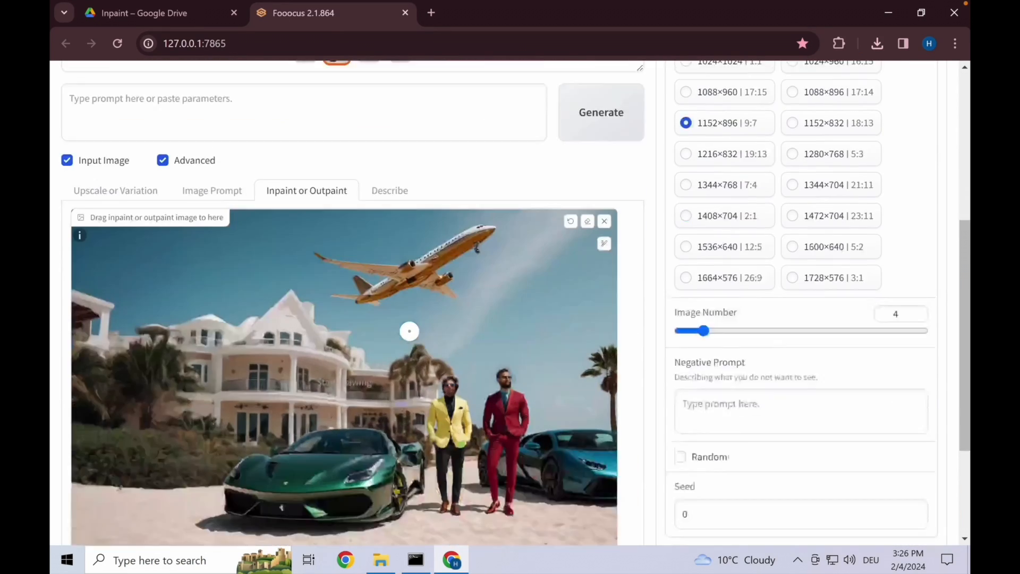
scroll("down", 3)
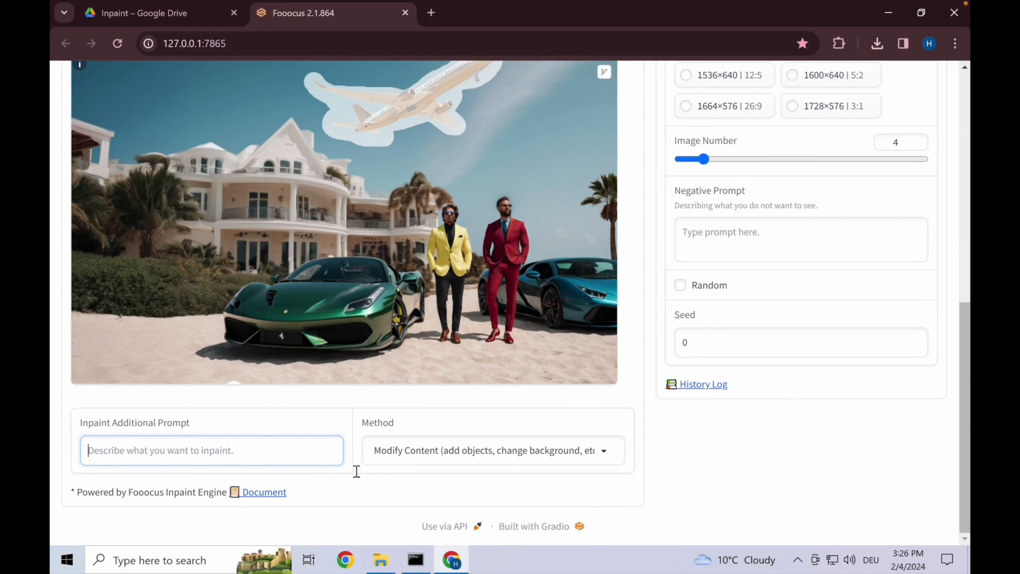
scroll("up", 3)
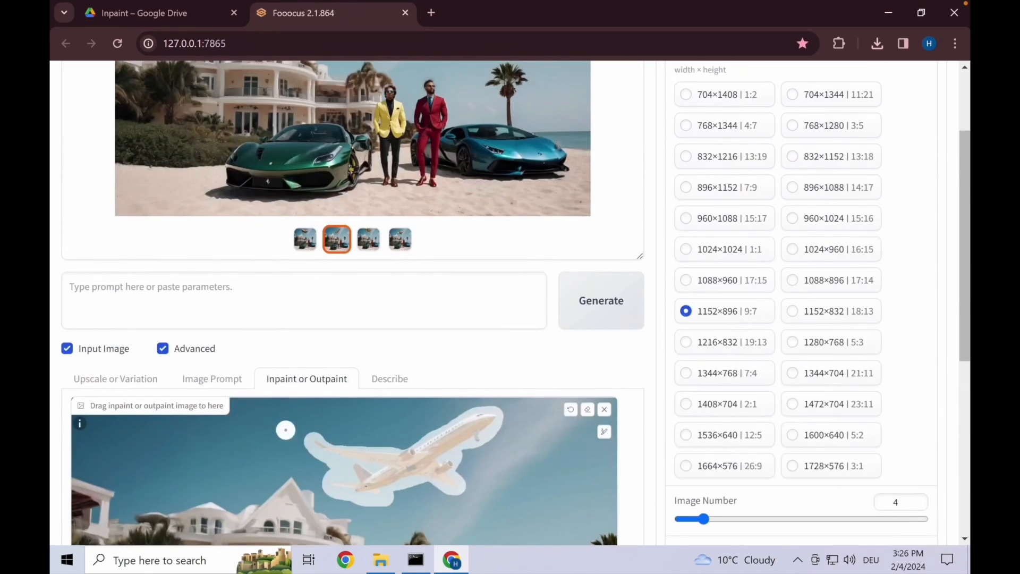
type("goldjet flying overhead with")
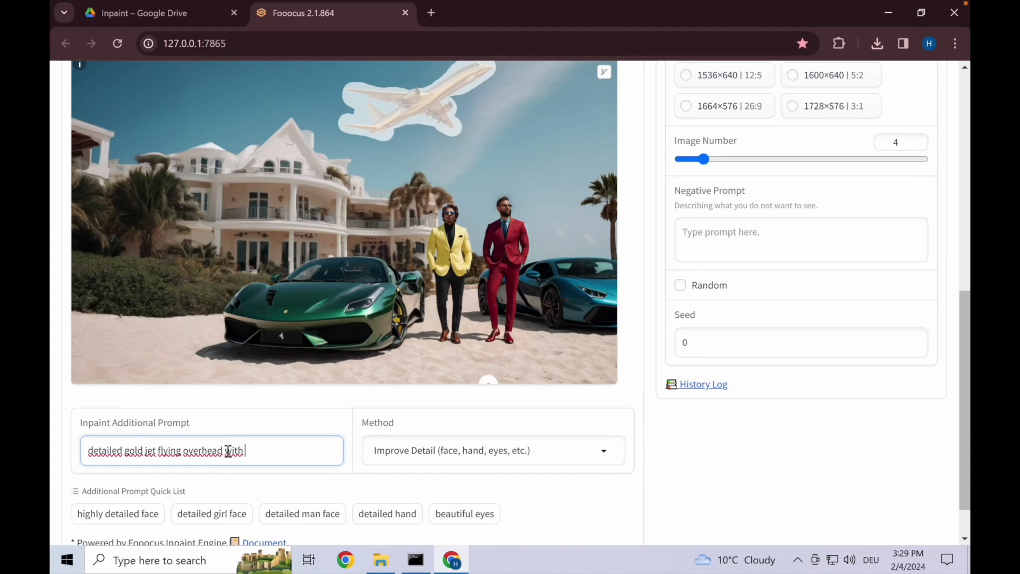
Select the refined gold jet result as the inpaint image for masking the villa.
scroll("up", 3)
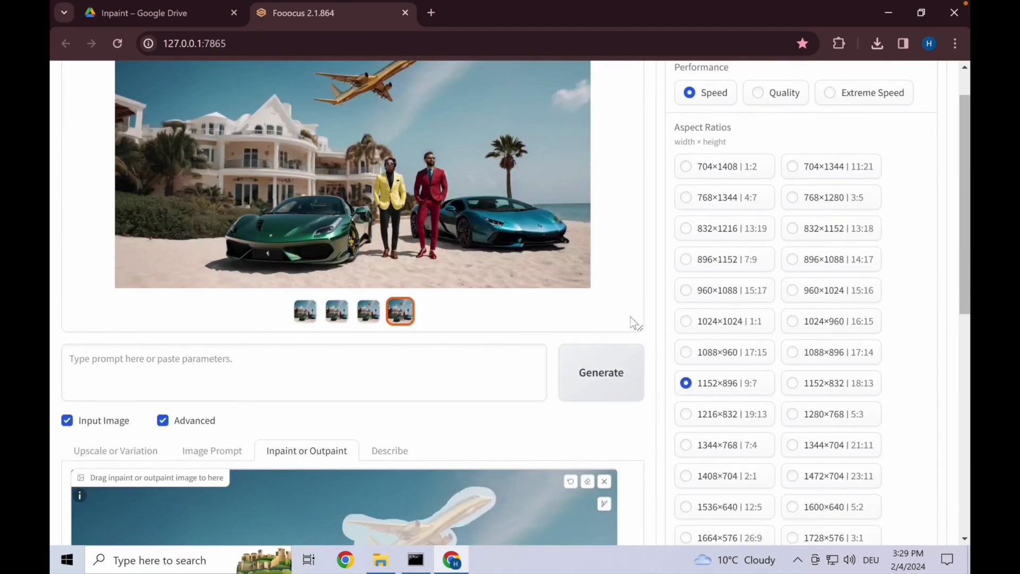
left_click(353, 173)
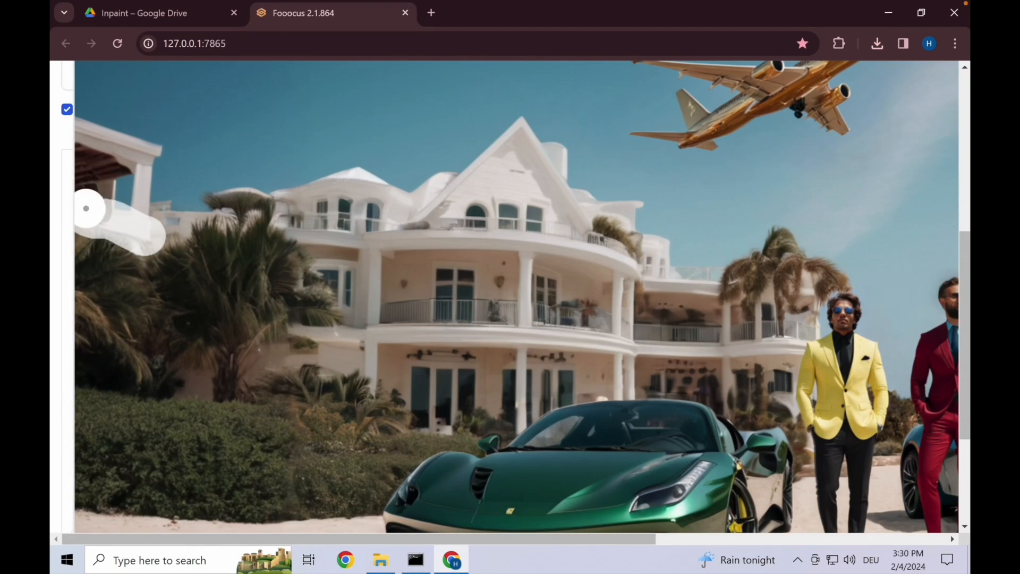
scroll("up", 3)
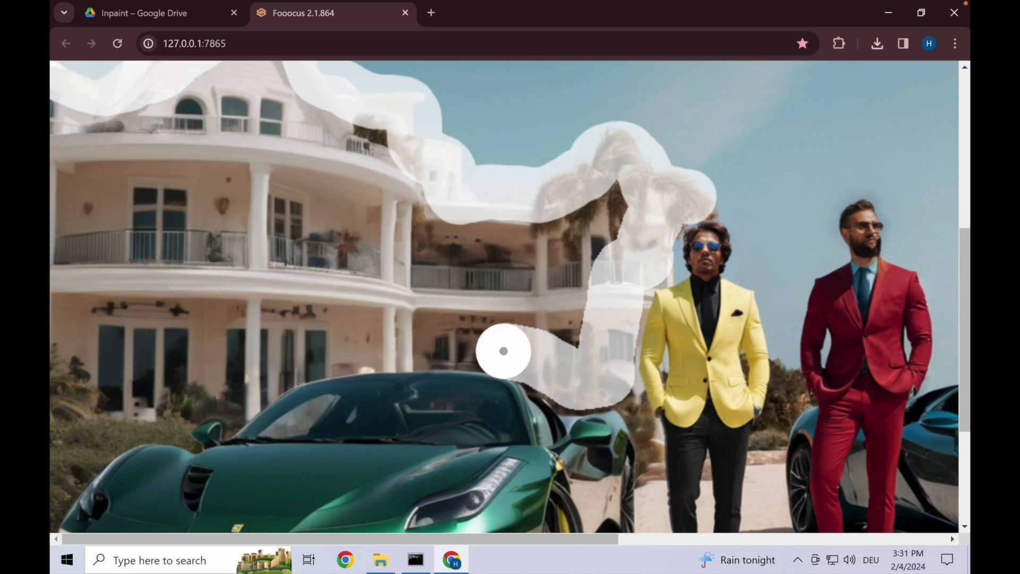
scroll("up", 3)
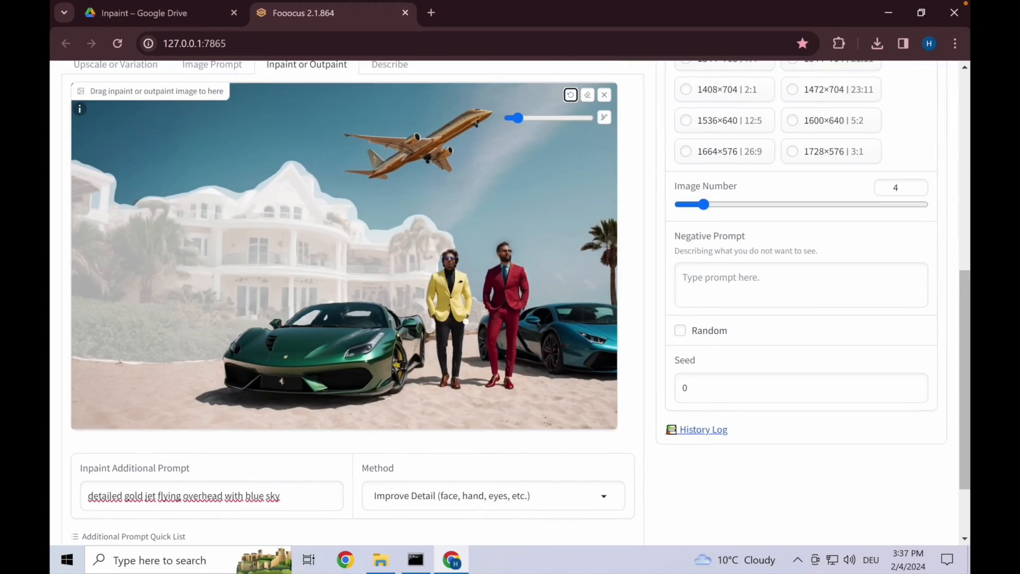
mouse_move(398, 496)
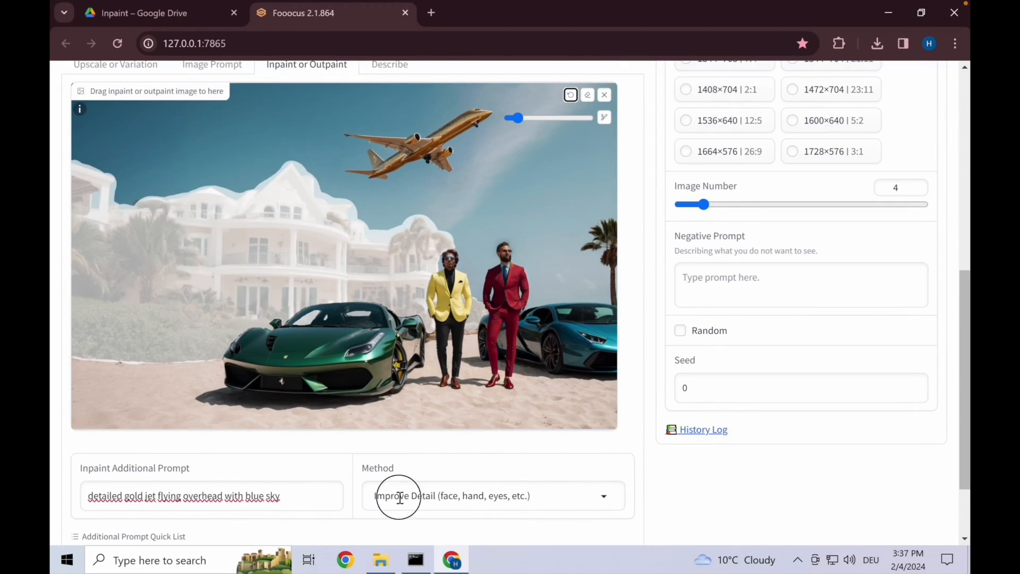
Prompt 'high class luxury estate with white wood, big glass windows and beach foliage'.
scroll("up", 3)
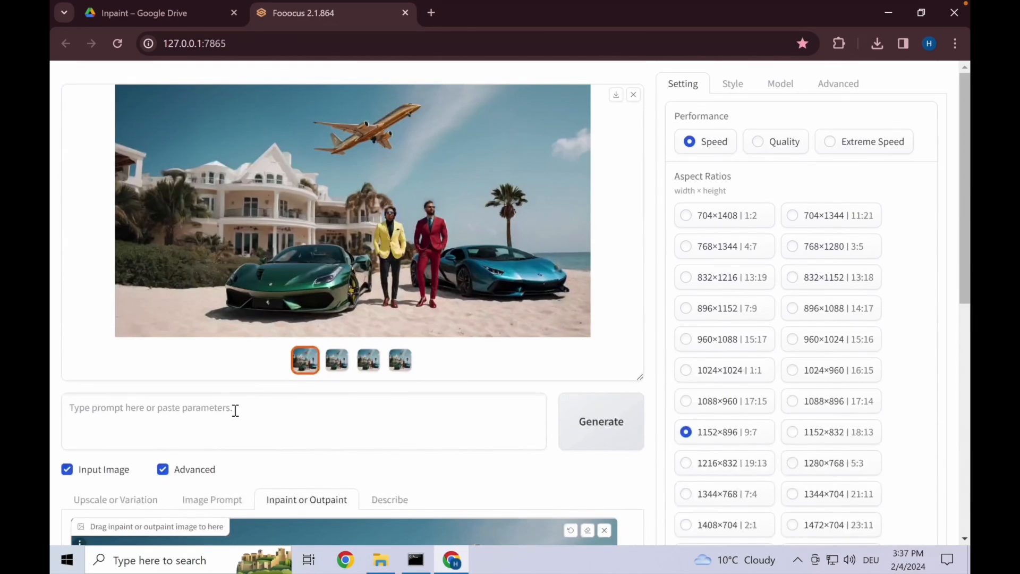
type("high class luxury estate")
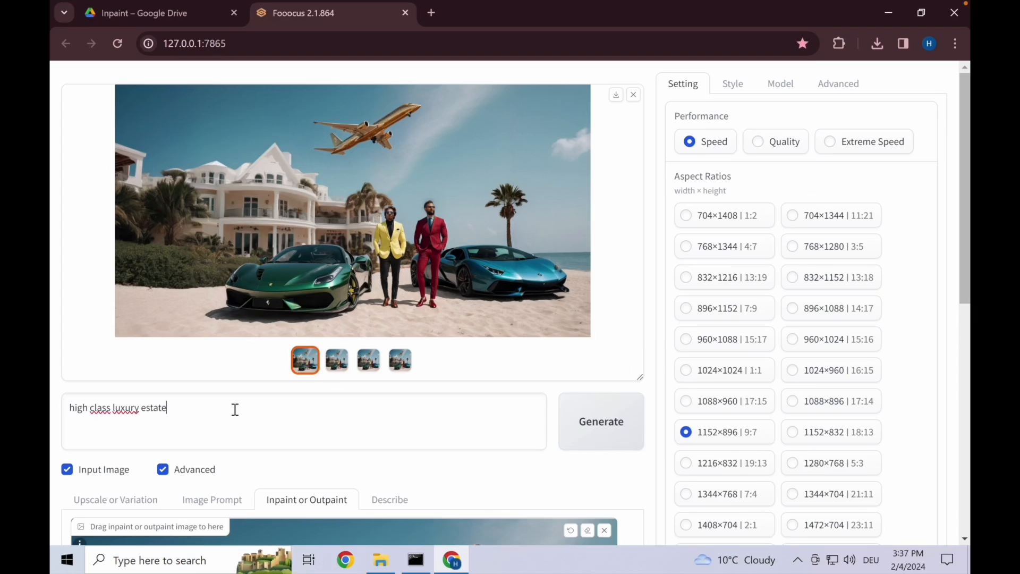
type("with white wood, big")
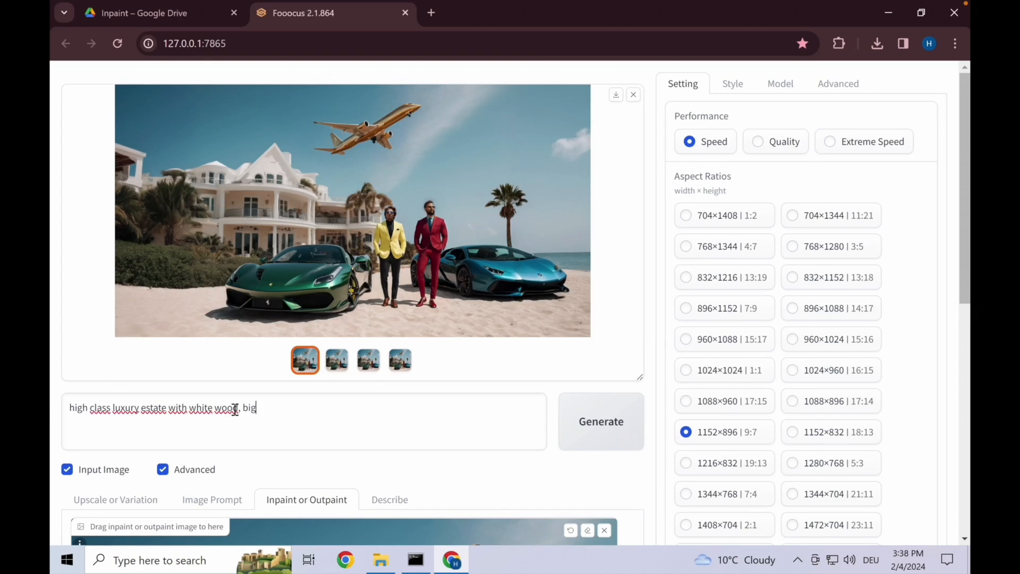
type("glass windows")
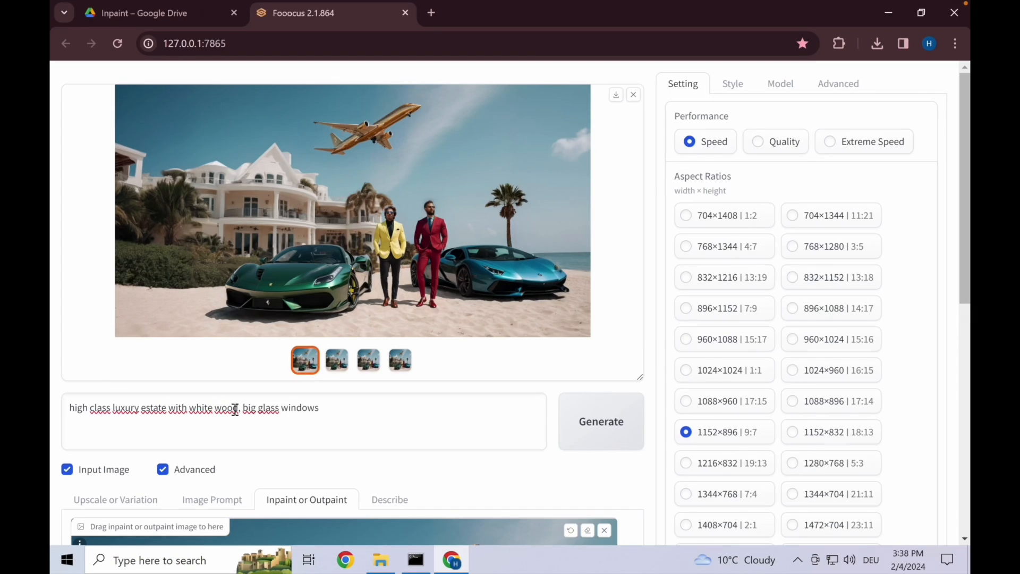
type("and beach foliage")
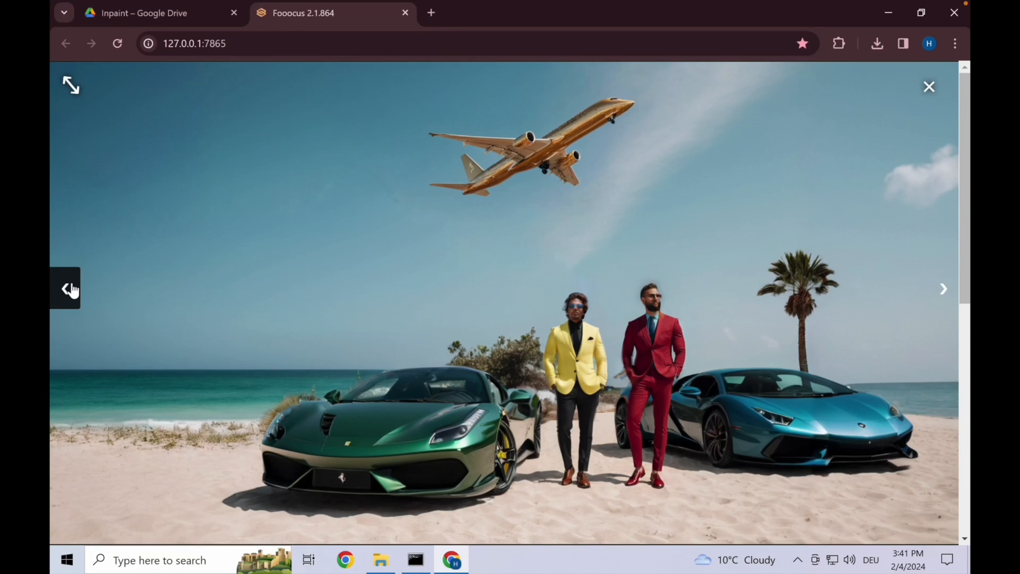
Download the modern curved glass villa result and view the saved PNG in Photos.
left_click(928, 87)
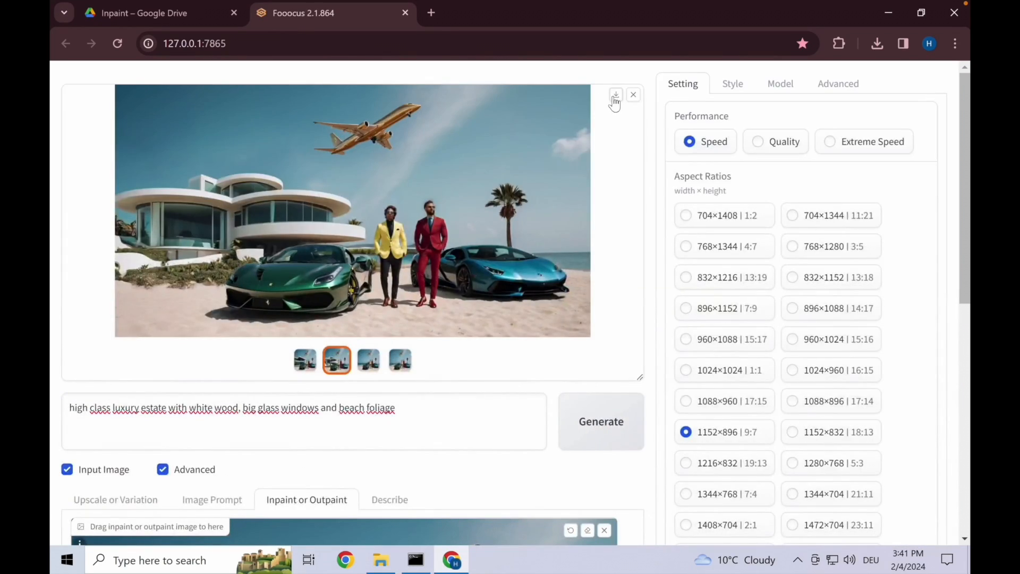
left_click(615, 94)
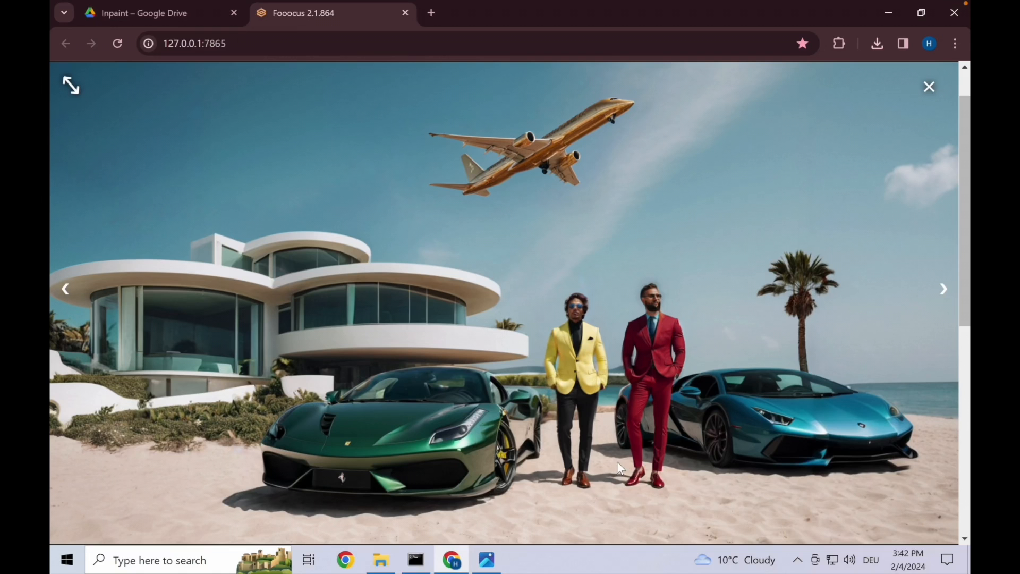
mouse_move(487, 559)
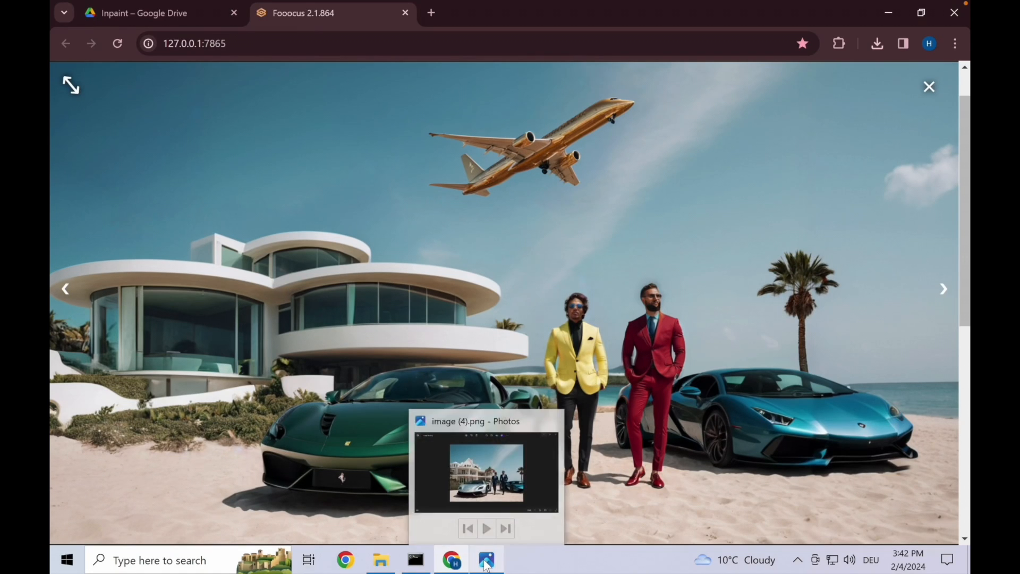
left_click(487, 560)
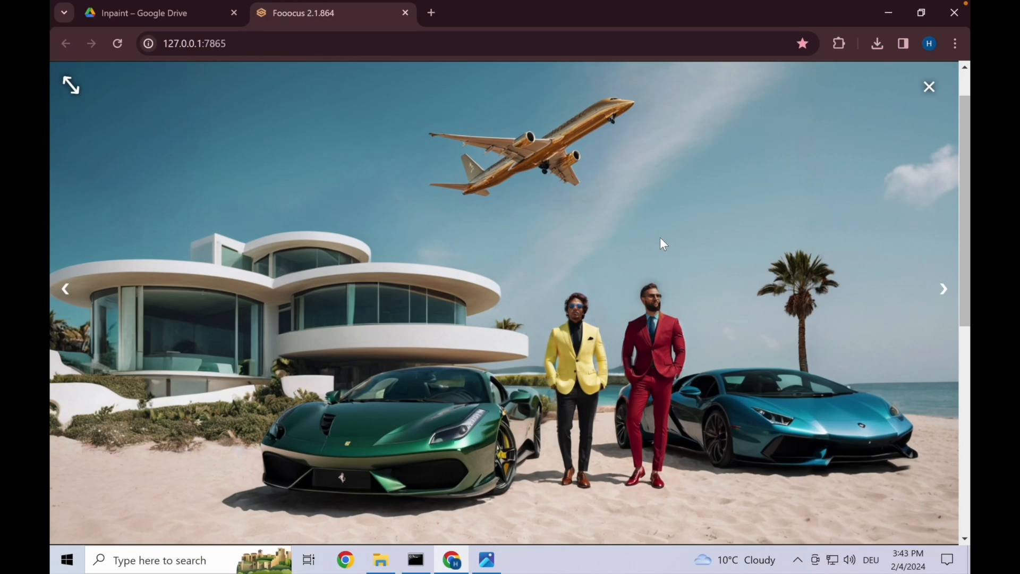
mouse_move(660, 241)
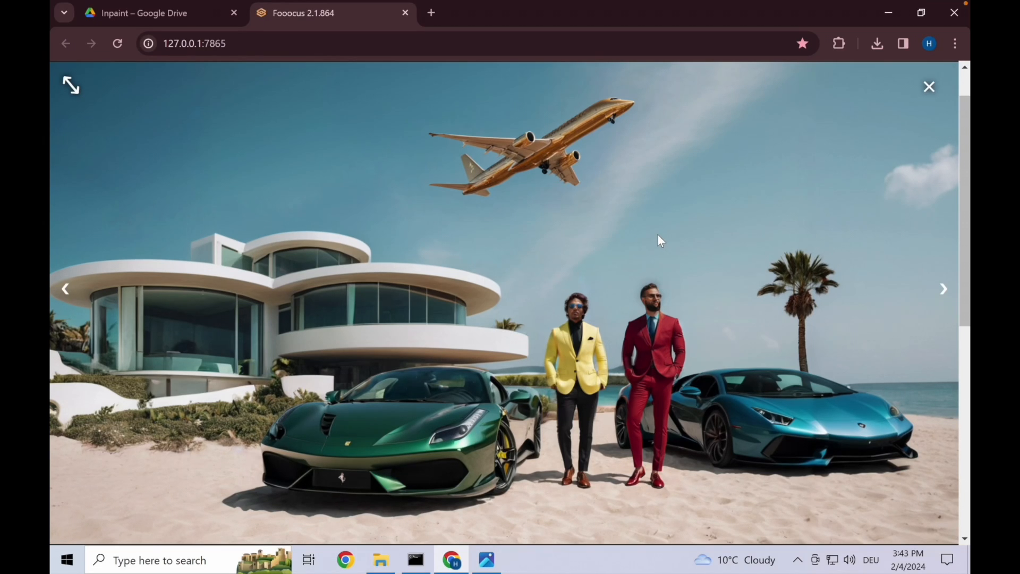
mouse_move(648, 241)
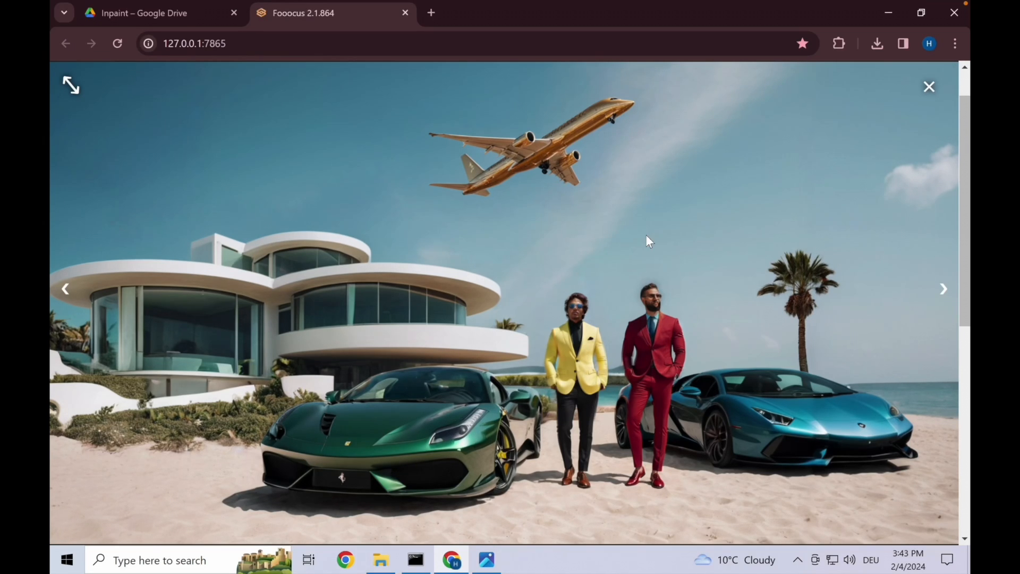